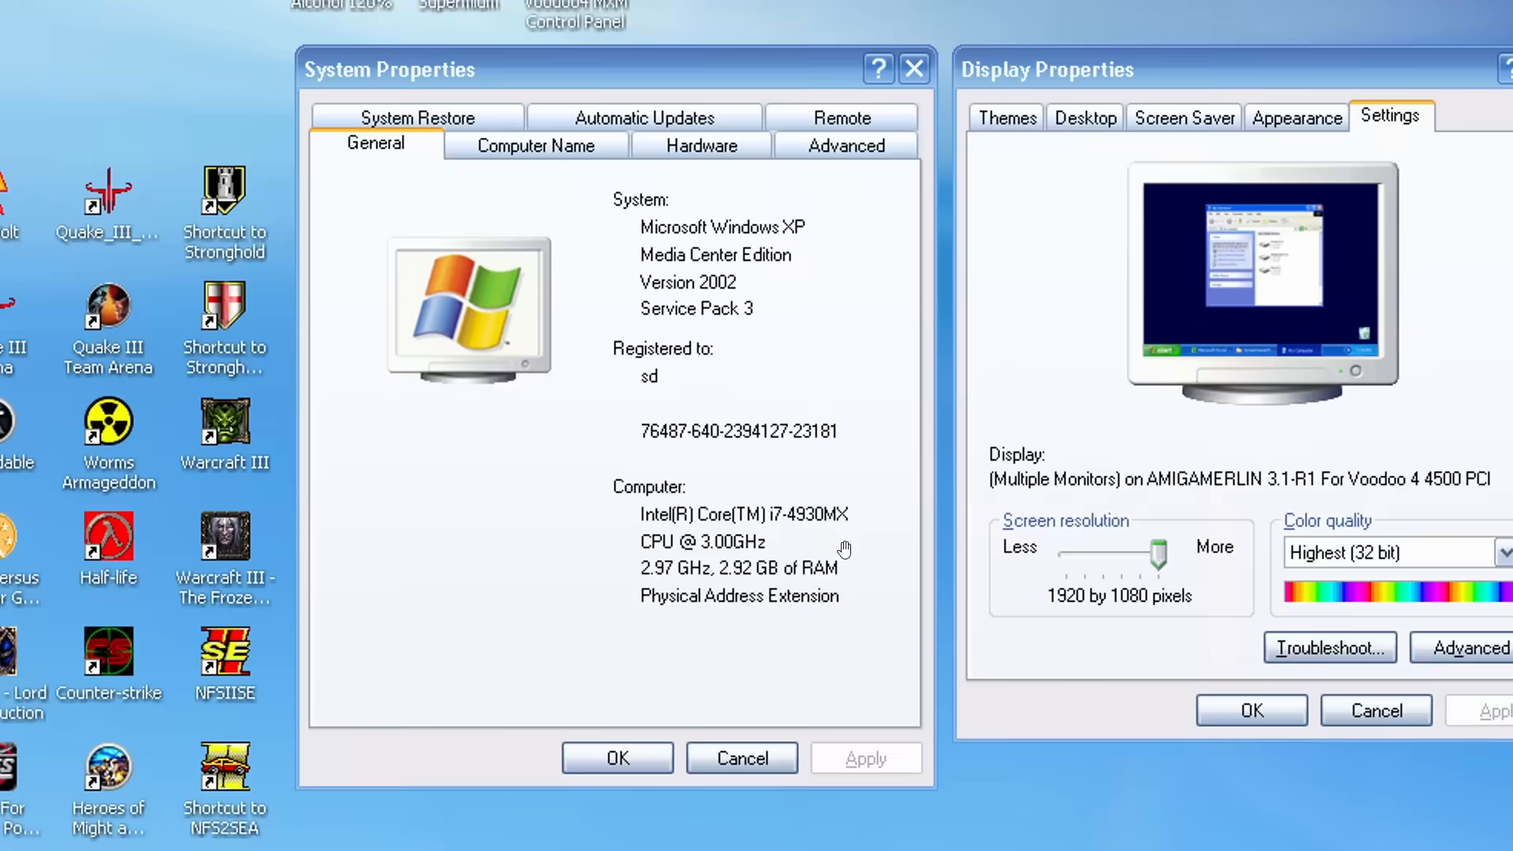
{"action": "mouse_move", "coordinate": [811, 537]}
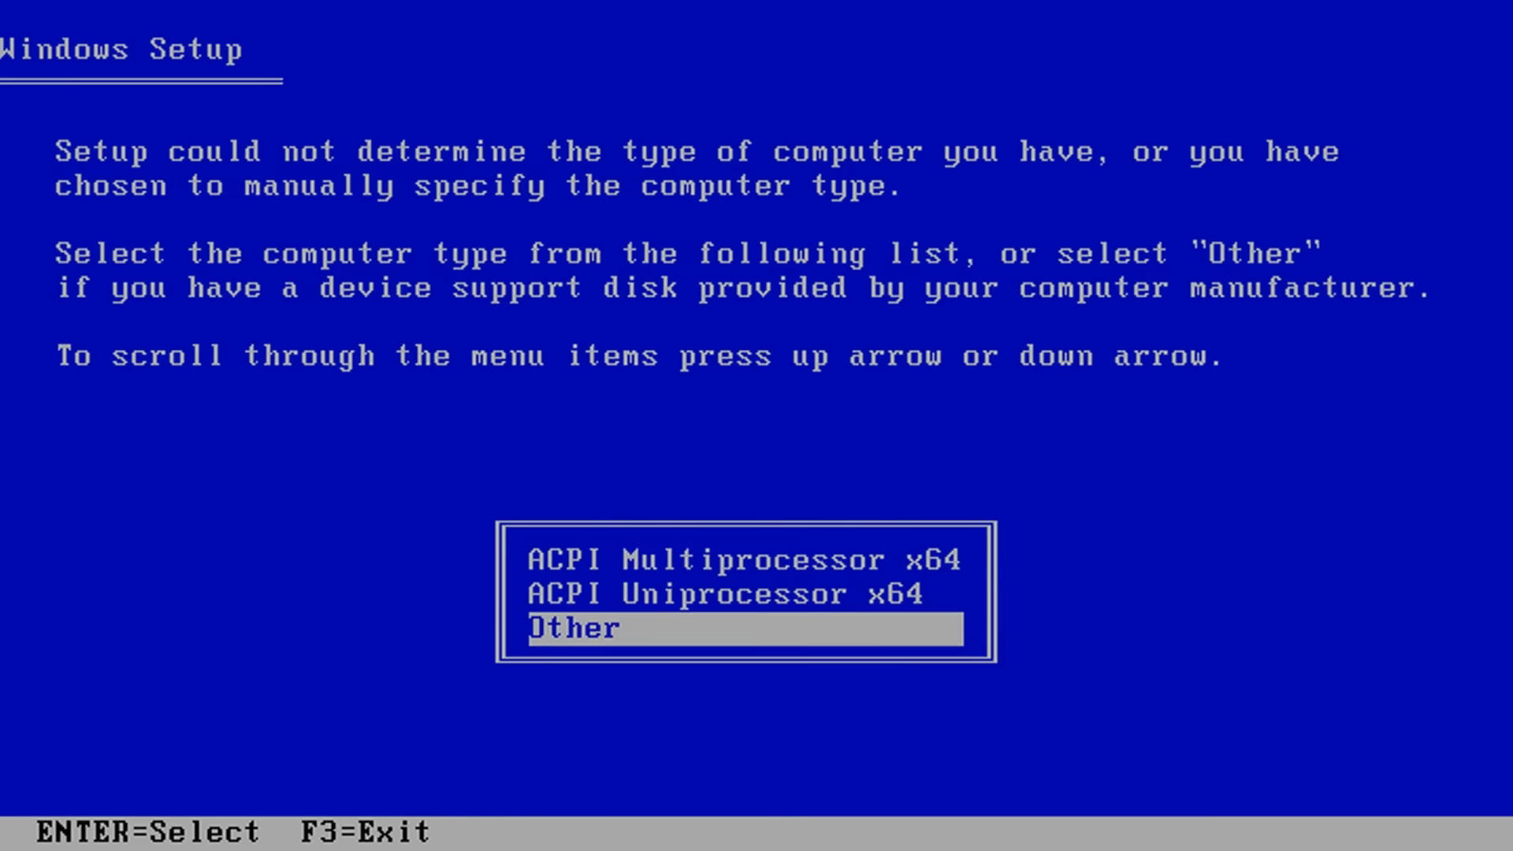
Step: Choose a computer type from the ACPI x64 / Other list in text-mode setup
{"action": "key", "text": "Up"}
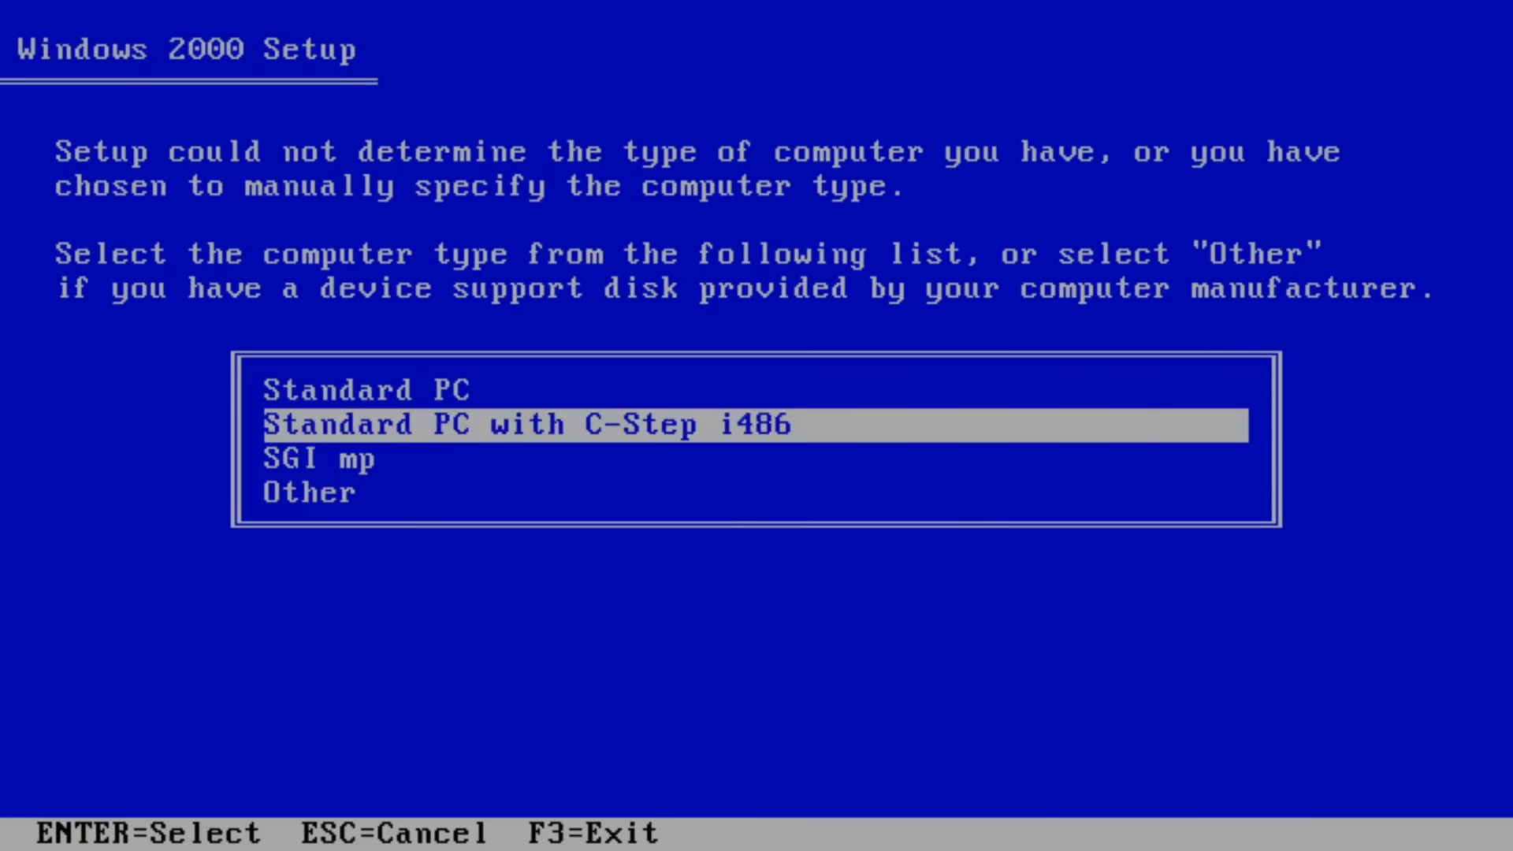
{"action": "key", "text": "Up"}
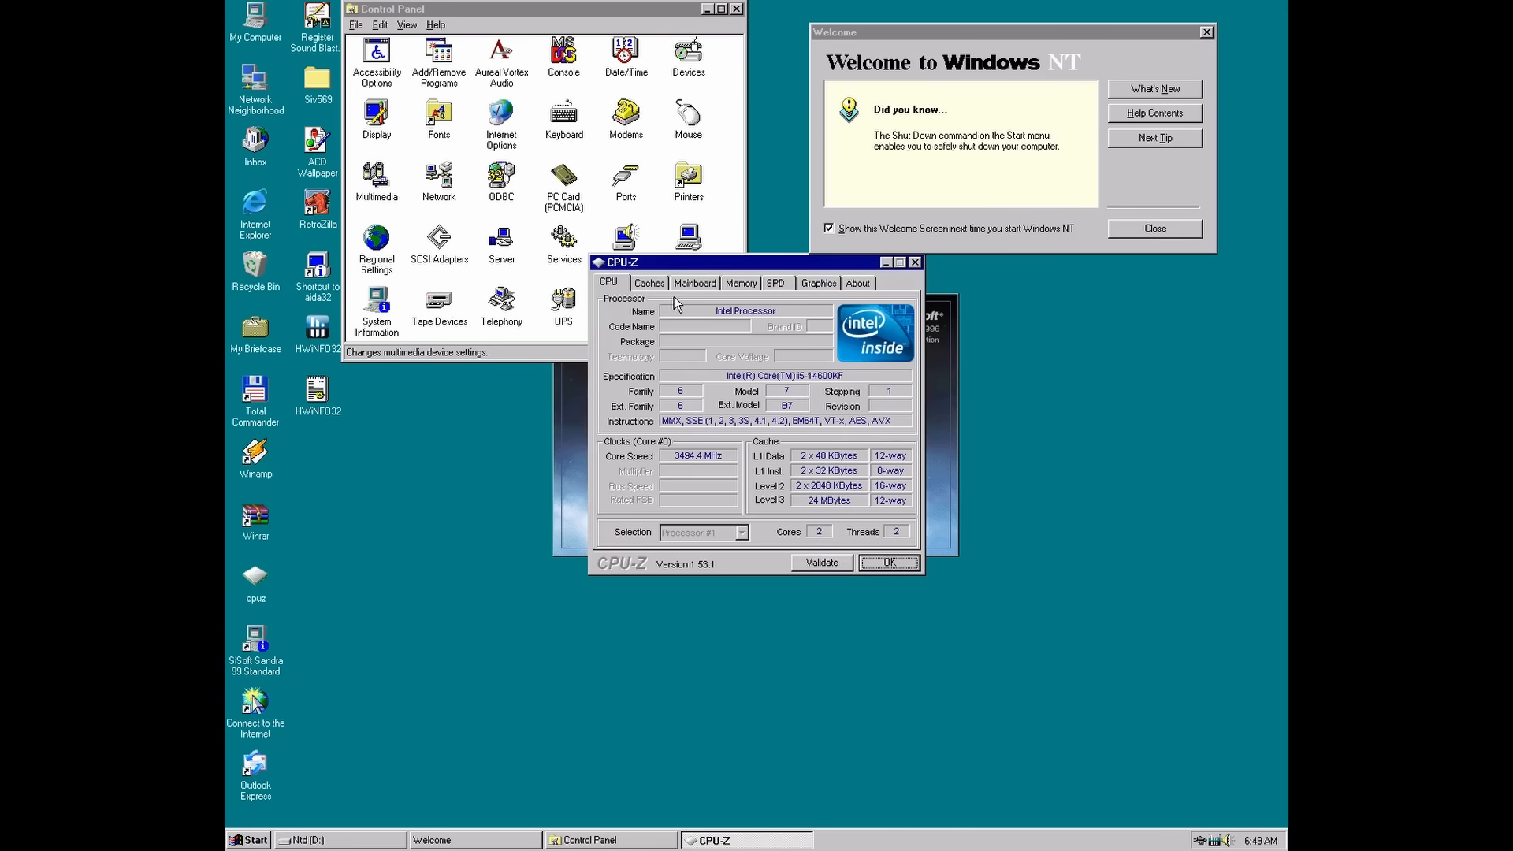
{"action": "left_click", "coordinate": [695, 282]}
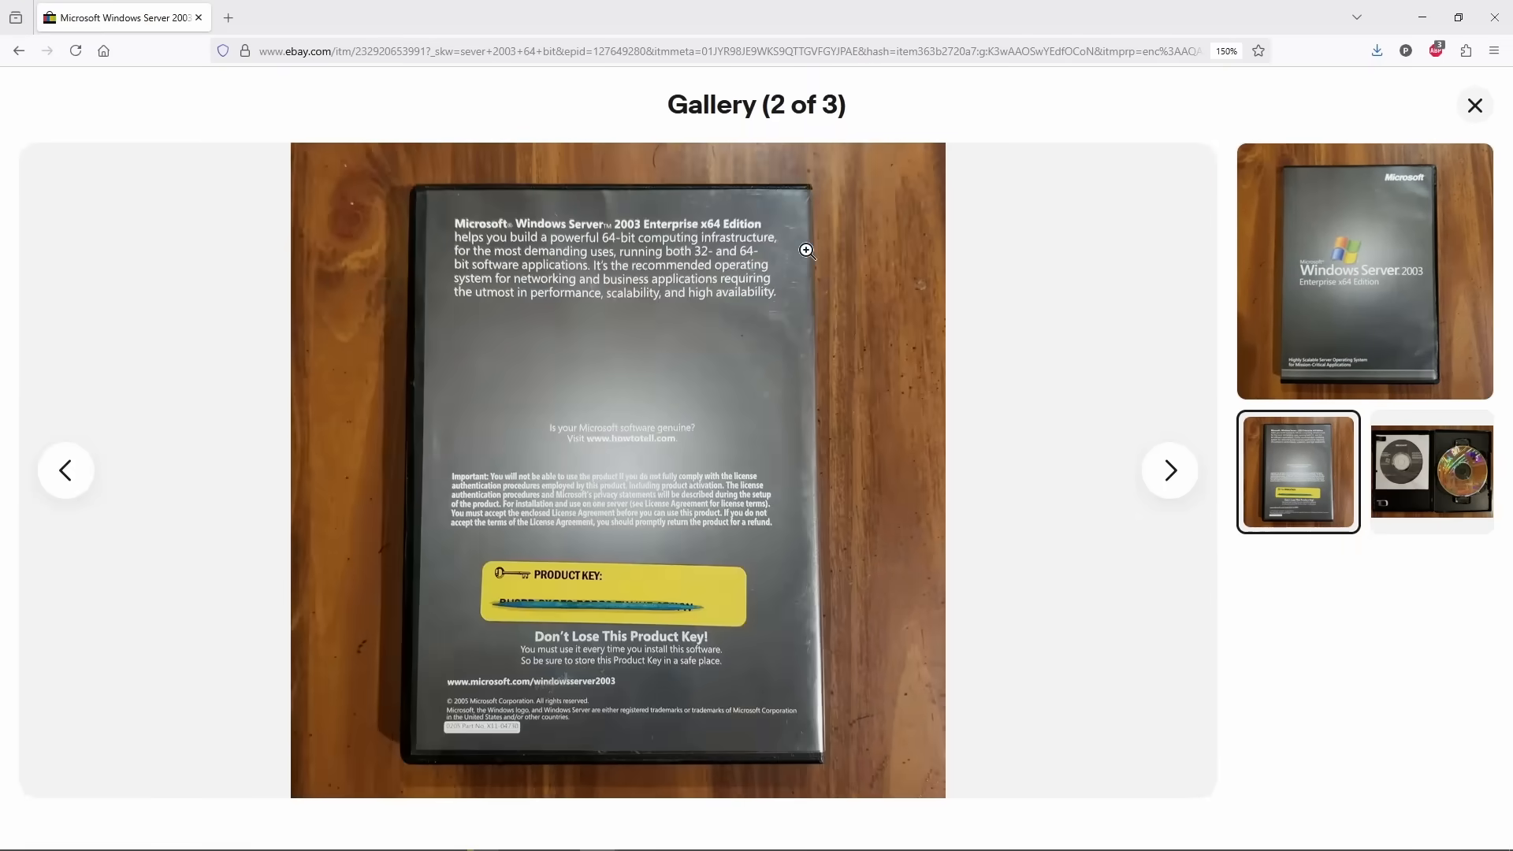
Step: Zoom in on the second listing photo showing the back of the Server 2003 x64 box
{"action": "left_click", "coordinate": [807, 250]}
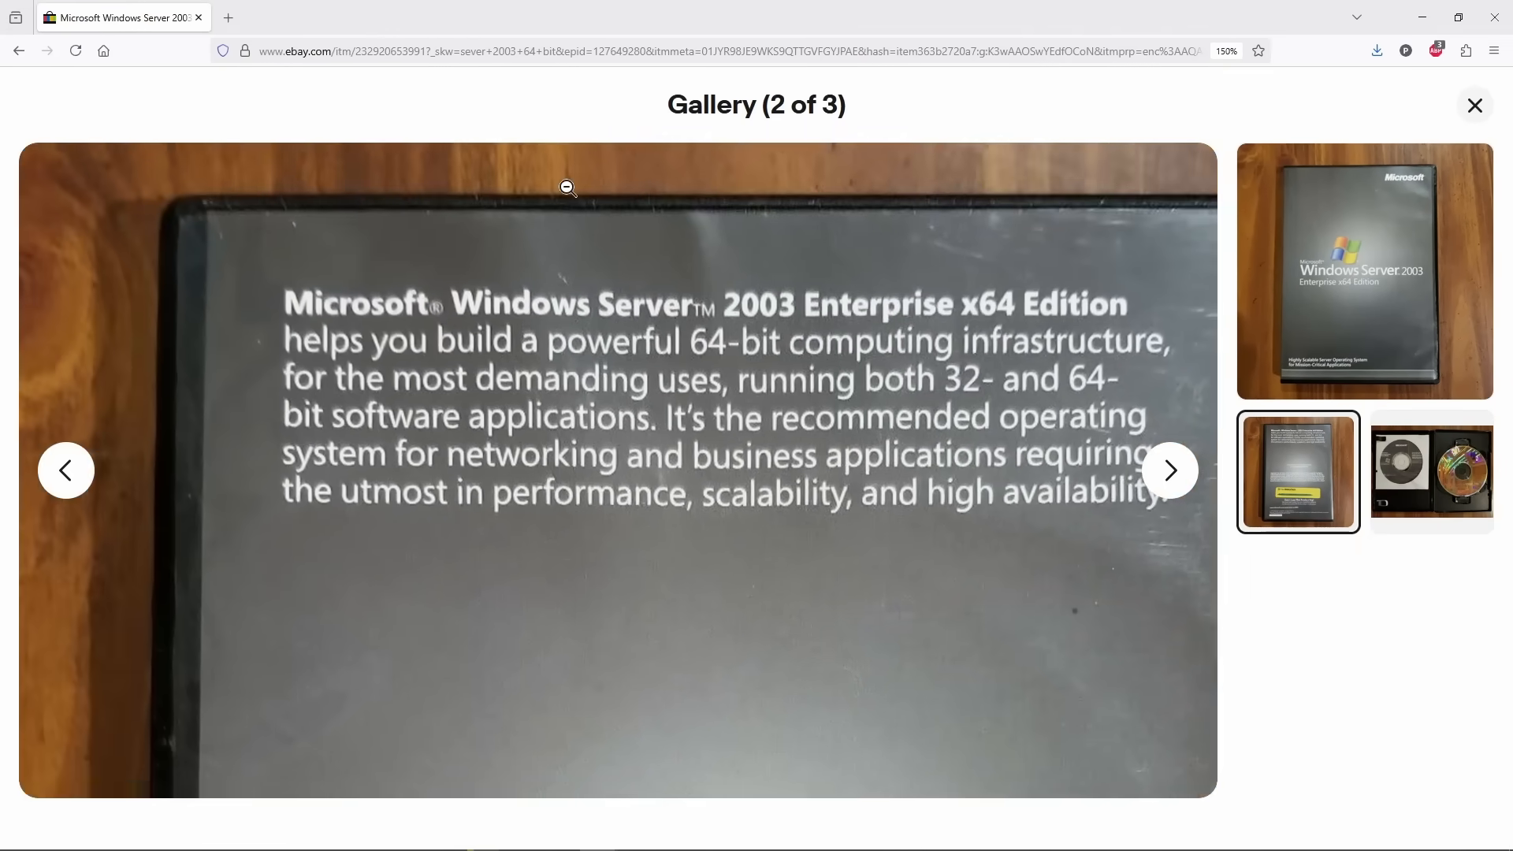
{"action": "left_click", "coordinate": [568, 188]}
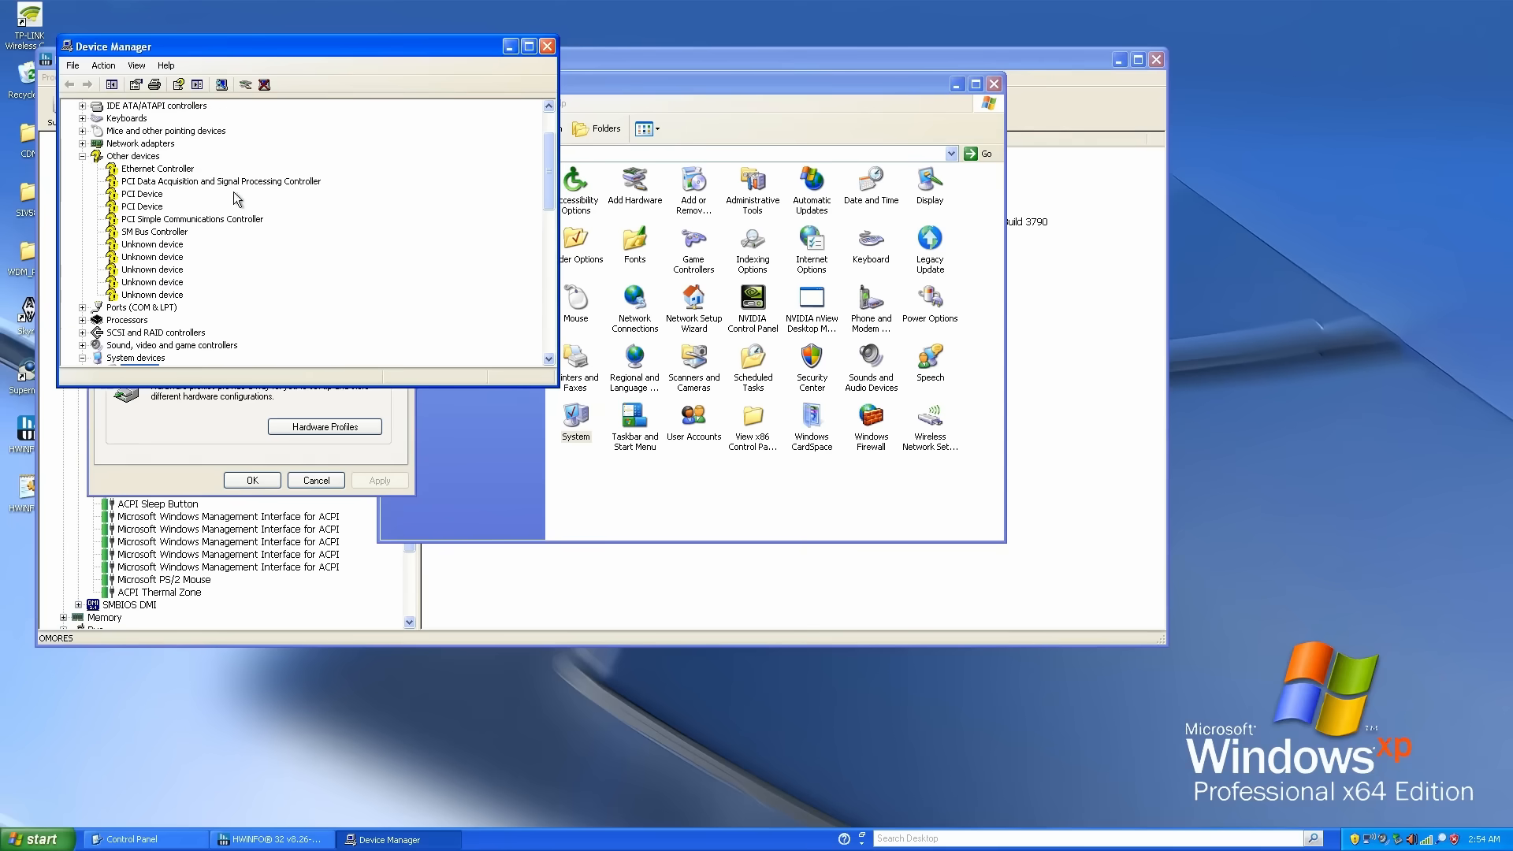
Step: Inspect the PCI Device, SM Bus Controller and Unknown devices, which report Code 28 missing drivers
{"action": "left_click", "coordinate": [142, 205]}
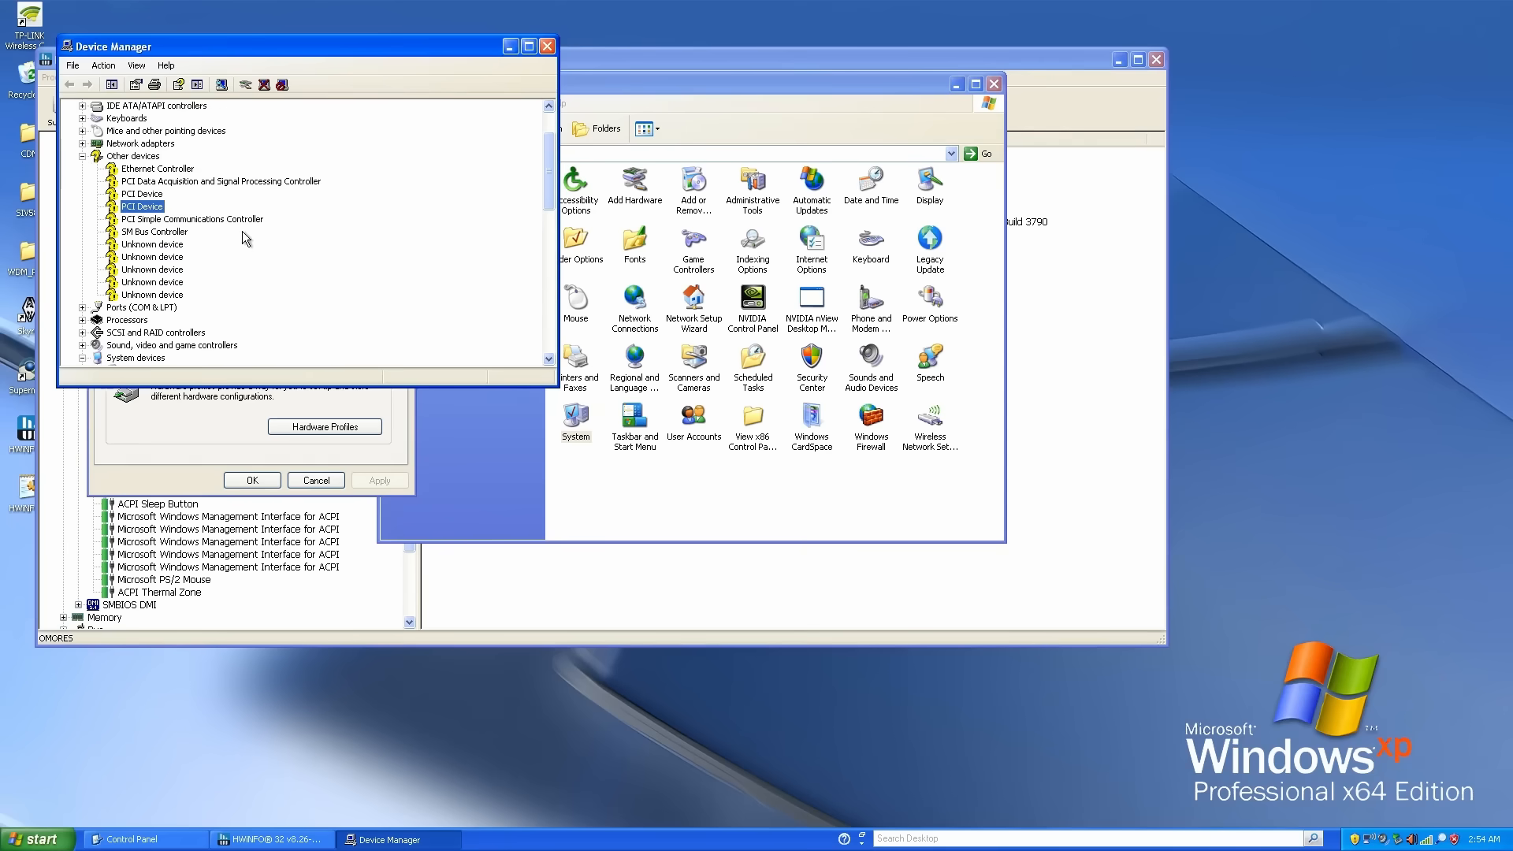
{"action": "left_click", "coordinate": [154, 230]}
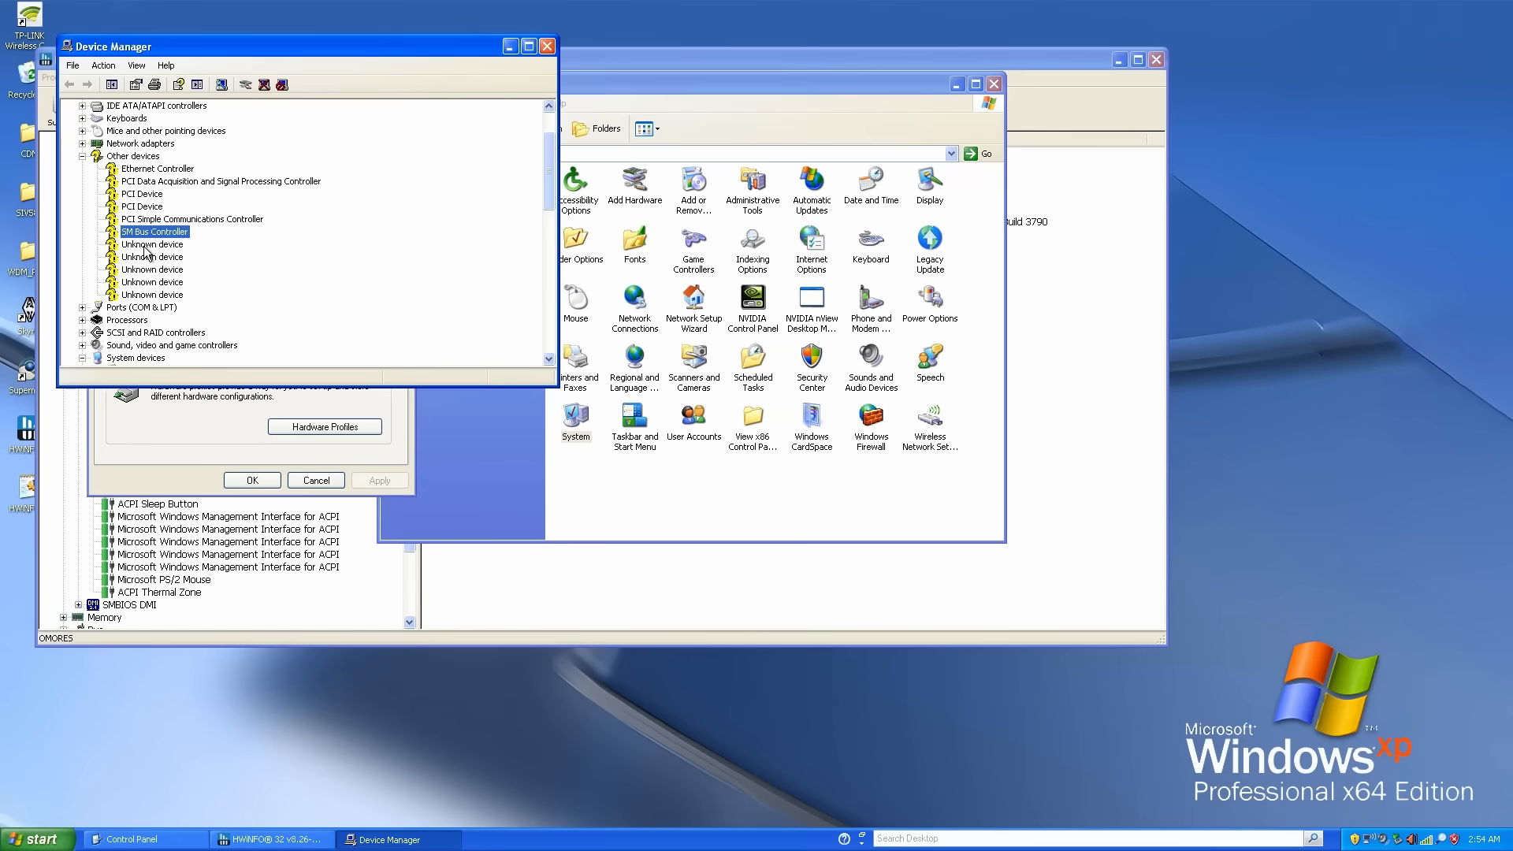
{"action": "double_click", "coordinate": [150, 255]}
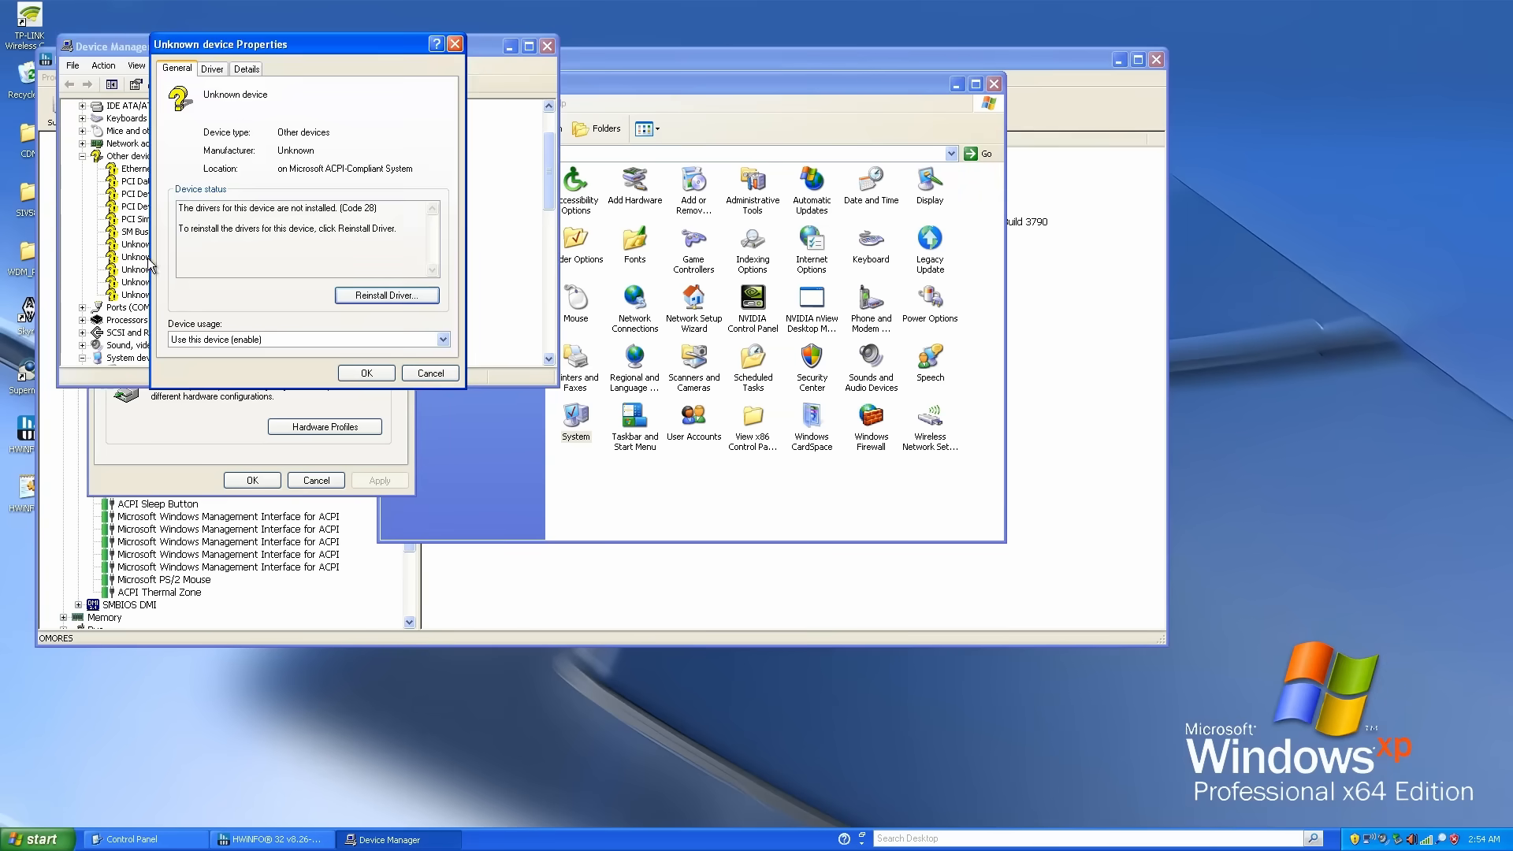
{"action": "left_click", "coordinate": [246, 68]}
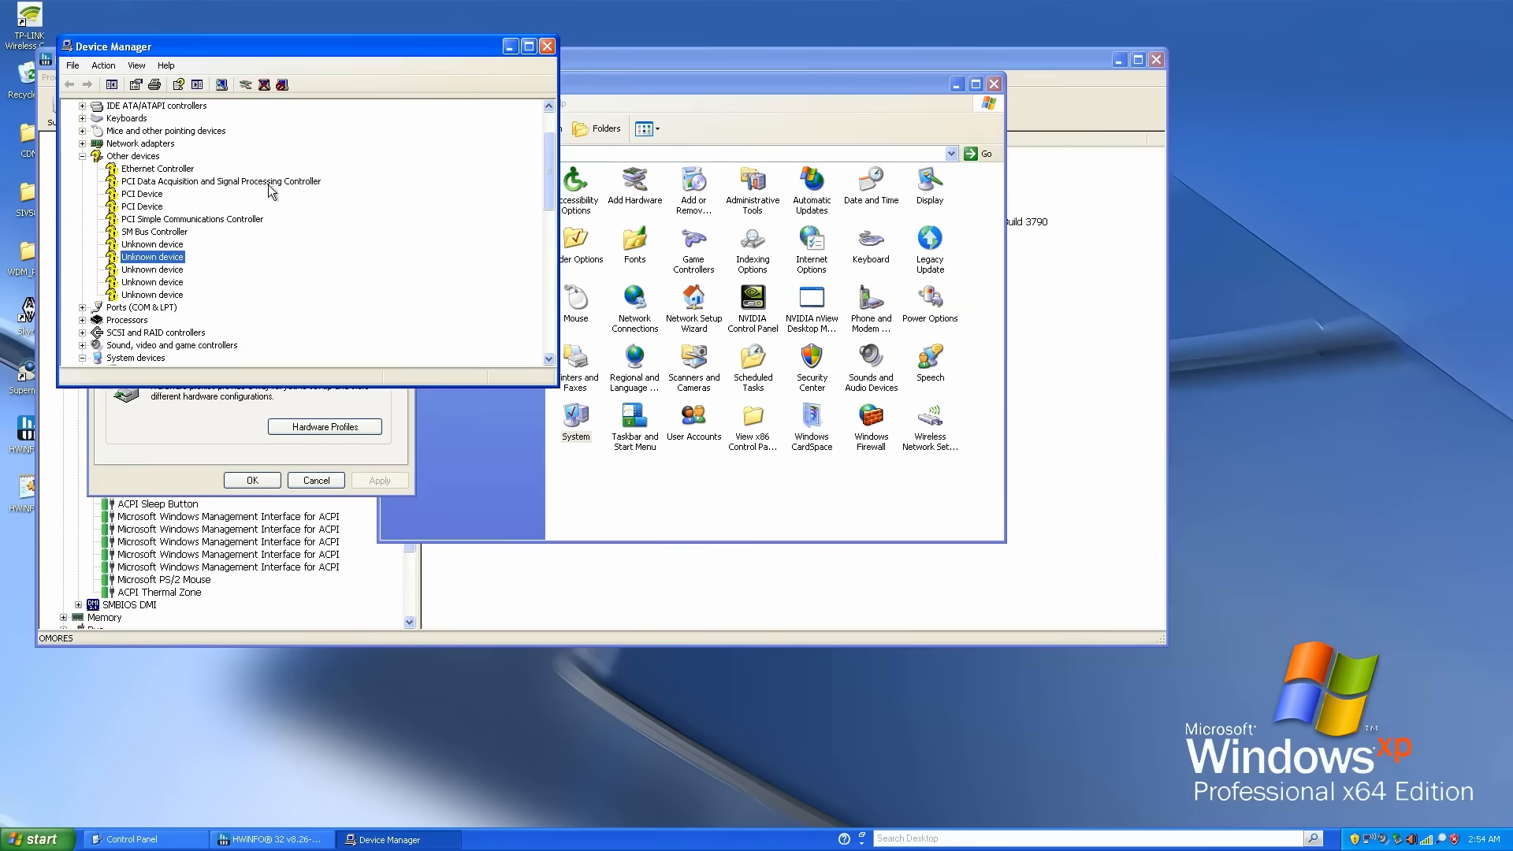
{"action": "double_click", "coordinate": [153, 255]}
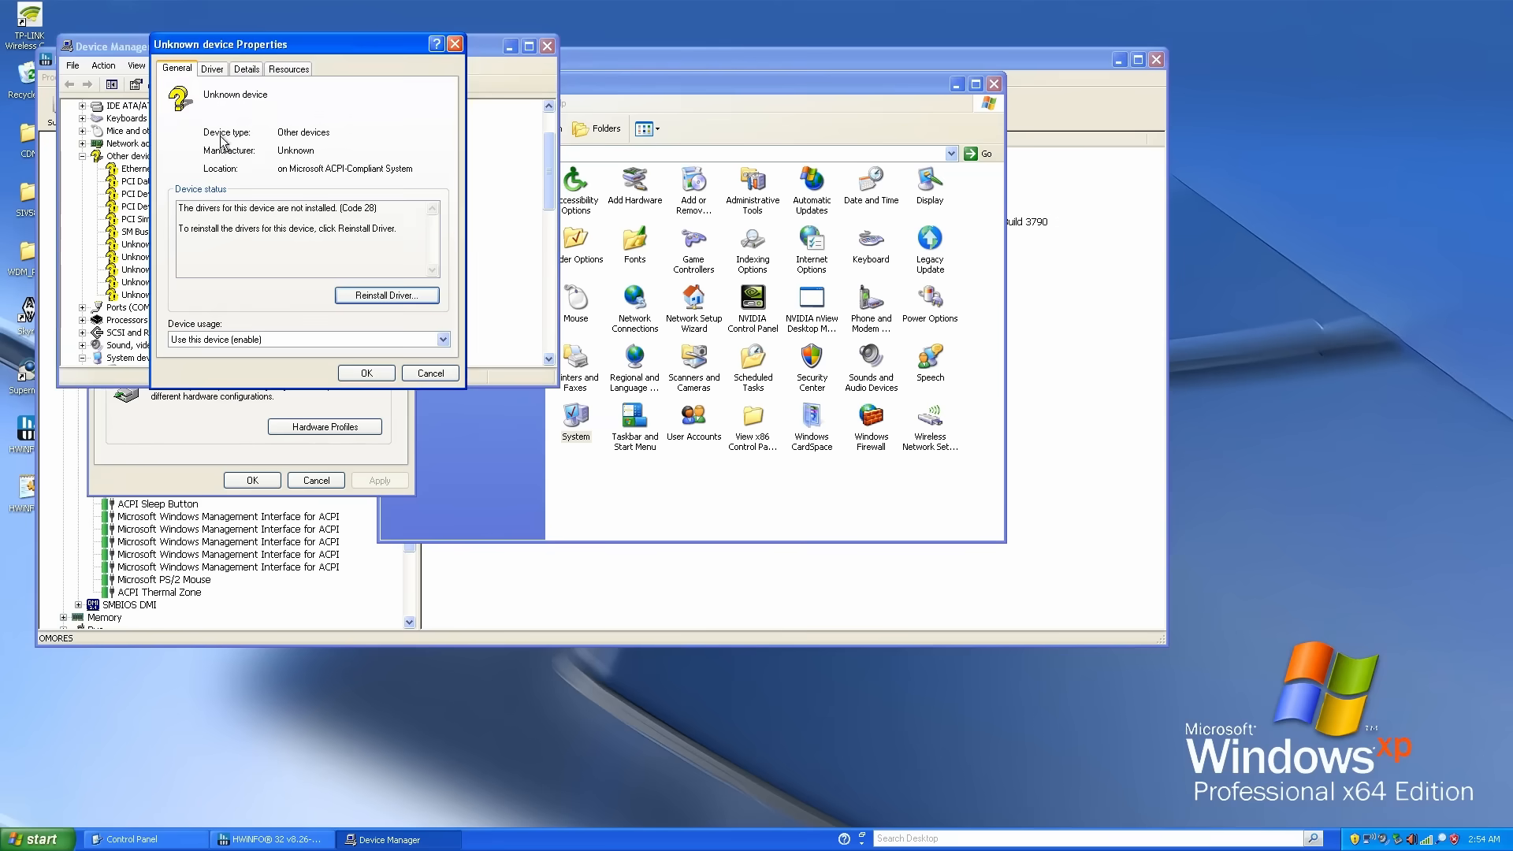
{"action": "left_click", "coordinate": [245, 68]}
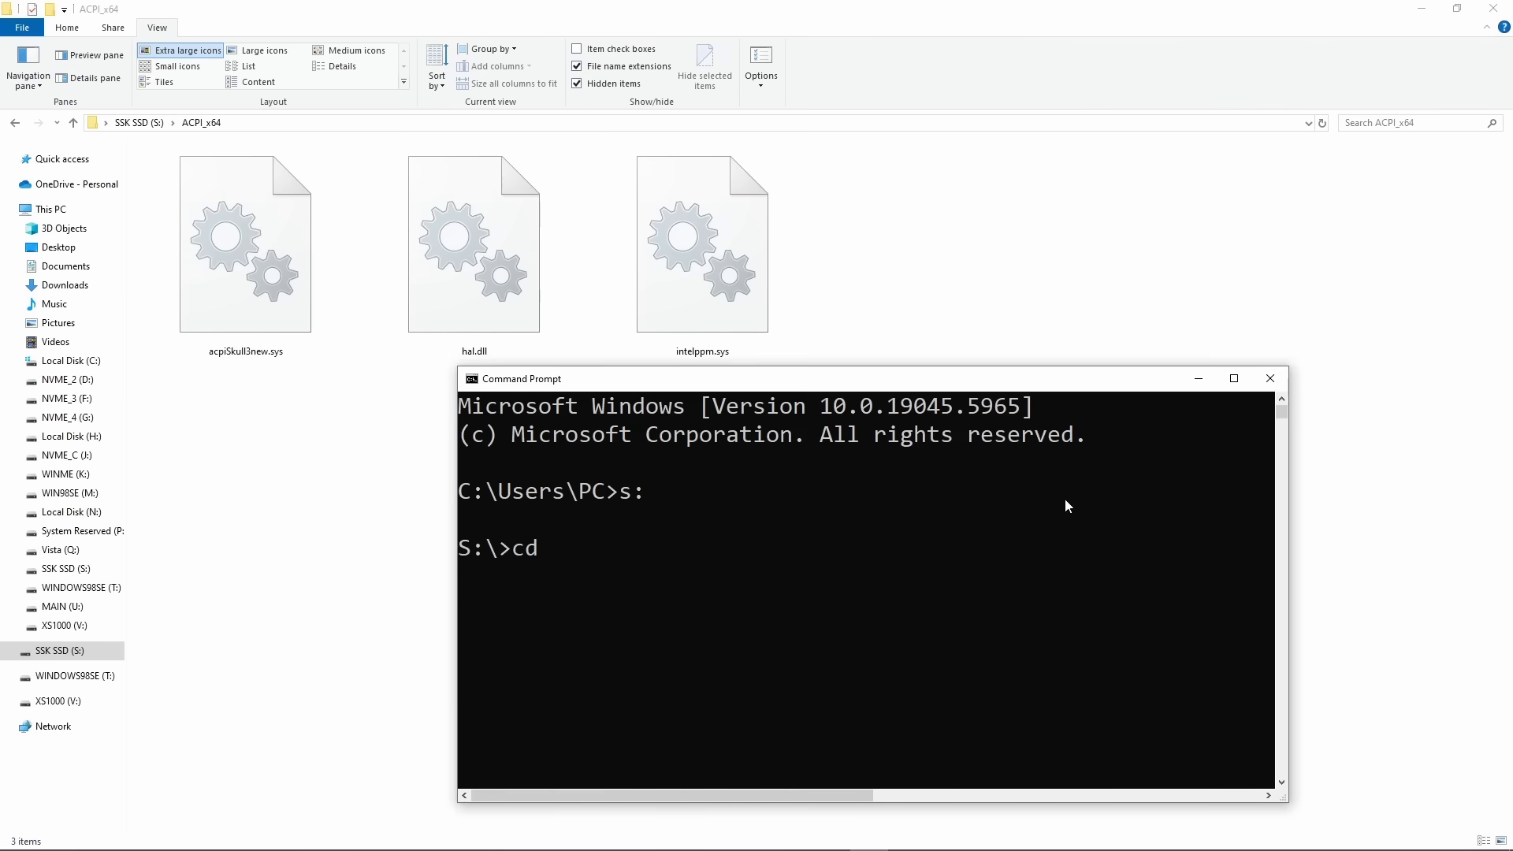
Step: Change into ACPI_x64 and run makecab to pack acpiSkull3new.sys into acpi.sy_
{"action": "type", "text": "ACPI"}
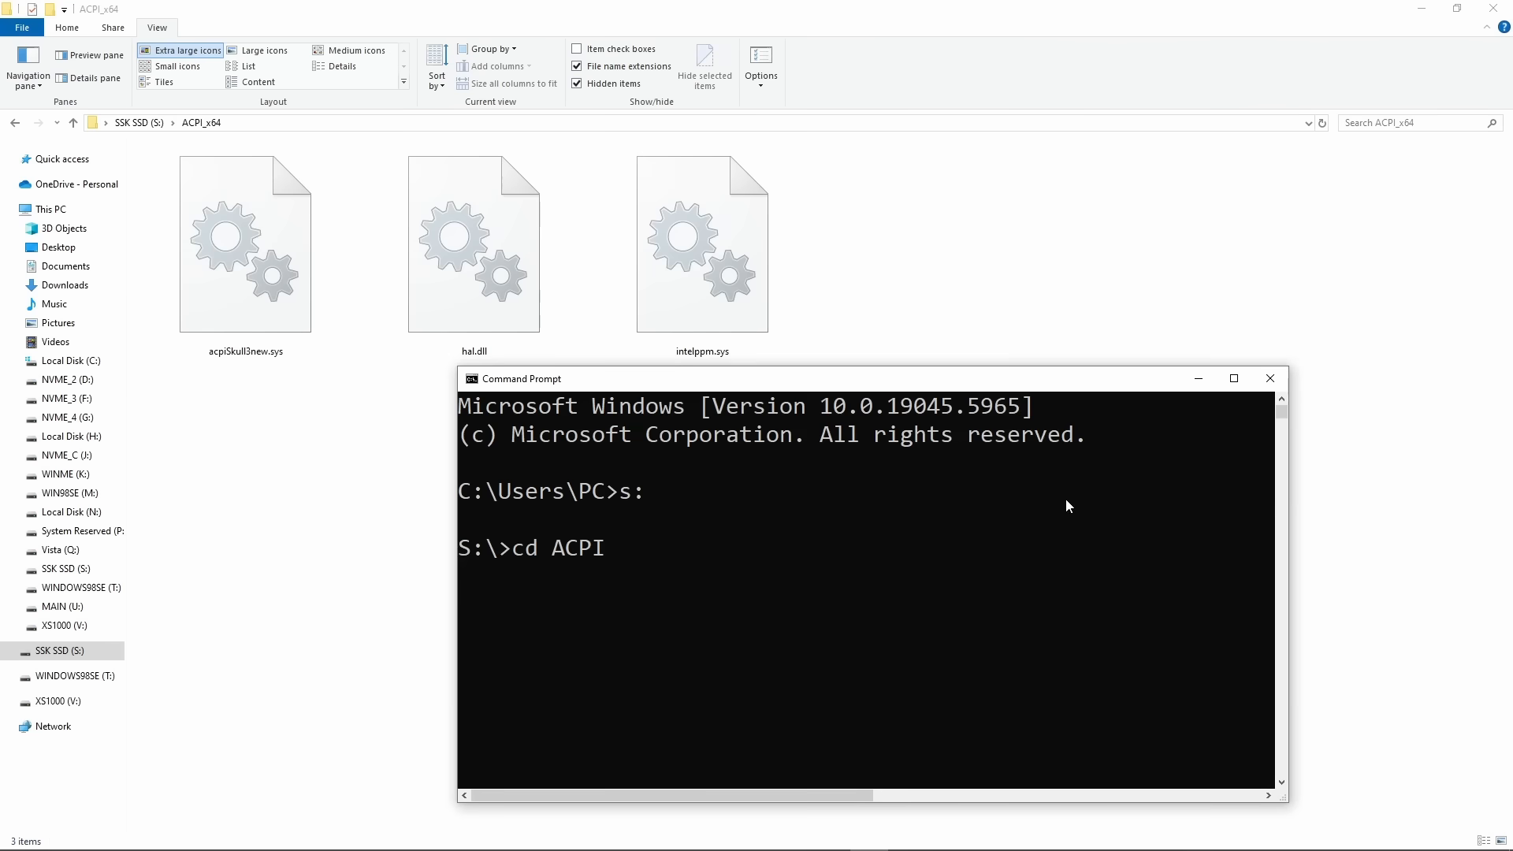
{"action": "type", "text": "_x64"}
{"action": "type", "text": "make"}
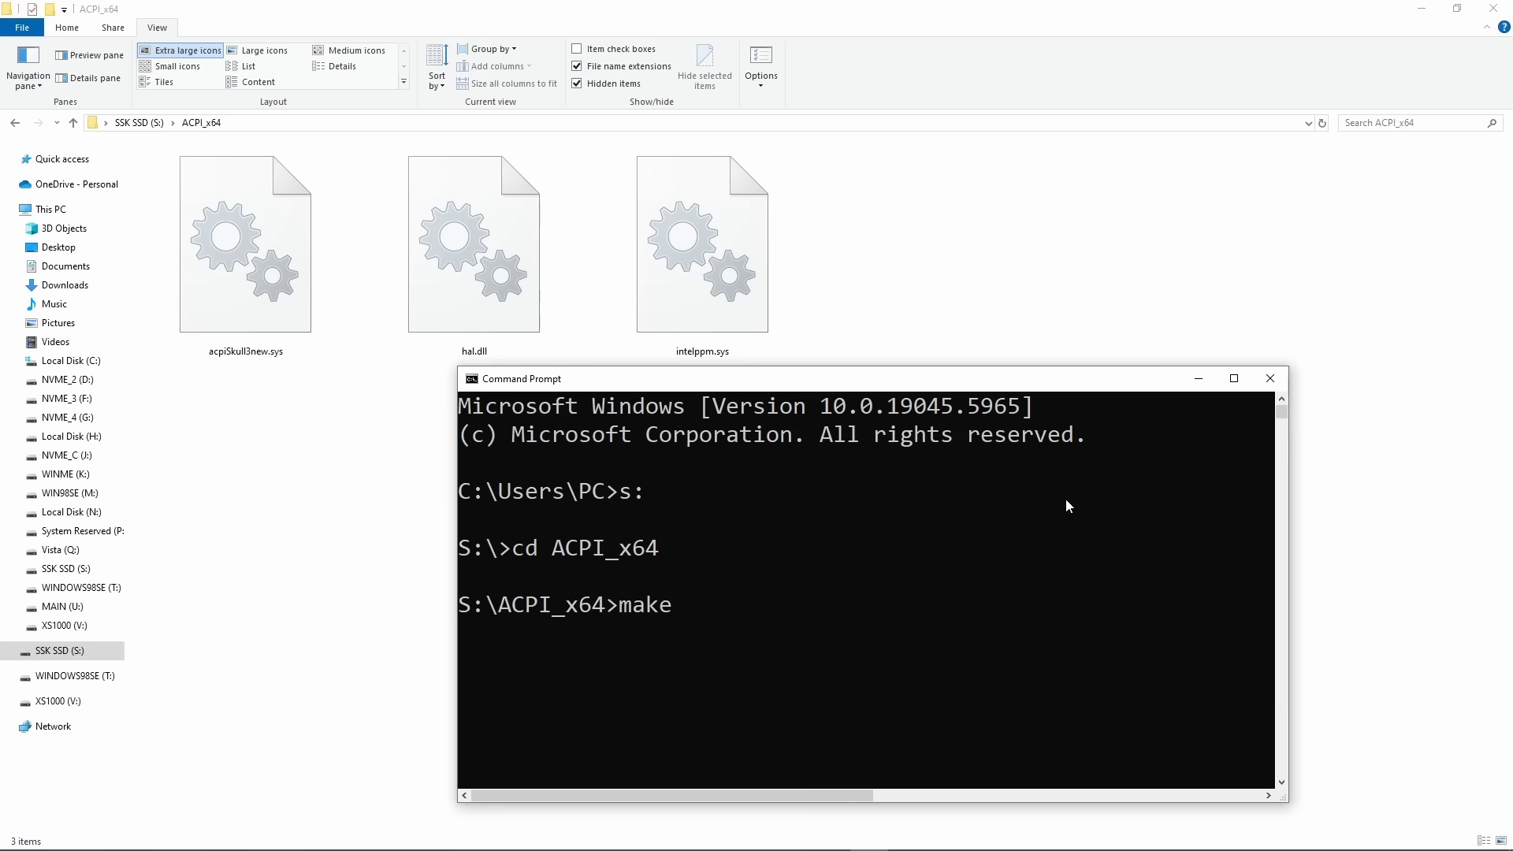
{"action": "type", "text": "cab"}
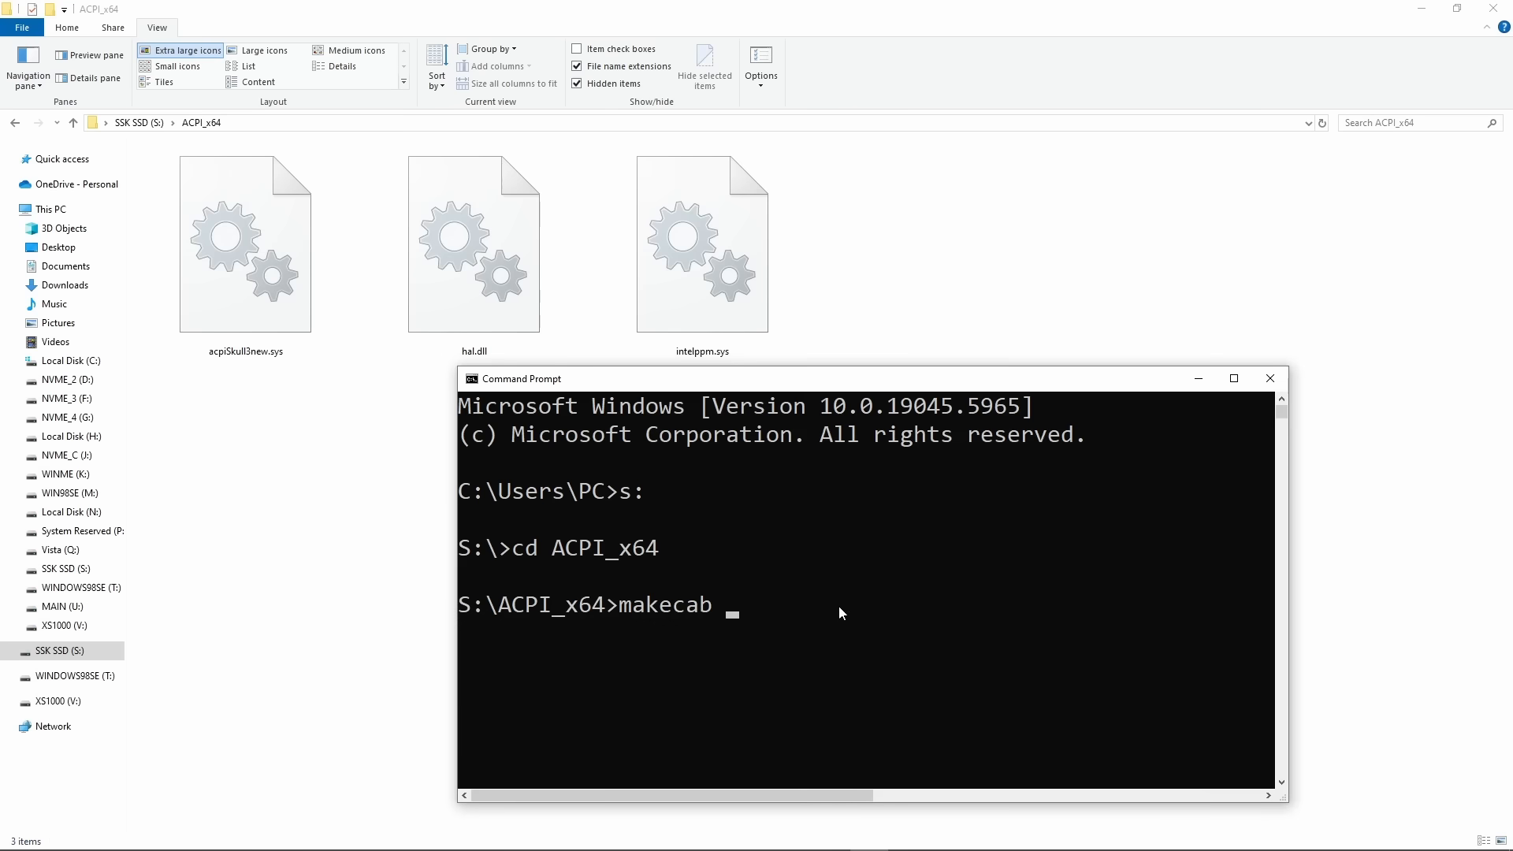
{"action": "type", "text": "acpiSkull3new.sys acpiSkull3new.sys"}
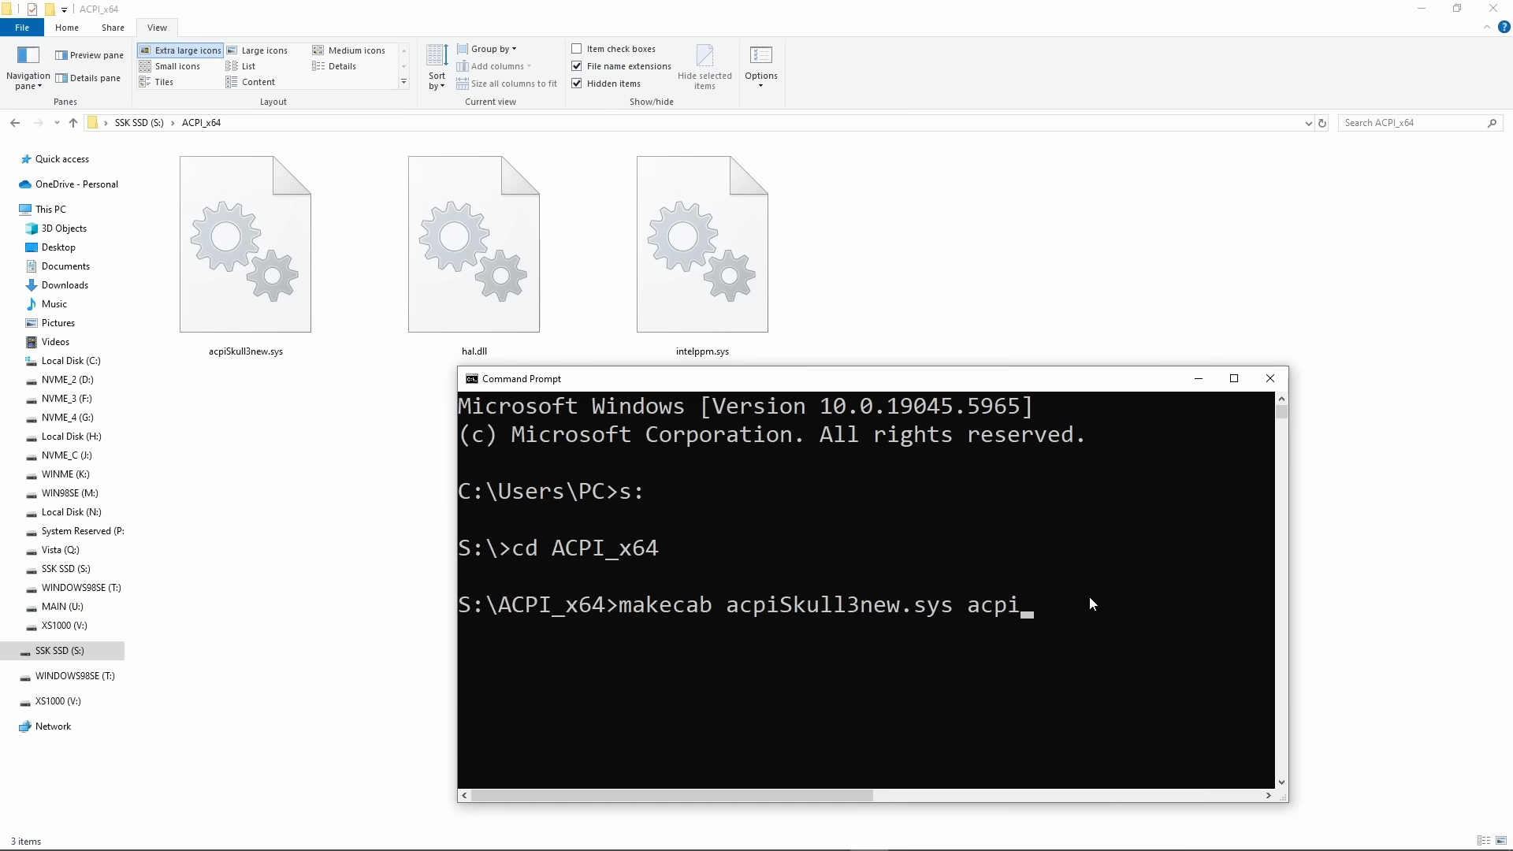
{"action": "type", "text": ".sy"}
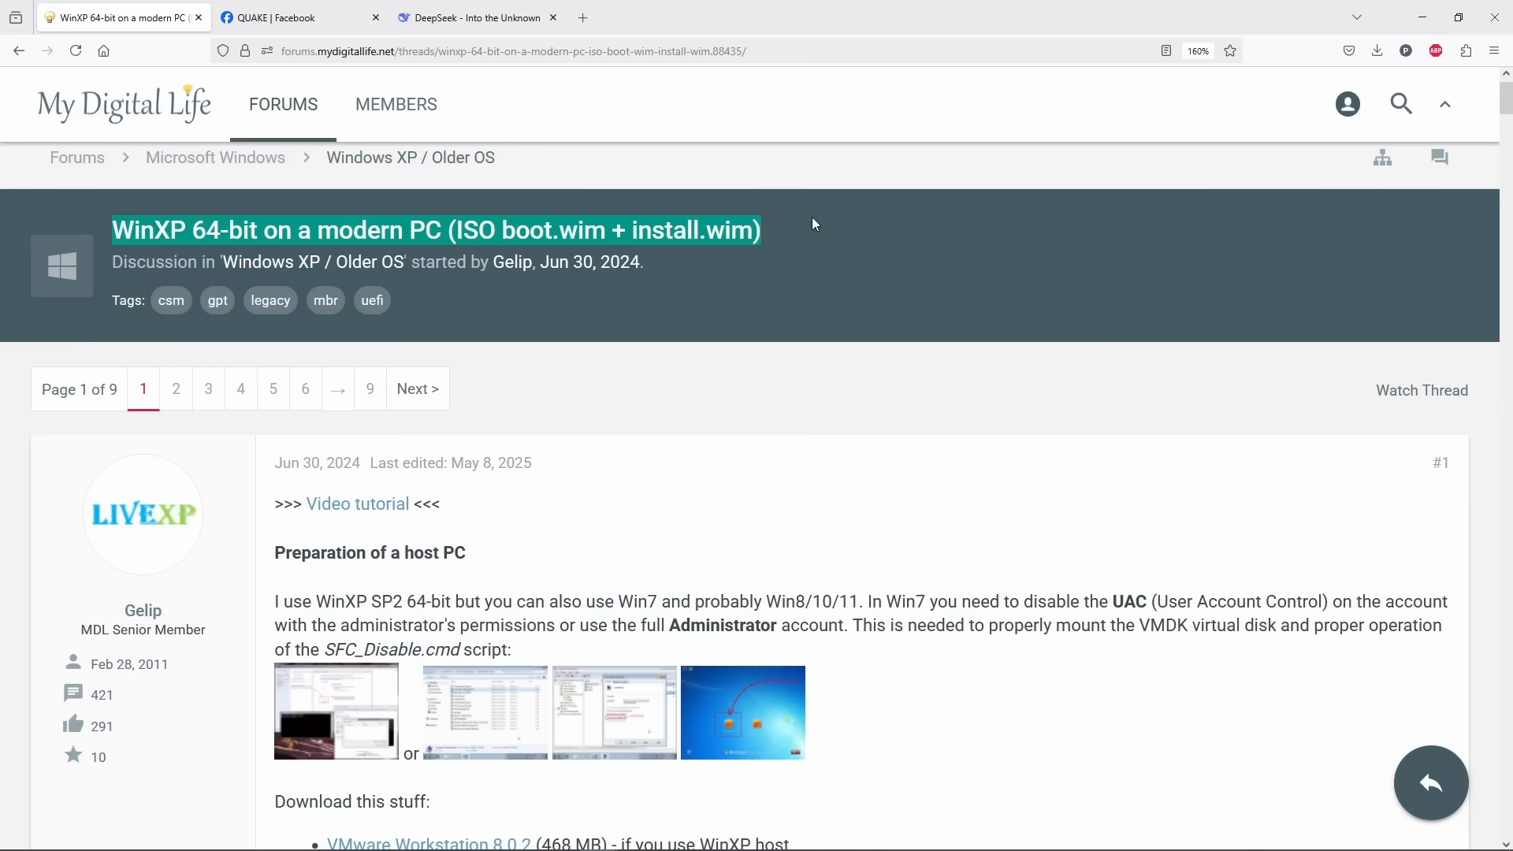
Step: Scroll the WinXP 64-bit guide down to its installation and system settings sections
{"action": "scroll", "scroll_direction": "down", "scroll_amount": 3}
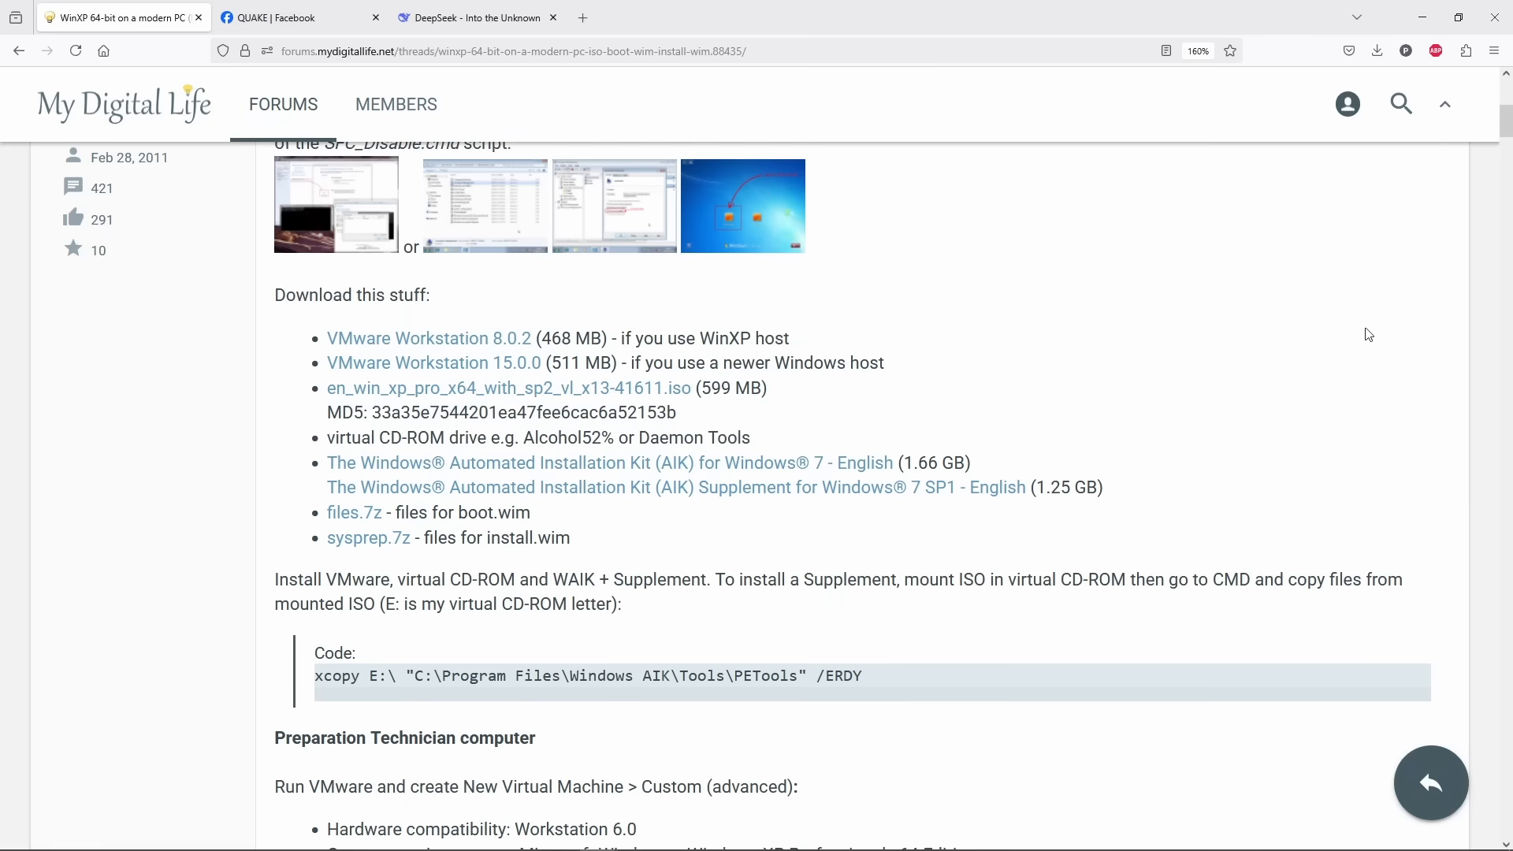
{"action": "scroll", "scroll_direction": "down", "scroll_amount": 3}
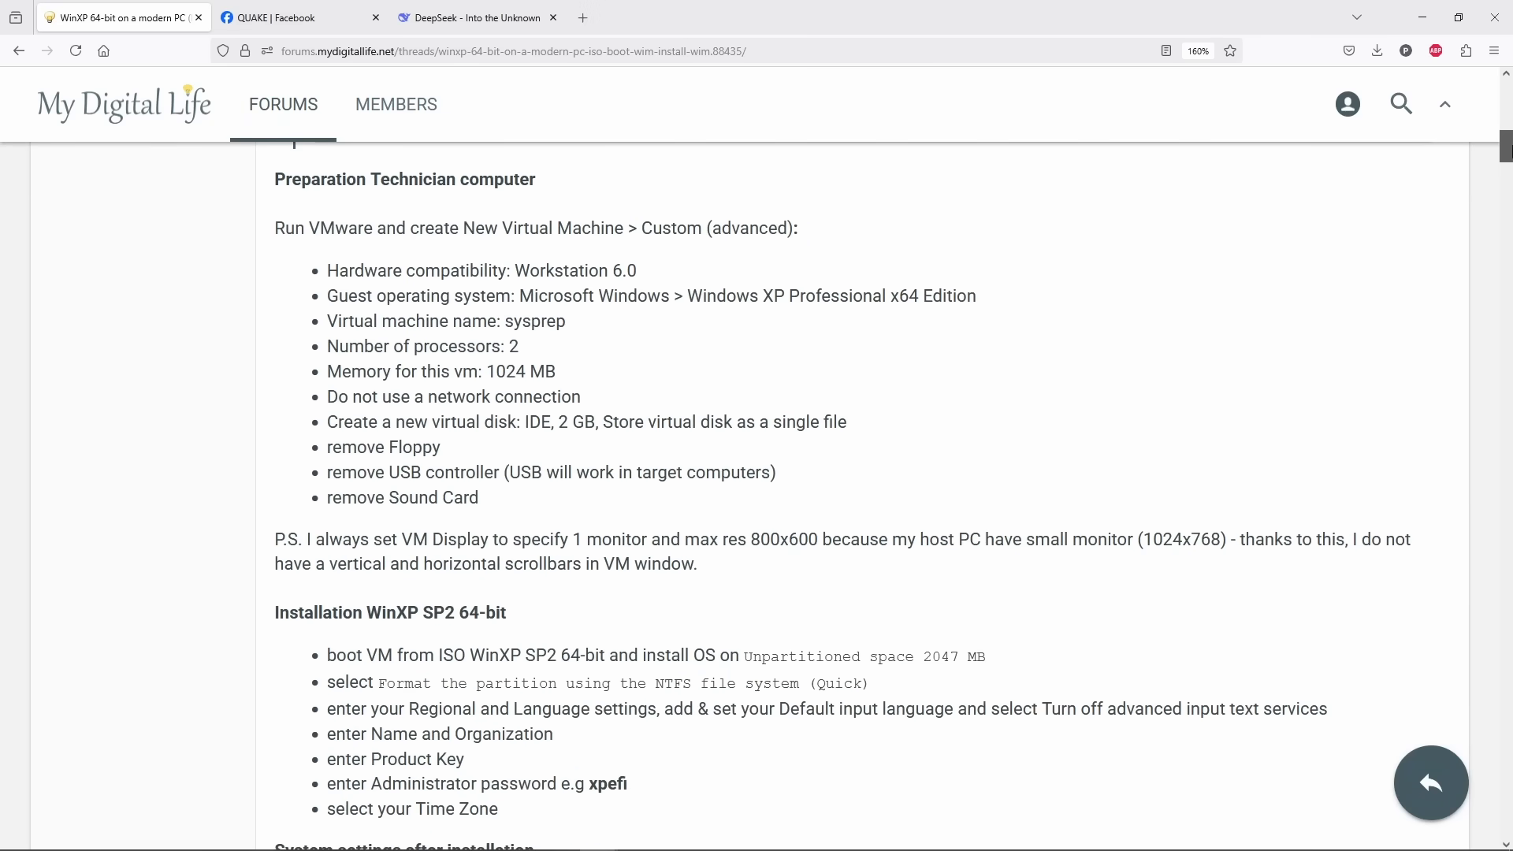
{"action": "scroll", "scroll_direction": "down", "scroll_amount": 3}
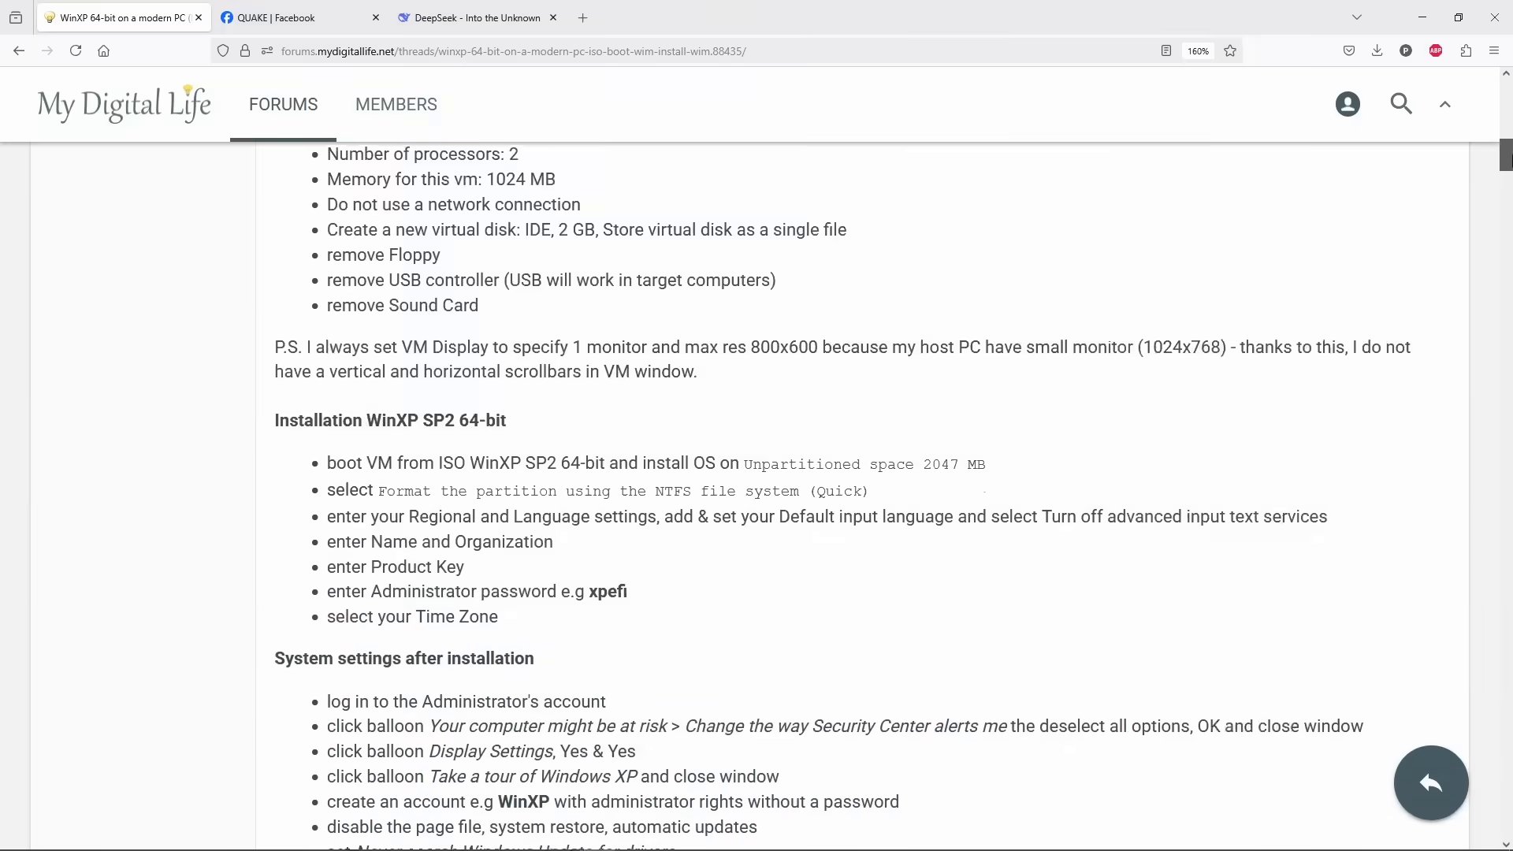
{"action": "scroll", "scroll_direction": "down", "scroll_amount": 3}
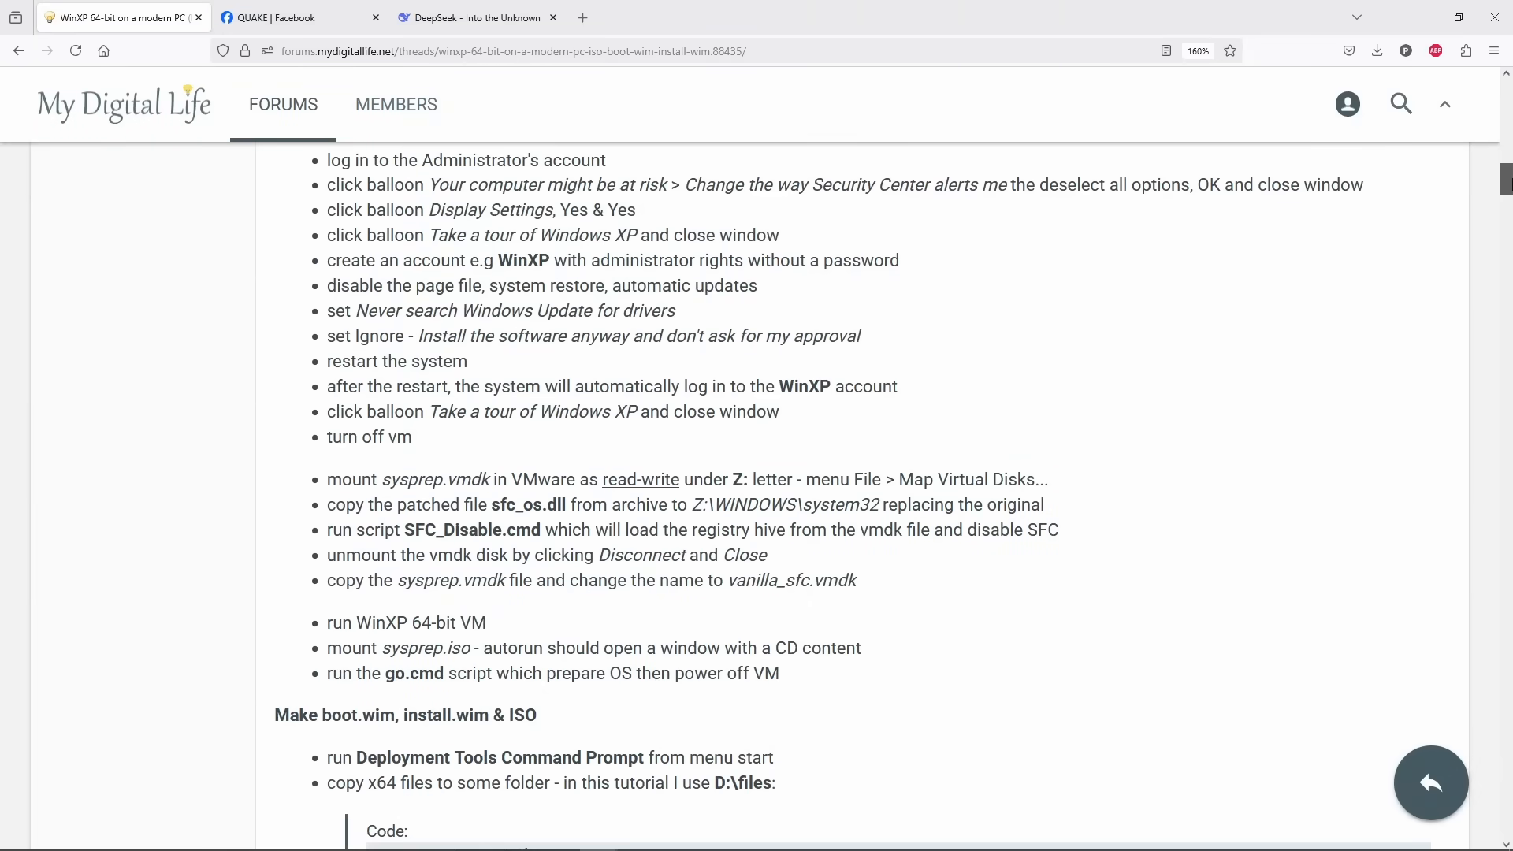
{"action": "scroll", "scroll_direction": "down", "scroll_amount": 3}
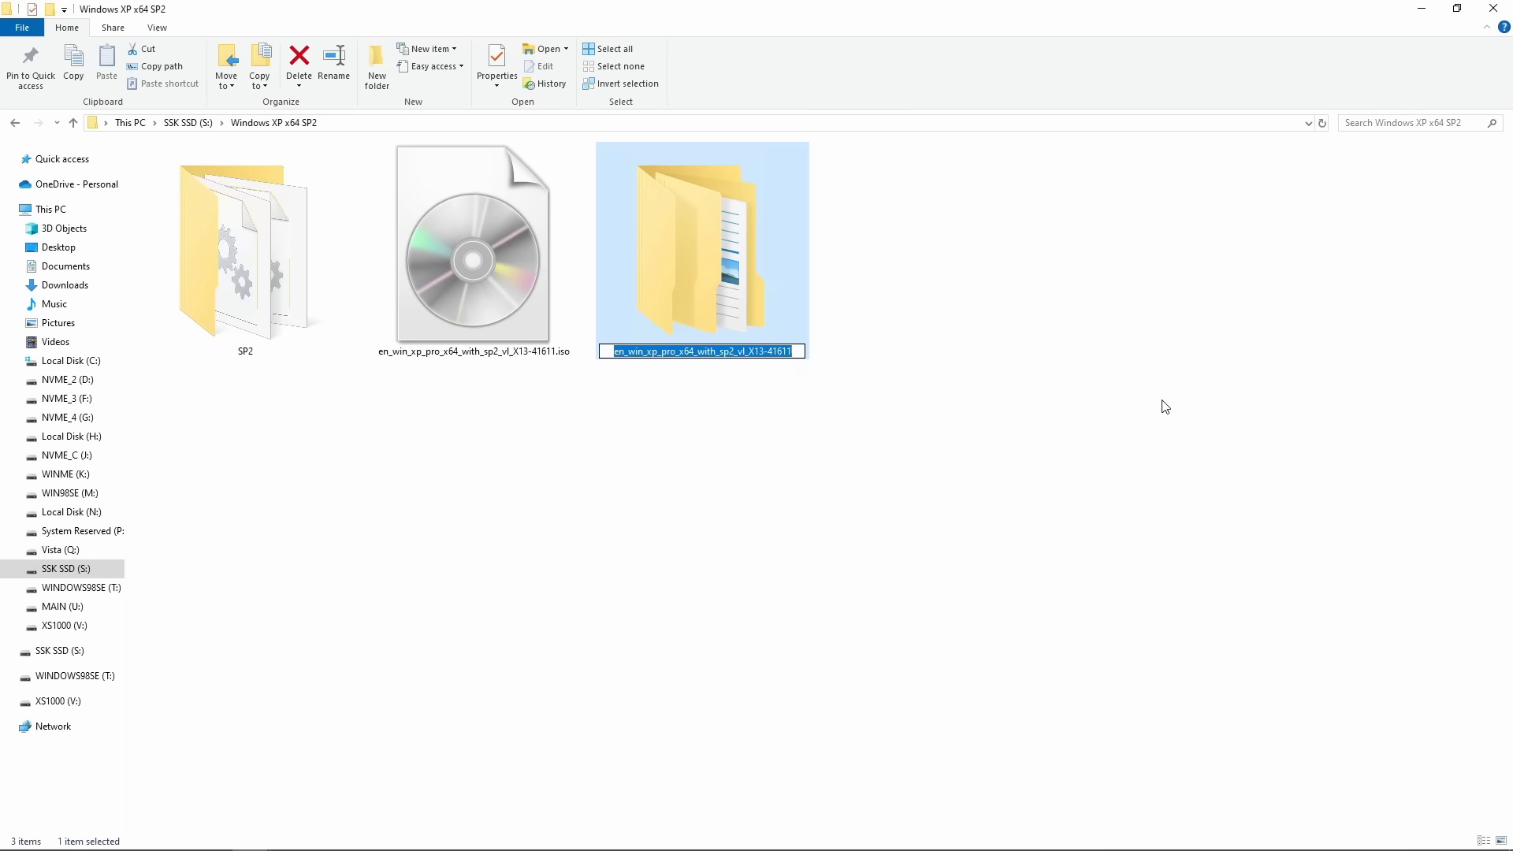
Step: Name the folder XP x64 ACPI-AHCI and select it as nLite's Windows installation source
{"action": "type", "text": "XP X"}
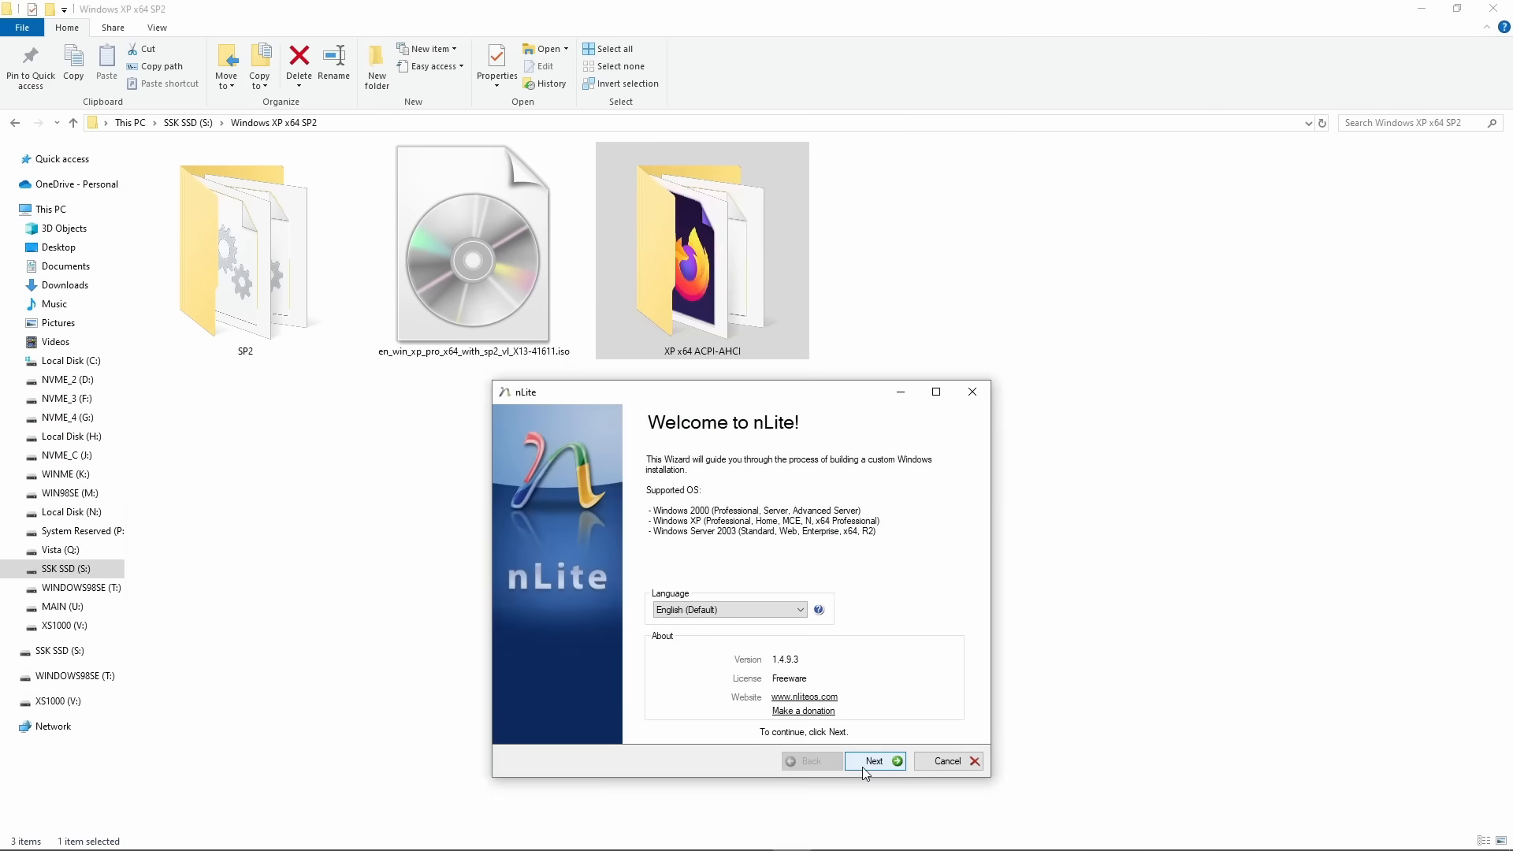
{"action": "left_click", "coordinate": [873, 762]}
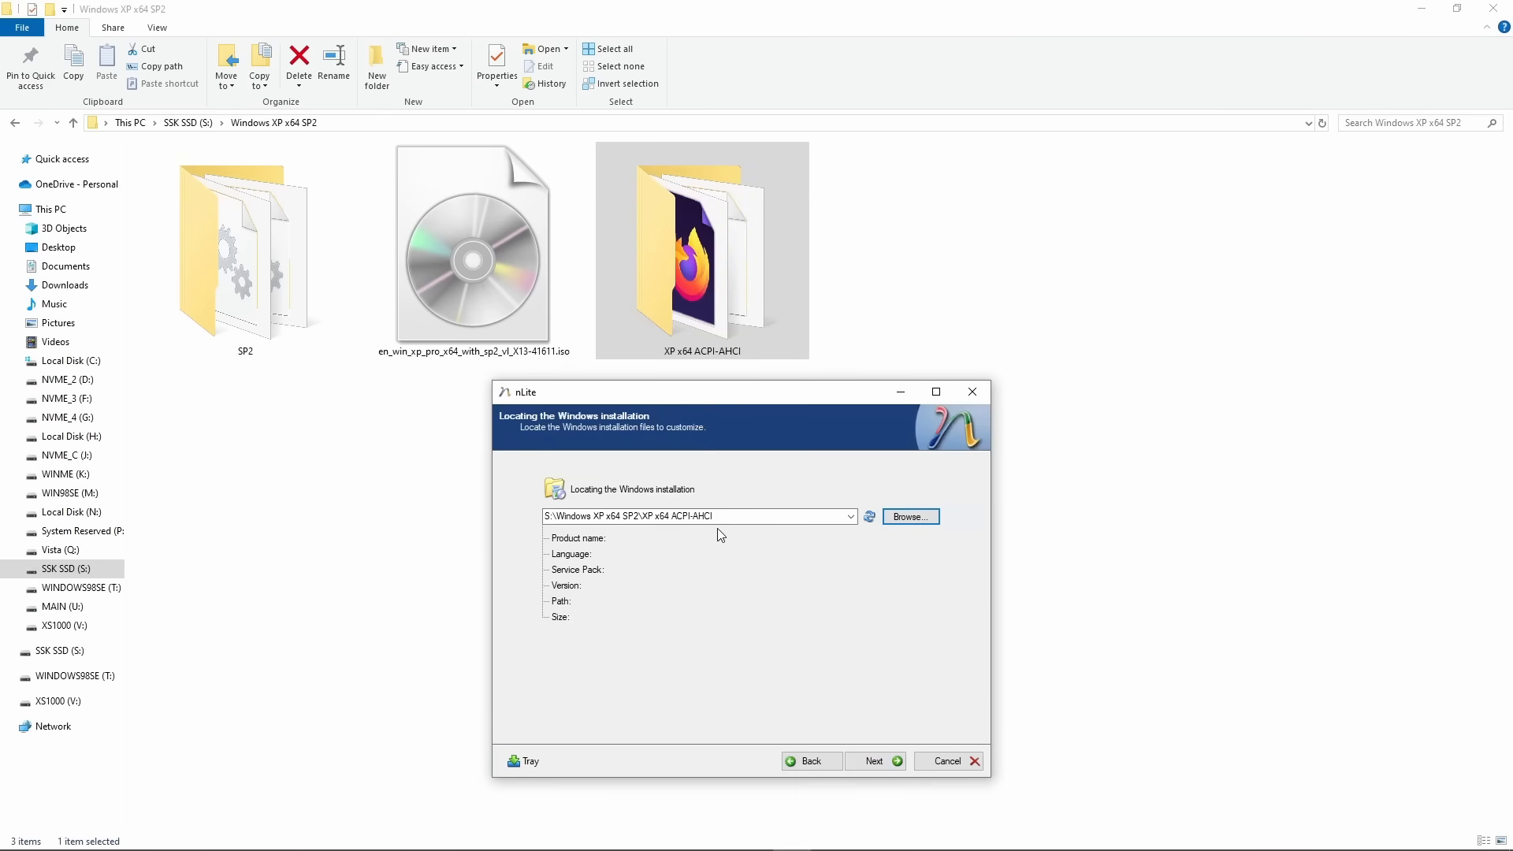
{"action": "left_click", "coordinate": [870, 516]}
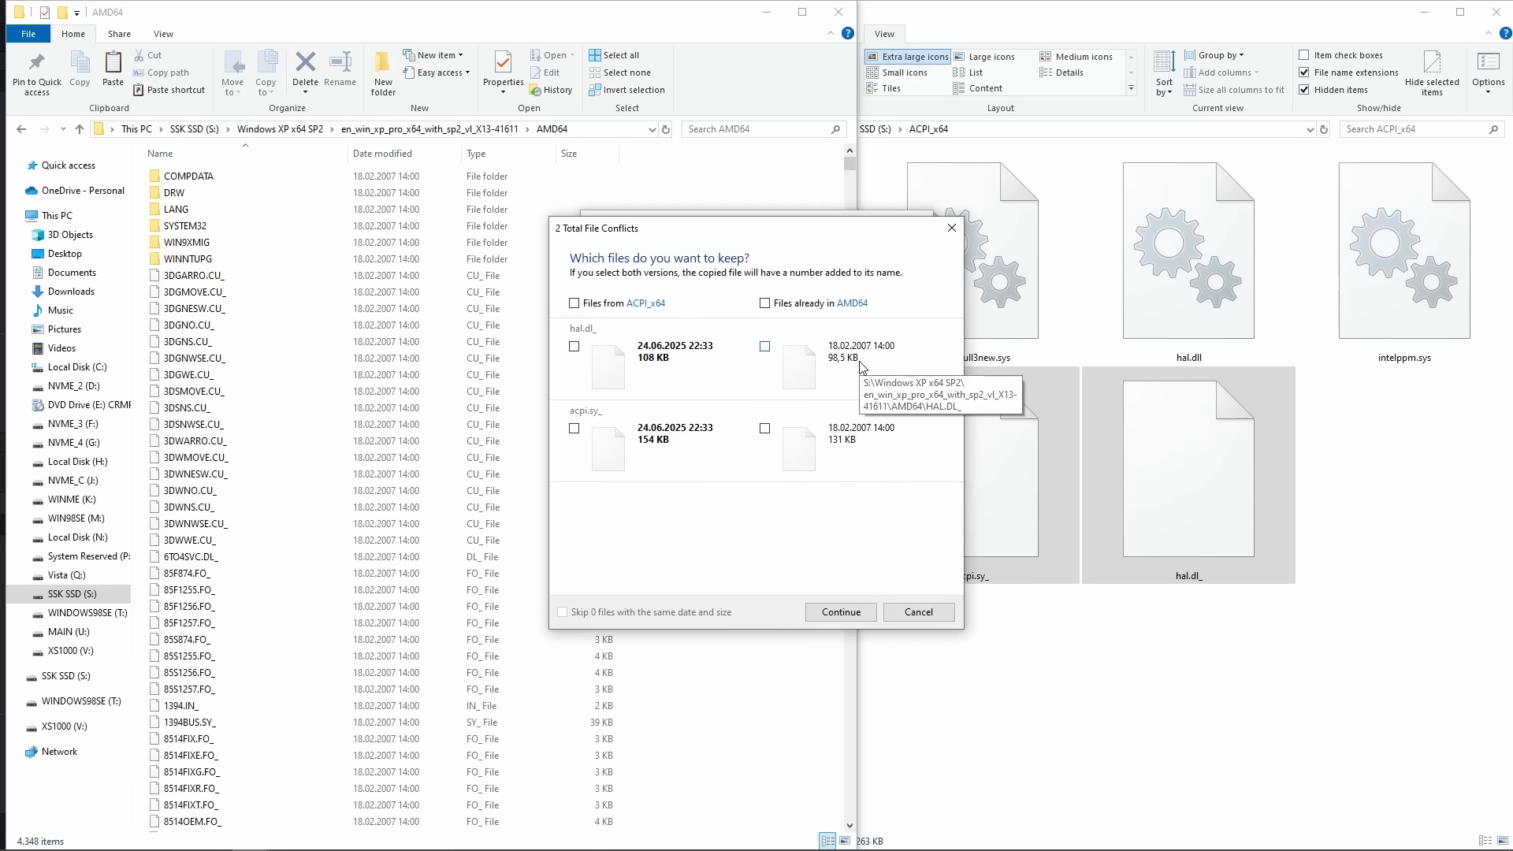
Step: Keep the newer ACPI_x64 hal.dl_ and acpi.sy_ files when replacing the AMD64 originals
{"action": "left_click", "coordinate": [574, 304]}
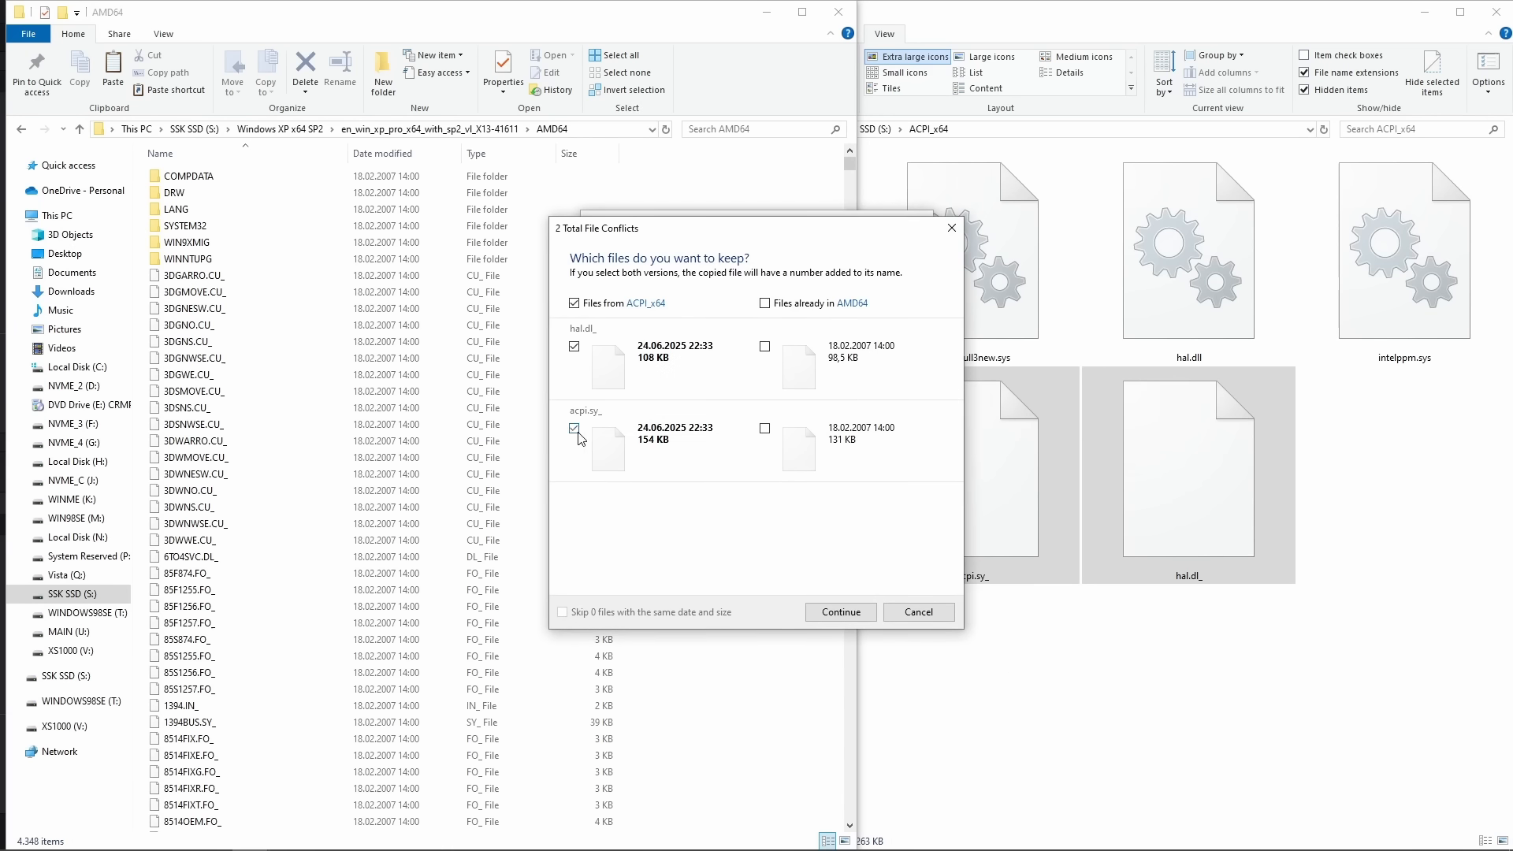
{"action": "left_click", "coordinate": [841, 611]}
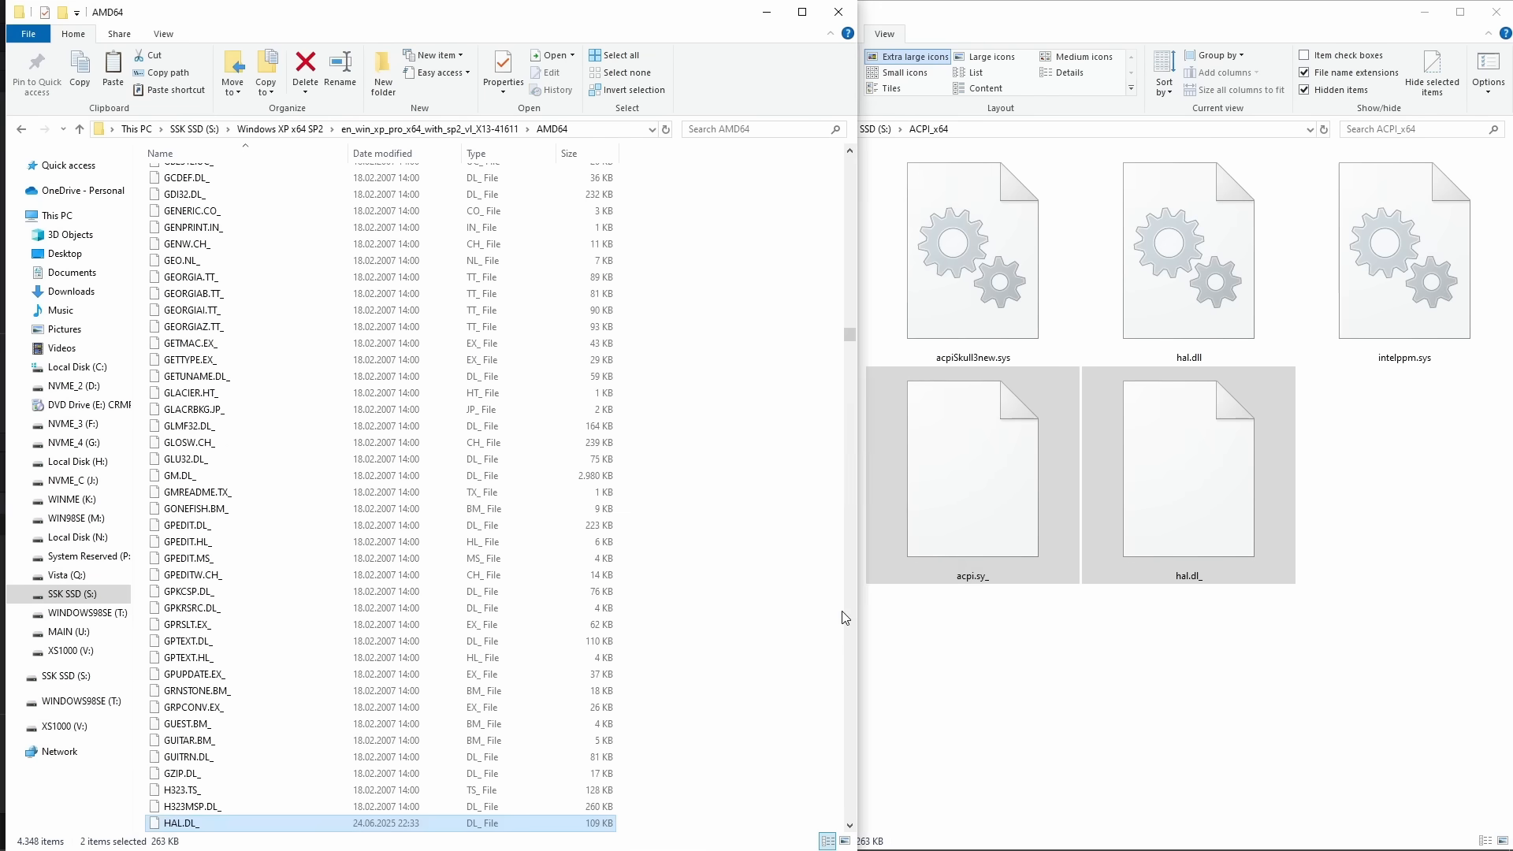
{"action": "mouse_move", "coordinate": [811, 356]}
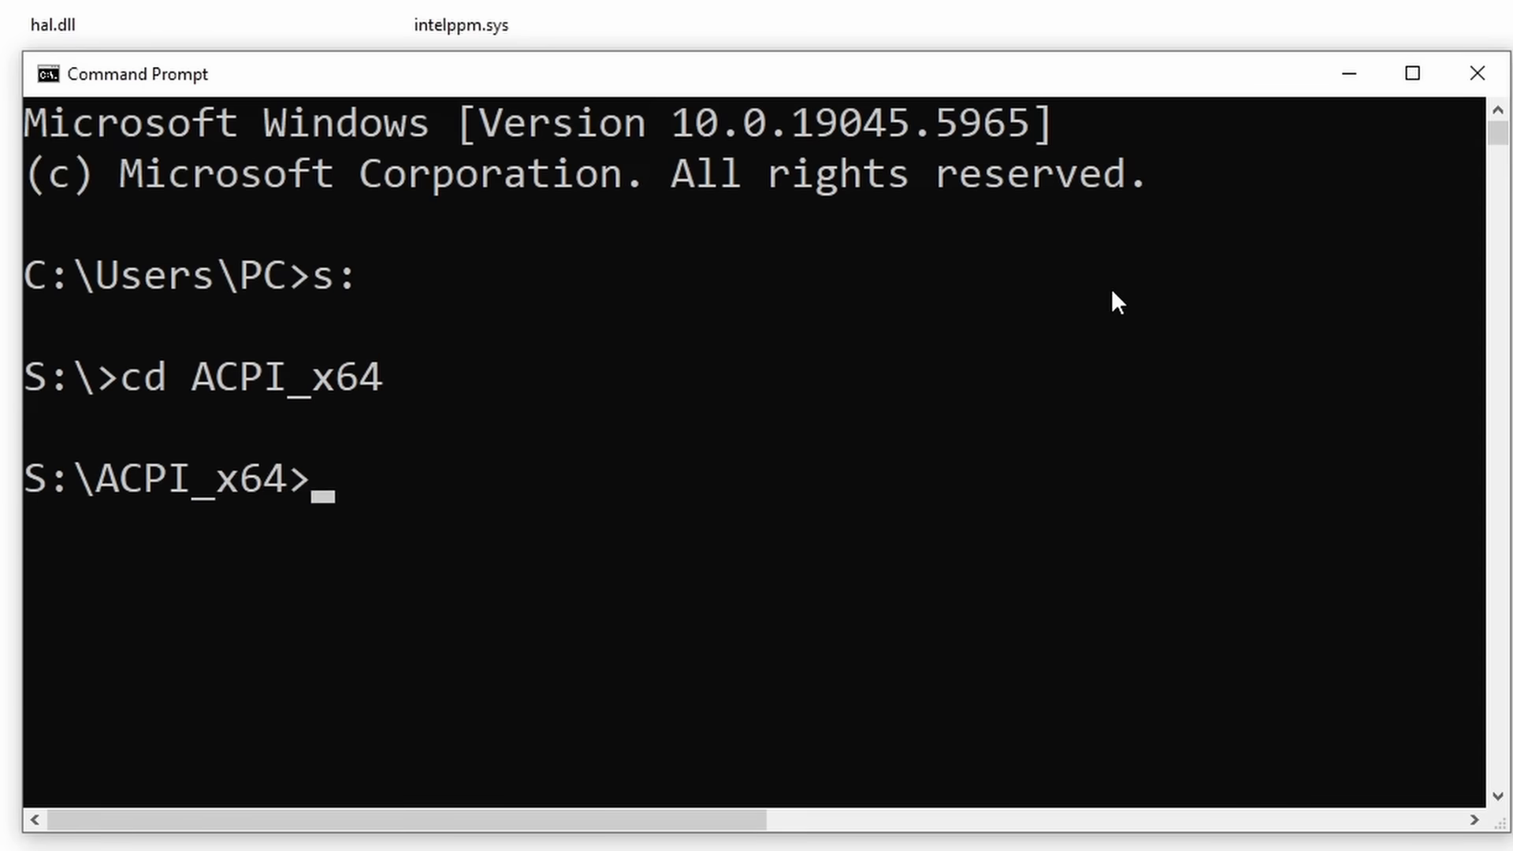
{"action": "type", "text": "makecab acpiSkull3new.sys acpi.sy_"}
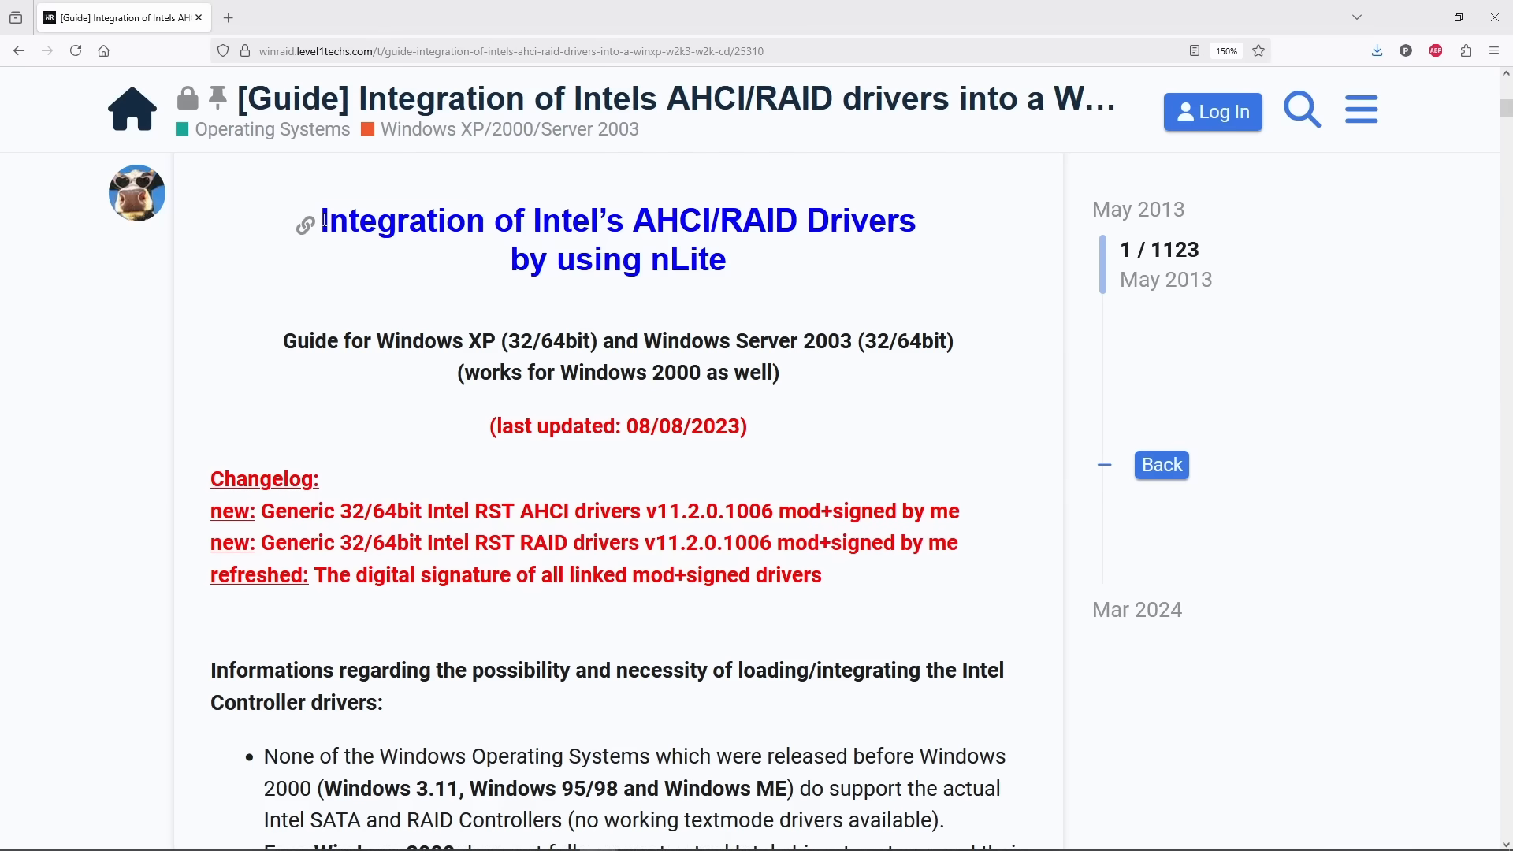
{"action": "double_click", "coordinate": [568, 340]}
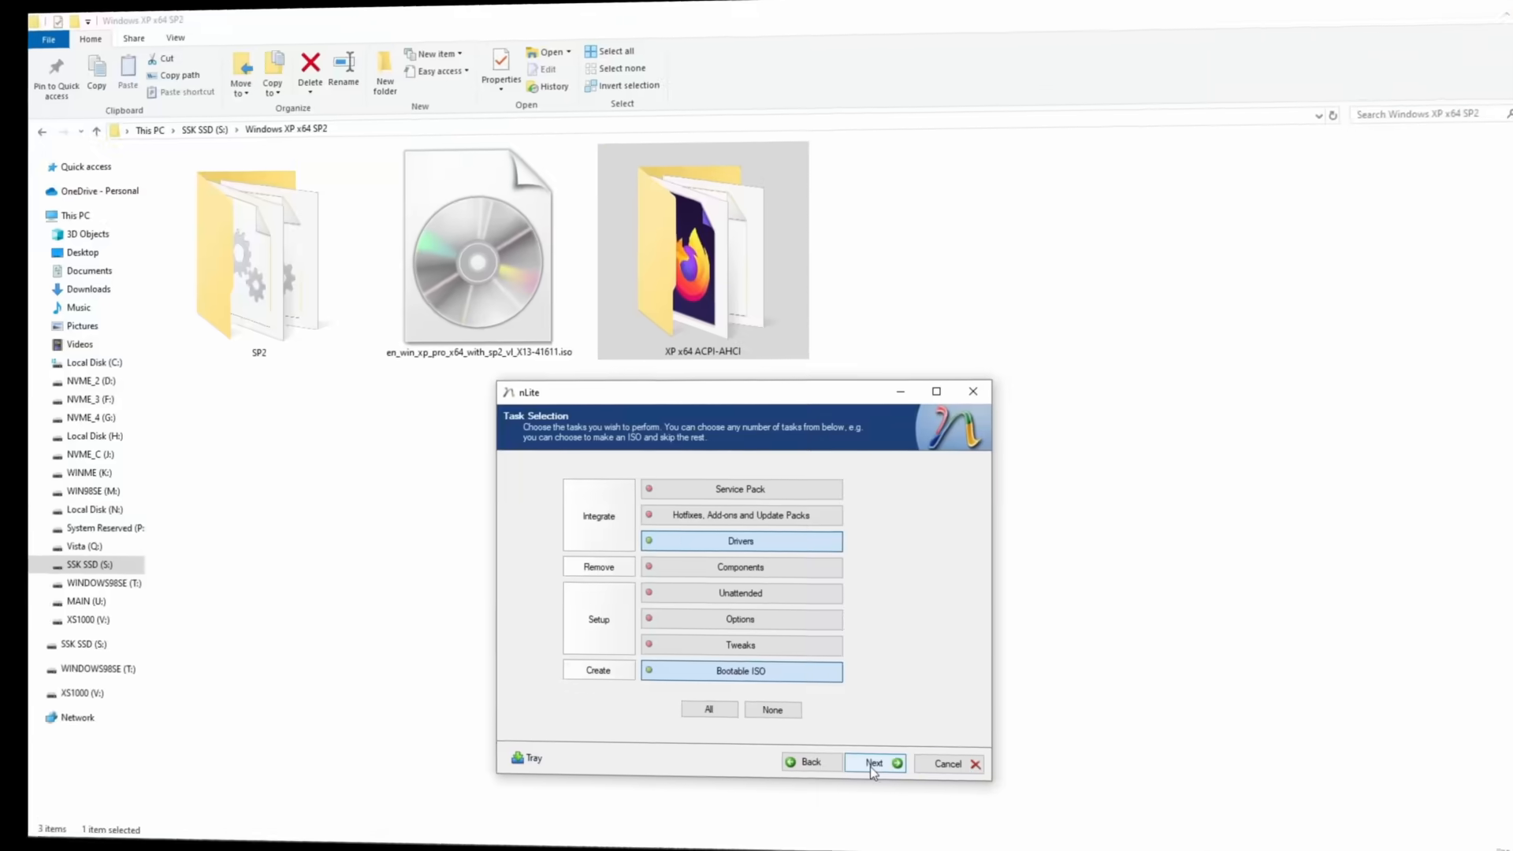
Step: Integrate the Intel SATA AHCI Controller as a textmode driver and start processing the installation
{"action": "left_click", "coordinate": [875, 763]}
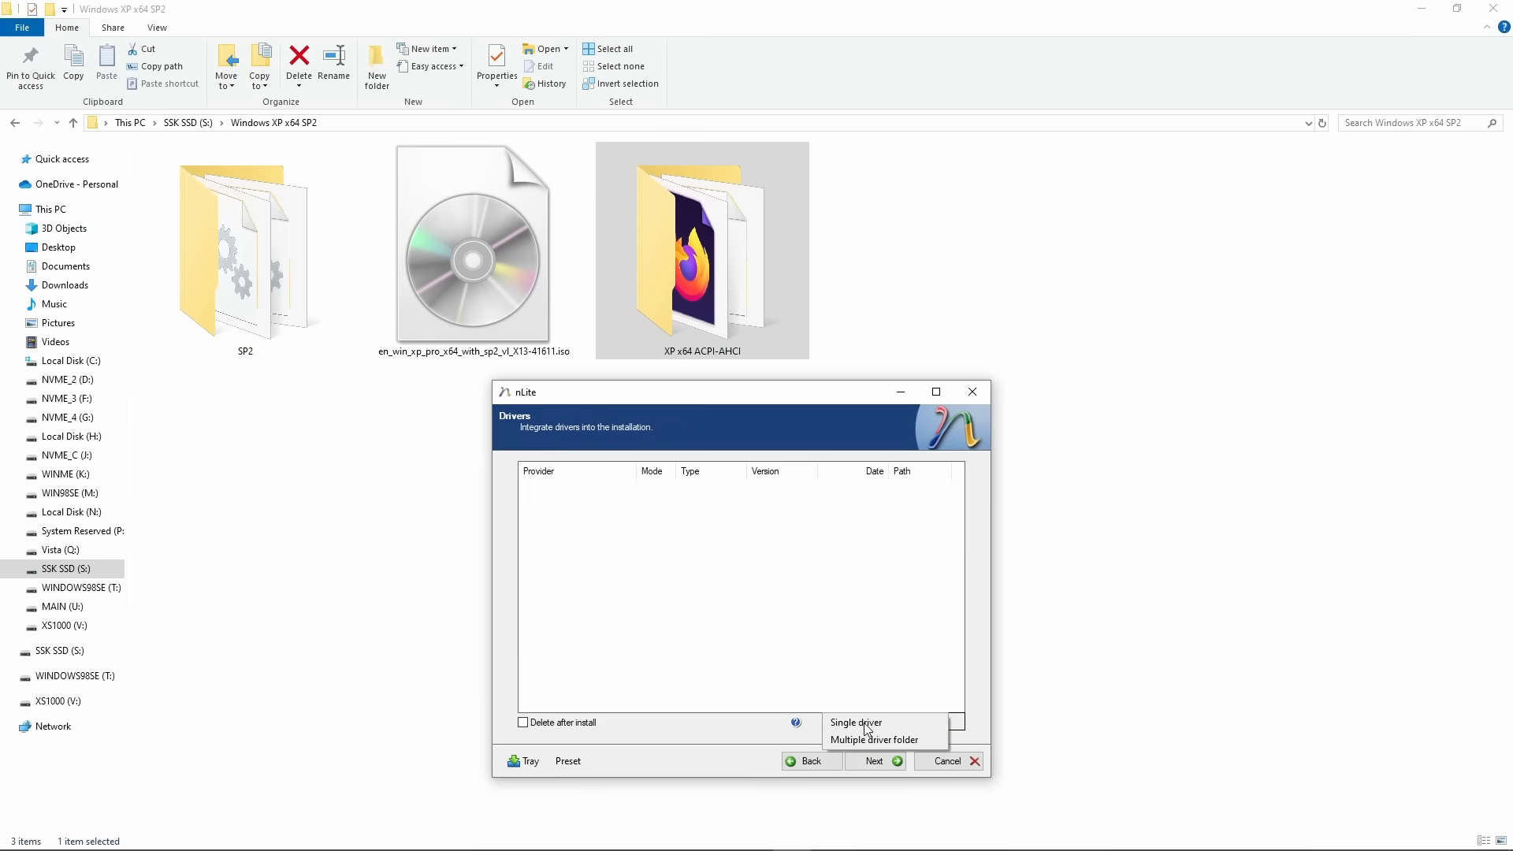
{"action": "left_click", "coordinate": [854, 722]}
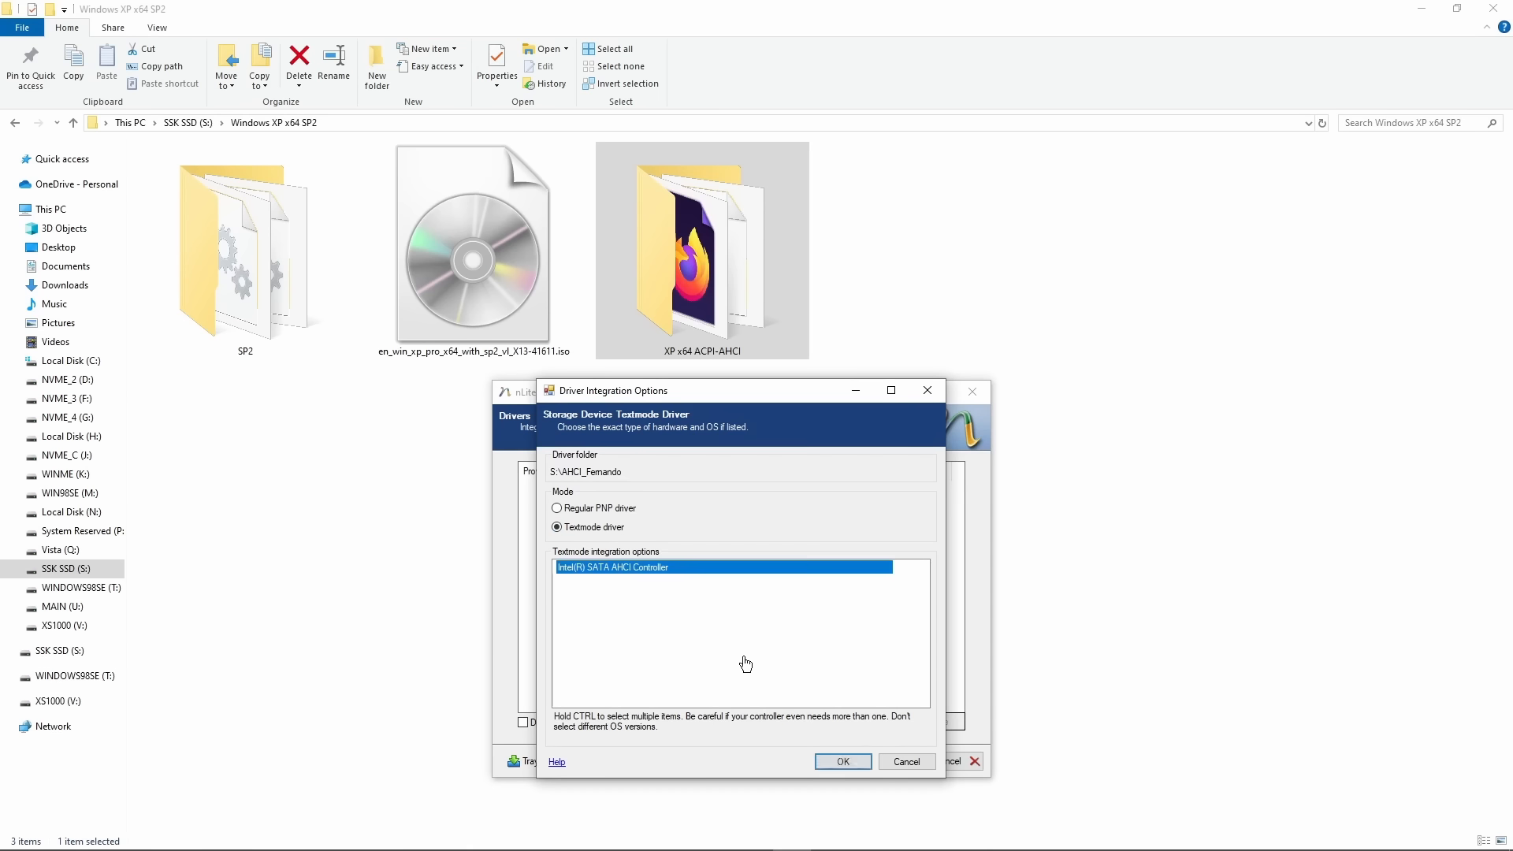
{"action": "left_click", "coordinate": [842, 761]}
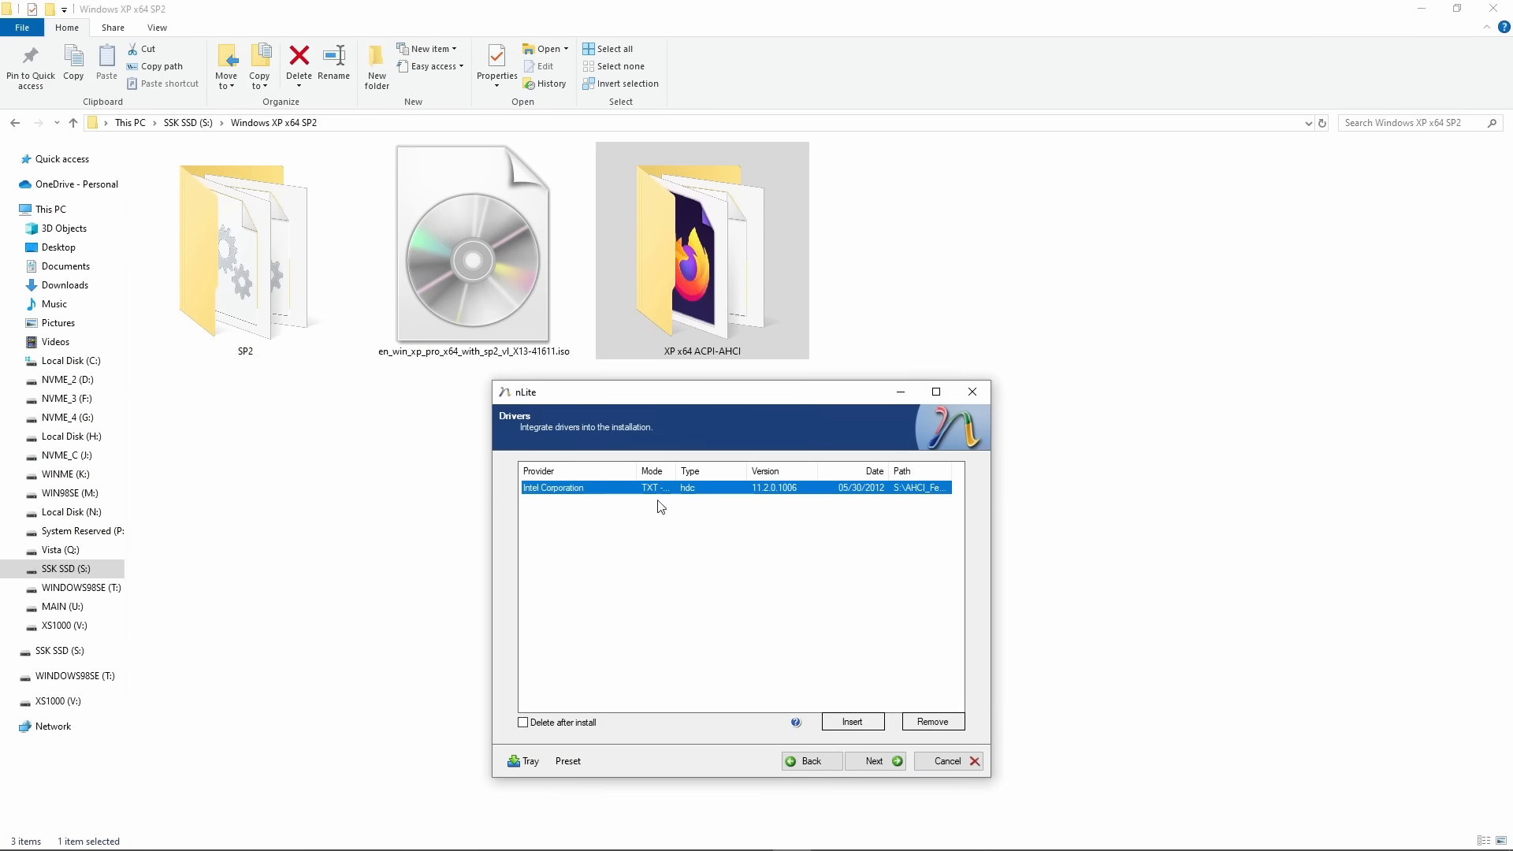
{"action": "left_click", "coordinate": [874, 761]}
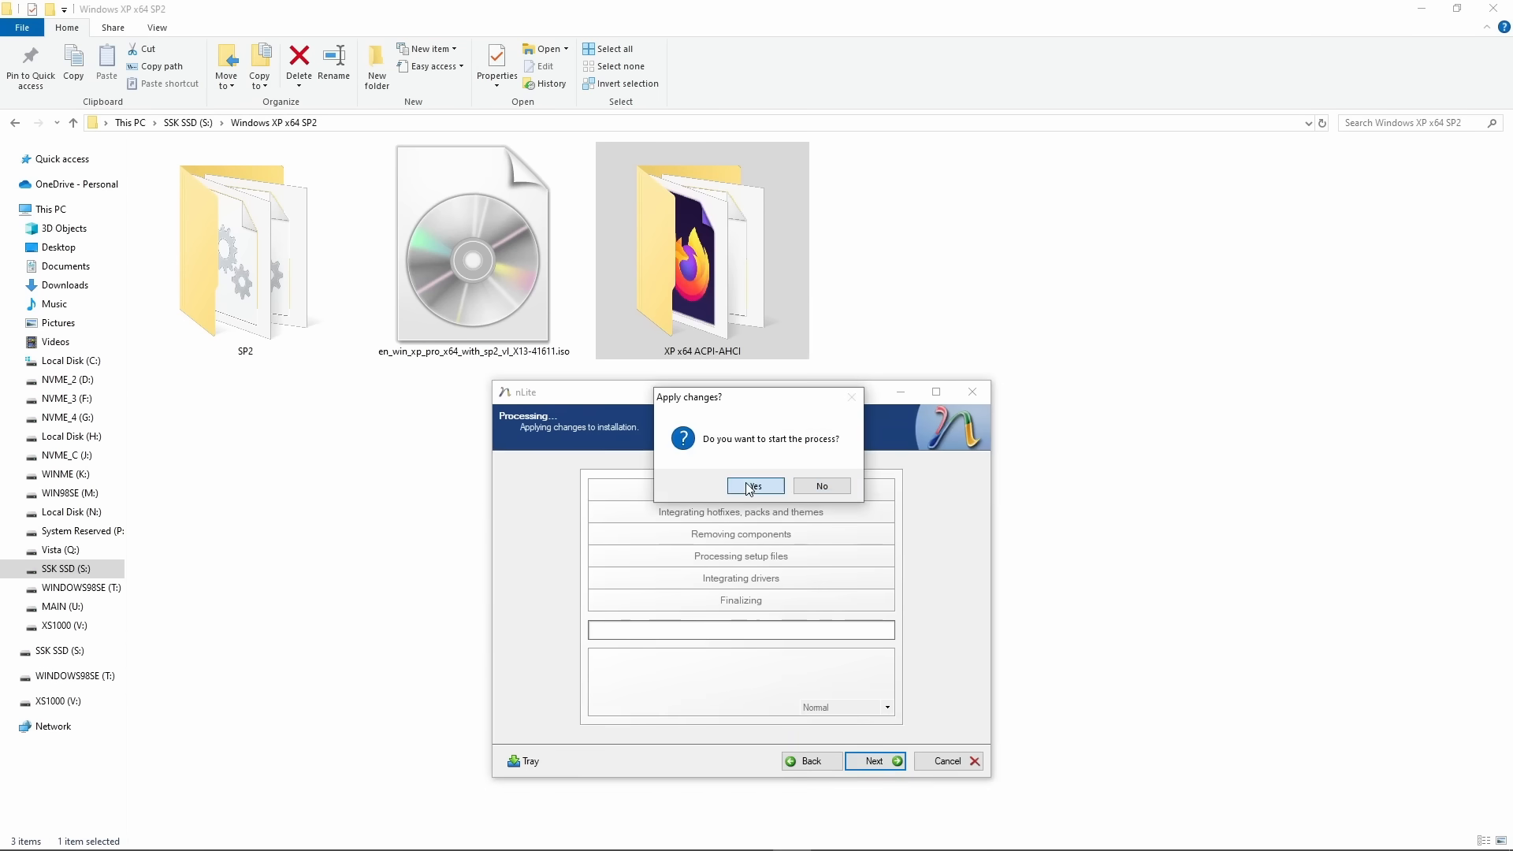
{"action": "left_click", "coordinate": [755, 485]}
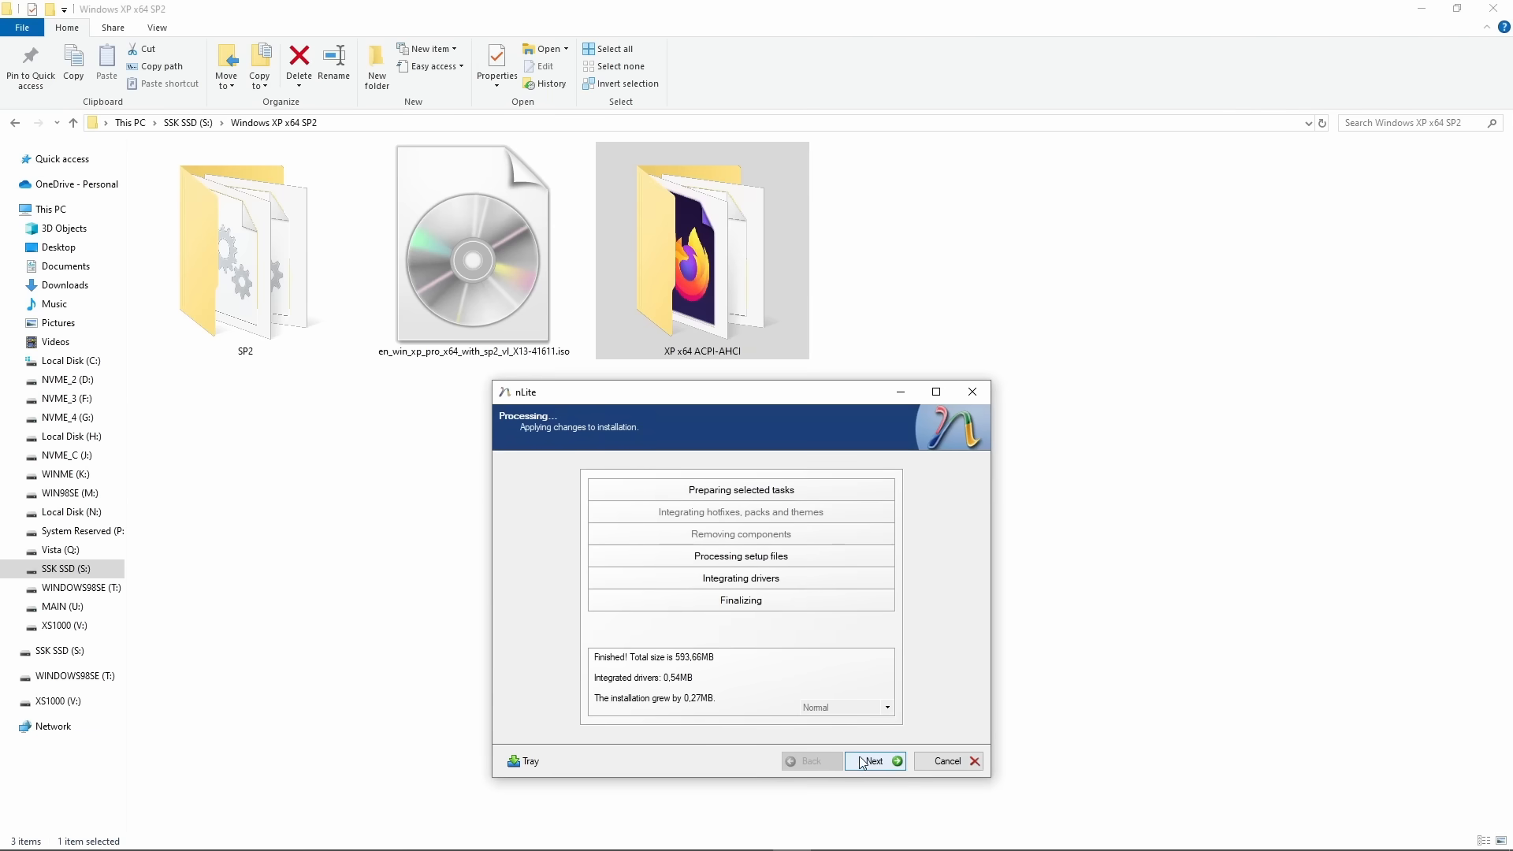
Step: Label the ISO XPACPI2024 and save the bootable image into the Windows XP x64 SP2 folder
{"action": "left_click", "coordinate": [876, 762]}
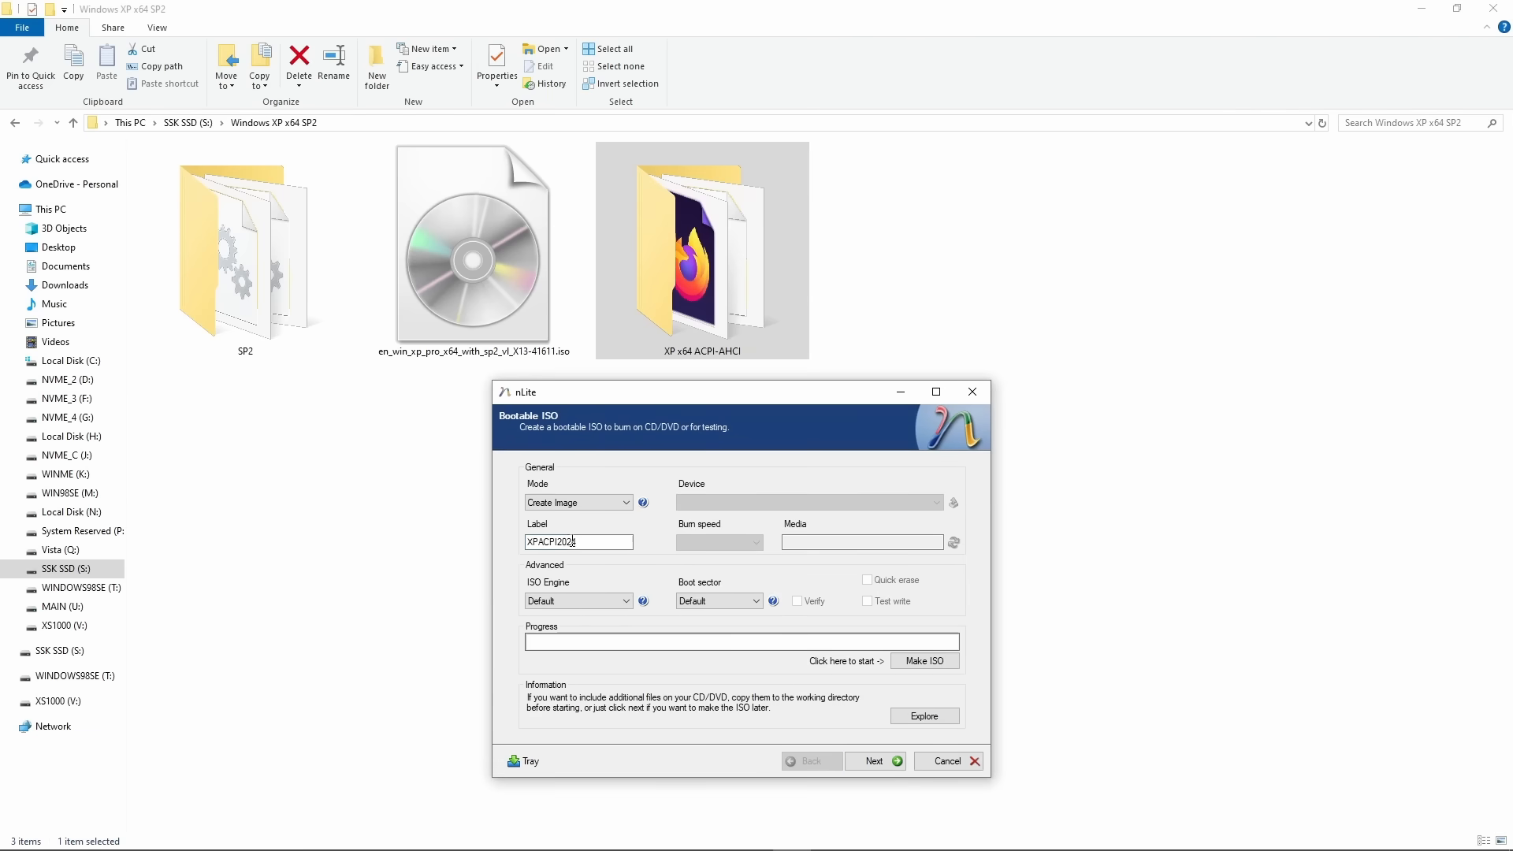
{"action": "type", "text": "4"}
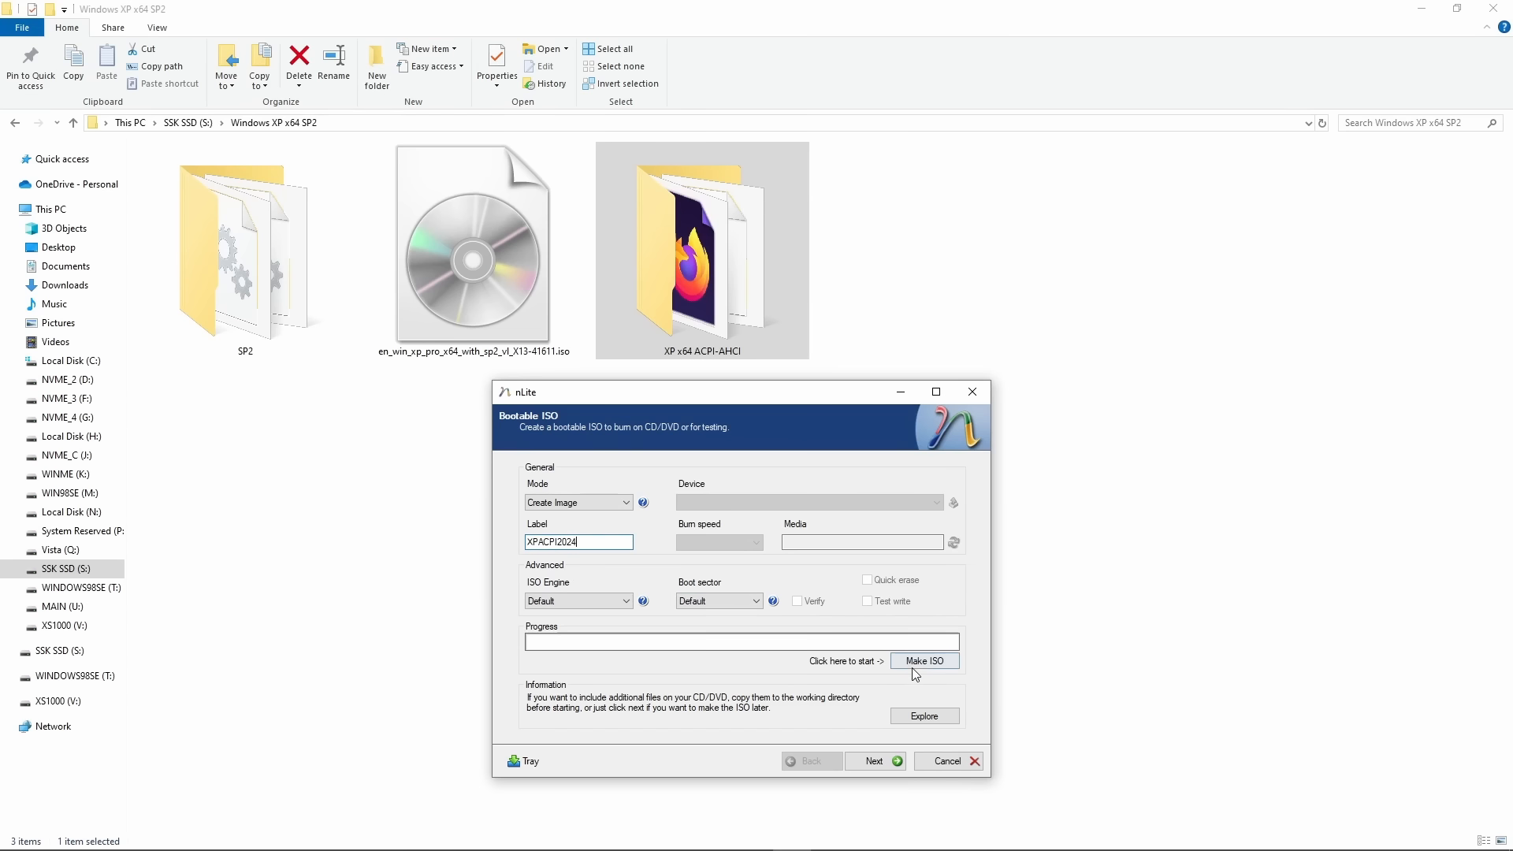
{"action": "left_click", "coordinate": [923, 660]}
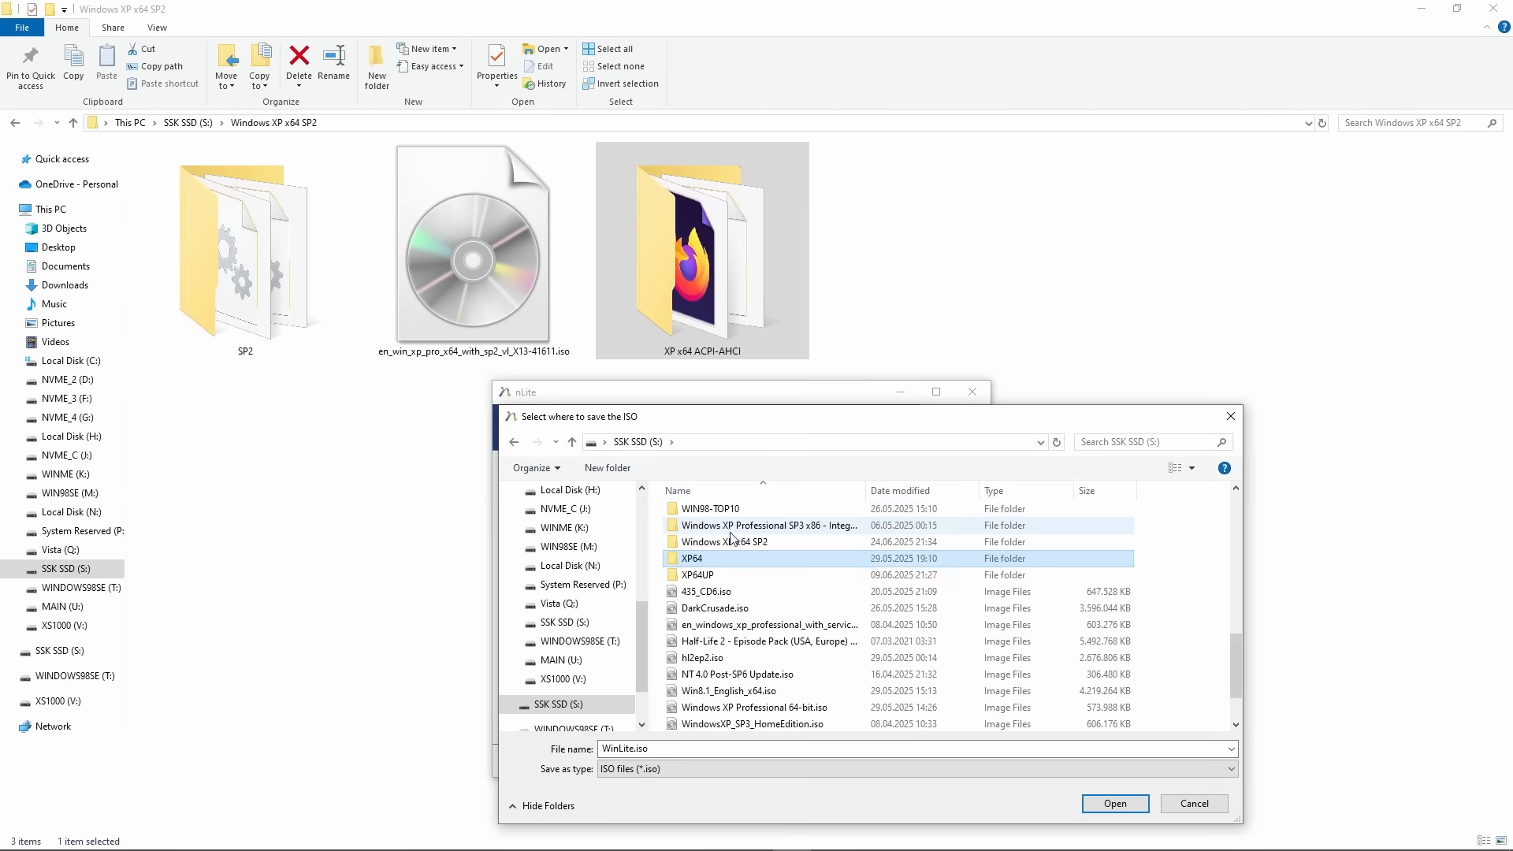
{"action": "double_click", "coordinate": [725, 542]}
{"action": "type", "text": "XP_x64_ACPI-"}
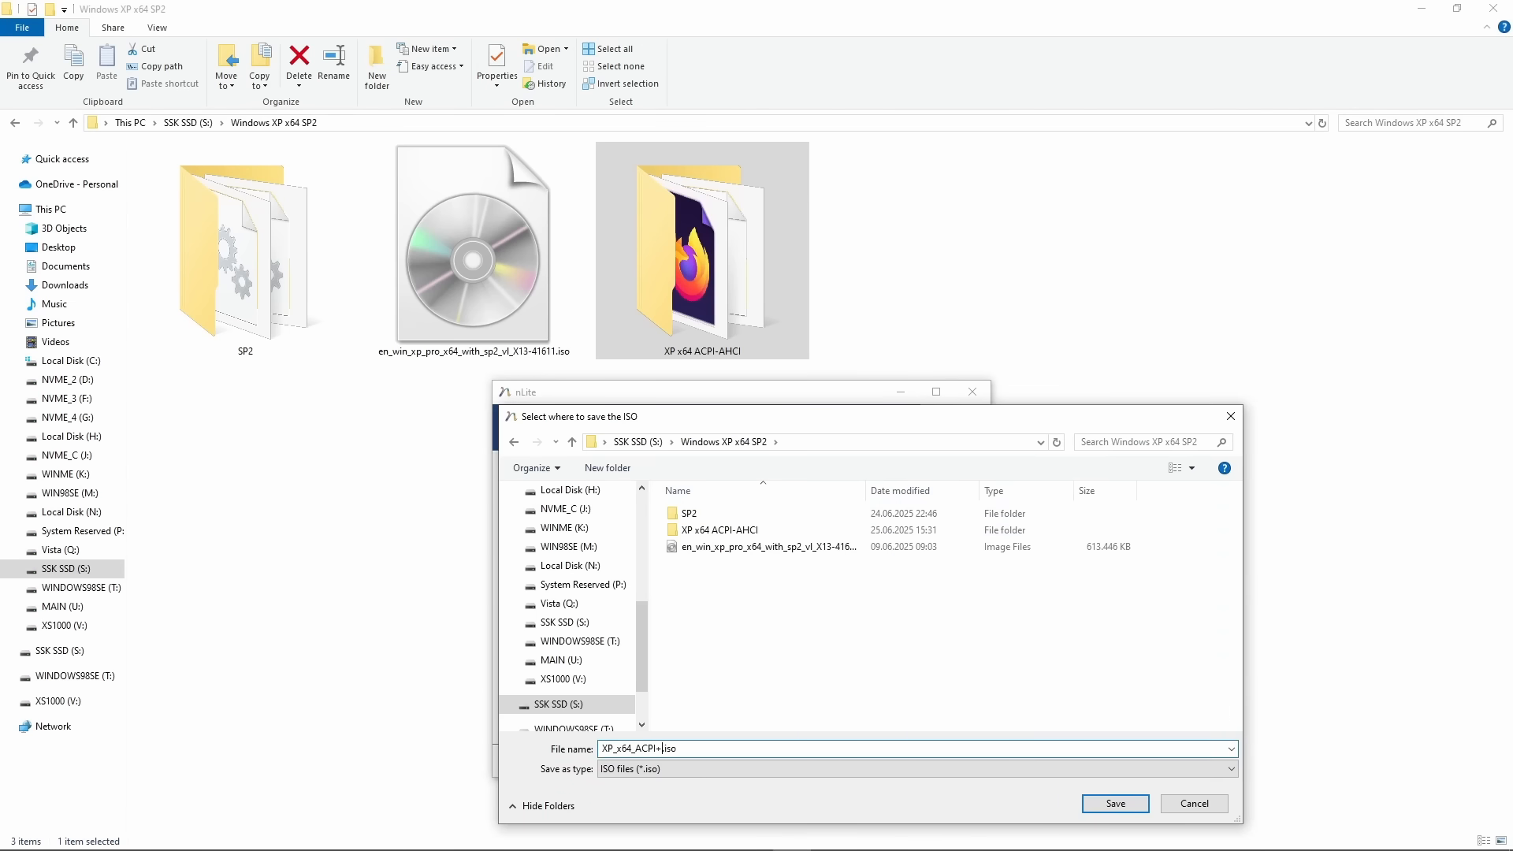
{"action": "left_click", "coordinate": [1116, 803]}
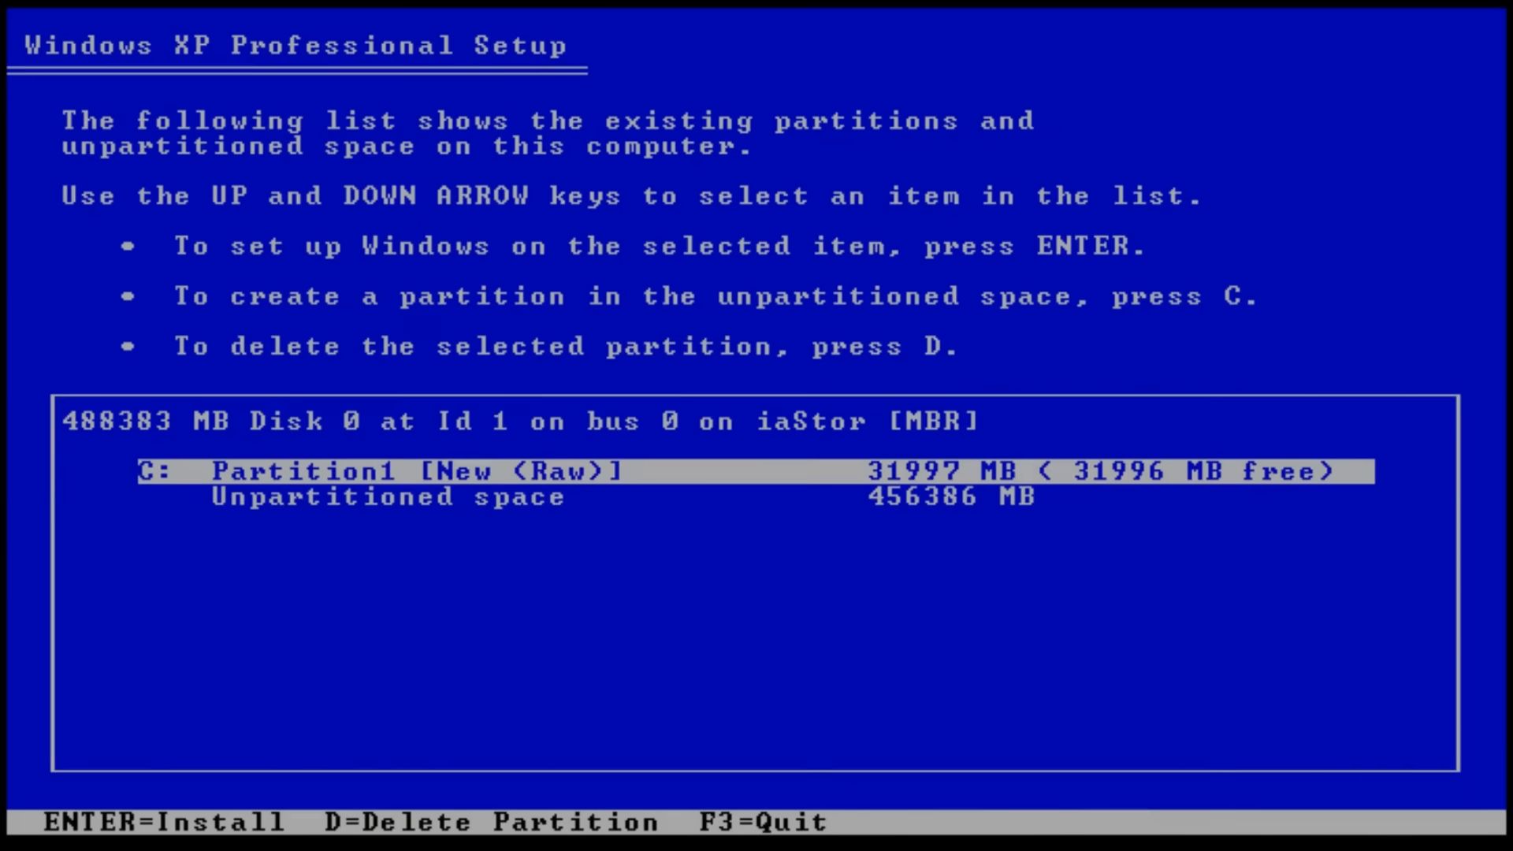
Step: Install onto Partition1 formatted FAT32 and accept the default regional and computer-name settings
{"action": "key", "text": "enter"}
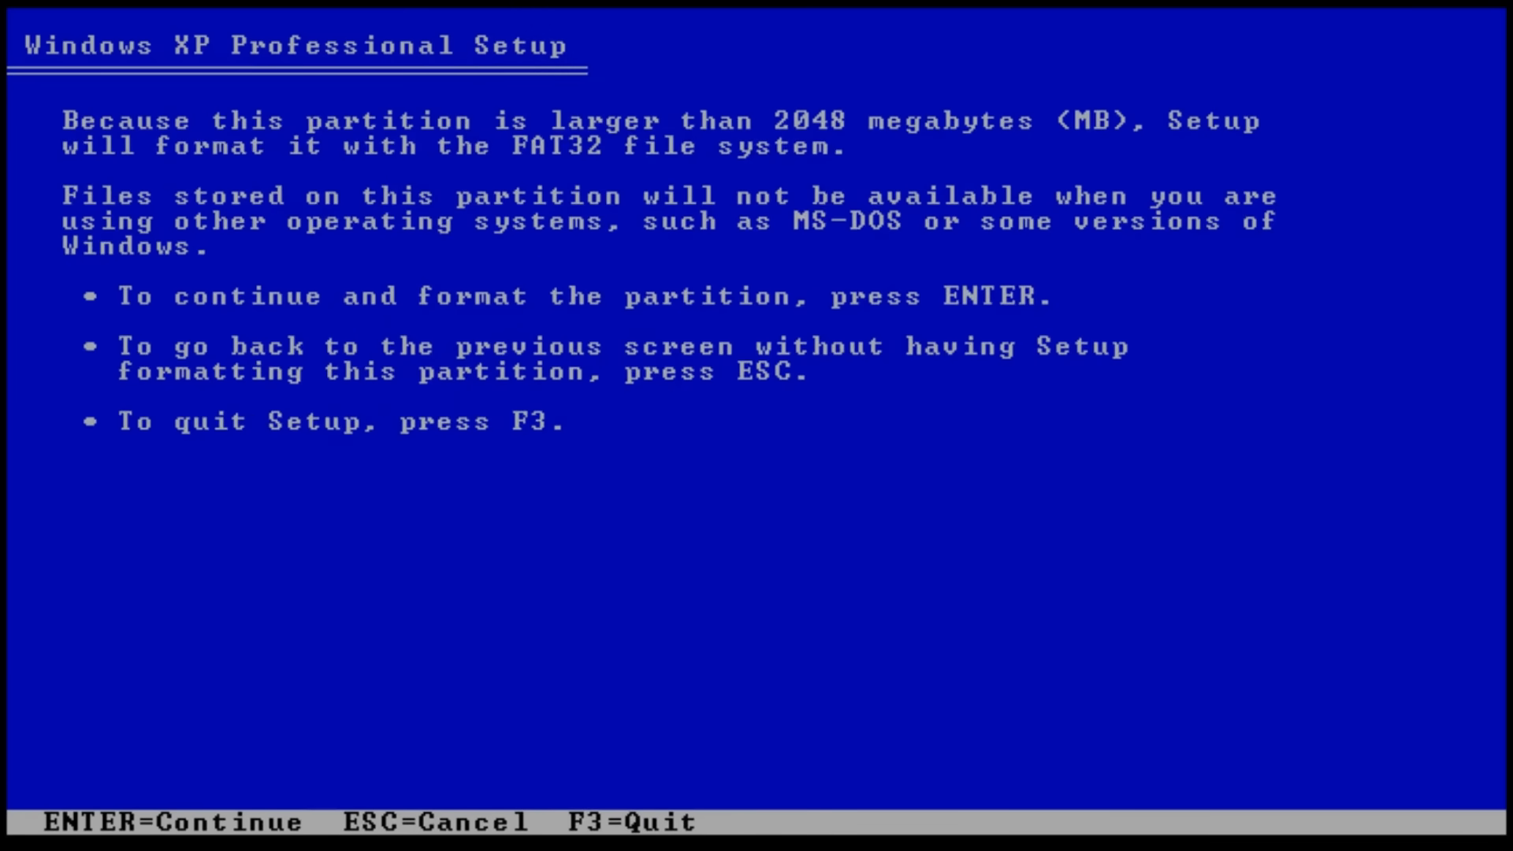
{"action": "key", "text": "enter"}
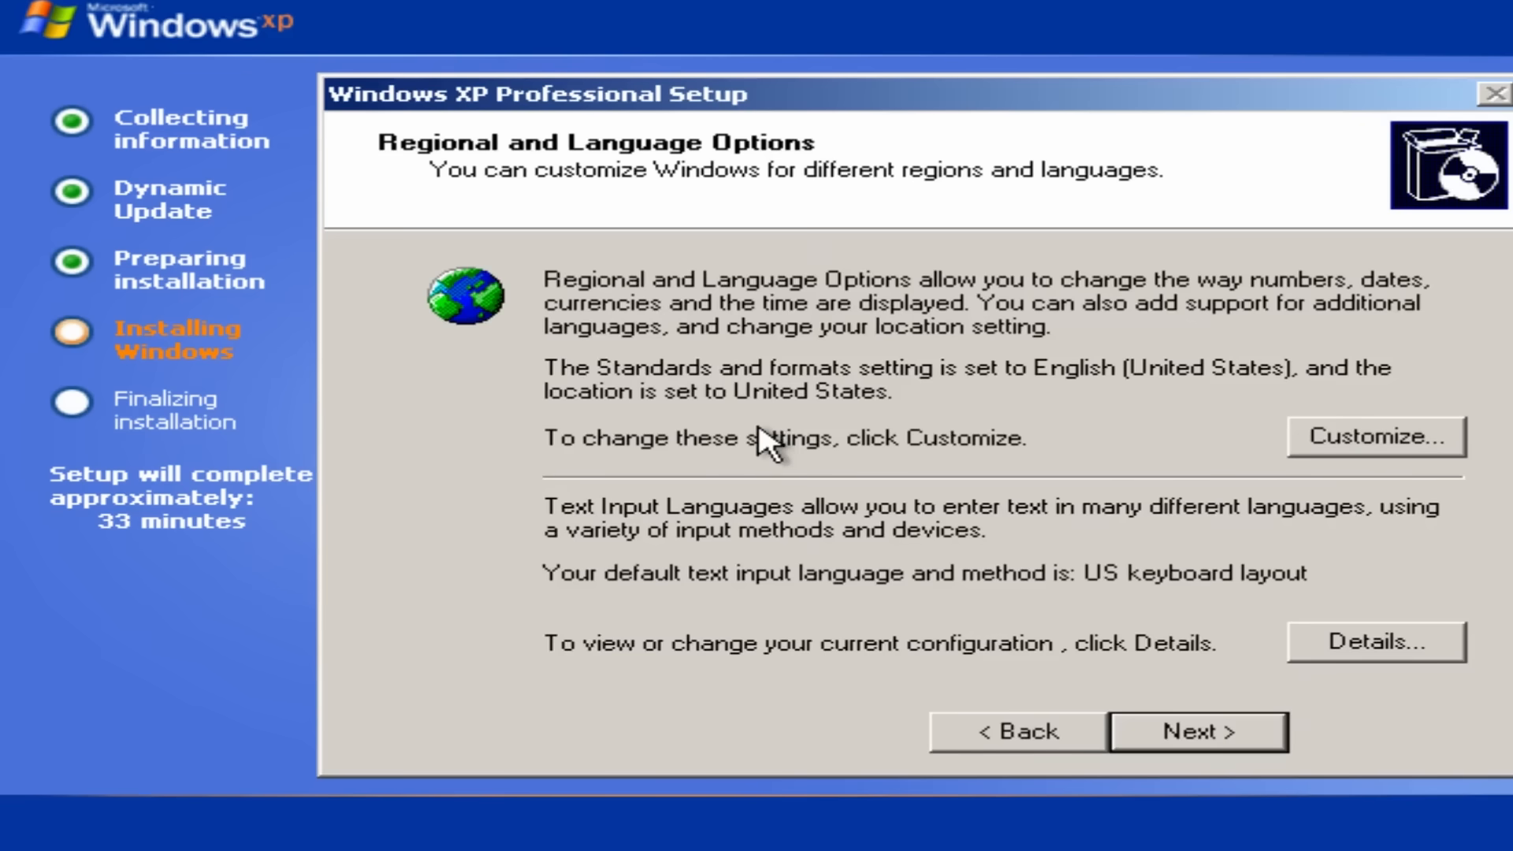
{"action": "left_click", "coordinate": [1198, 731]}
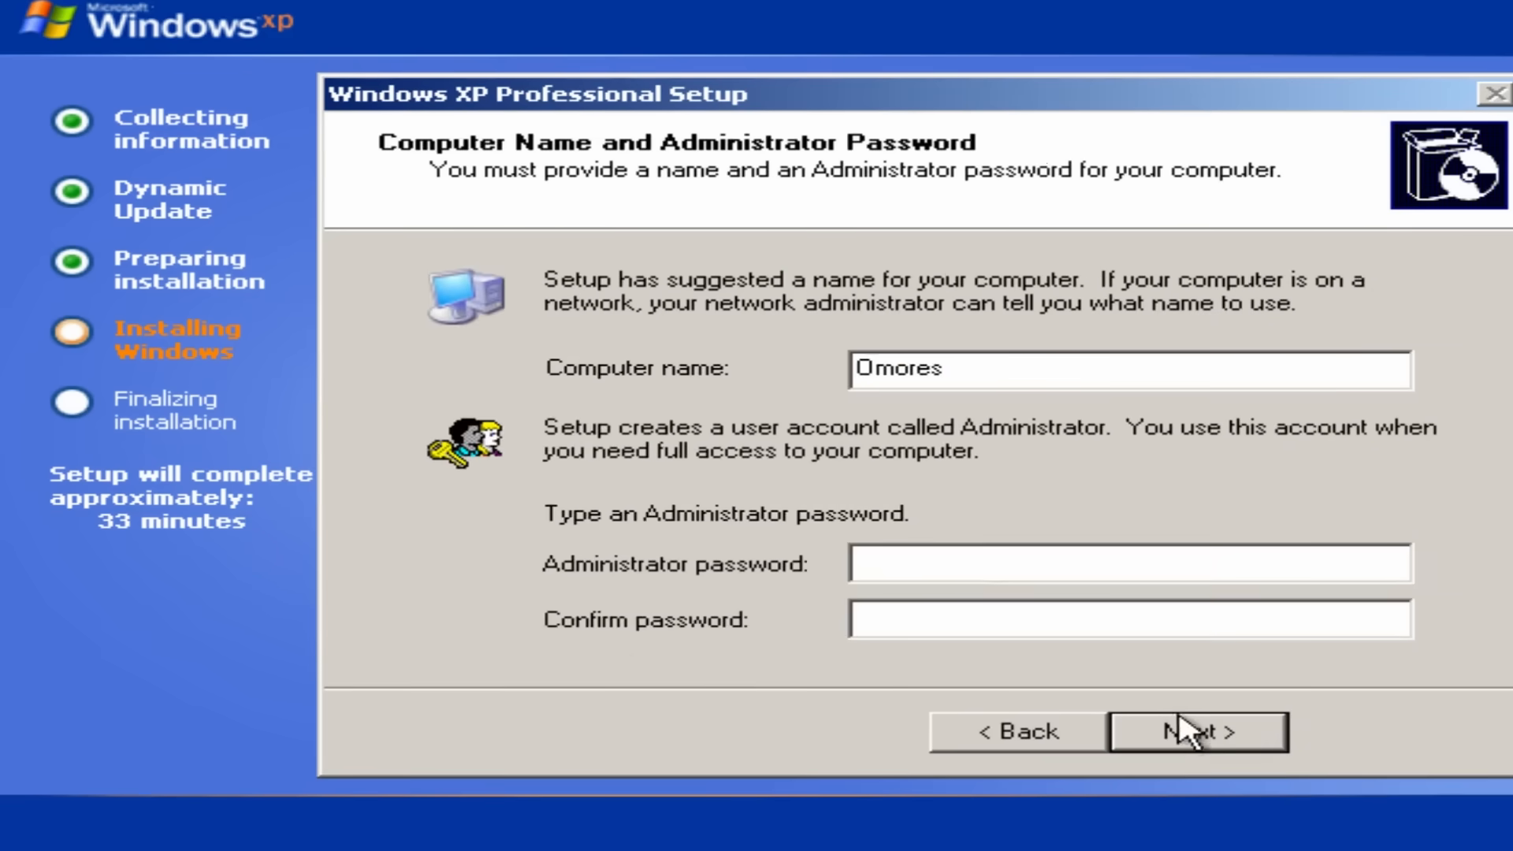
{"action": "left_click", "coordinate": [1196, 731]}
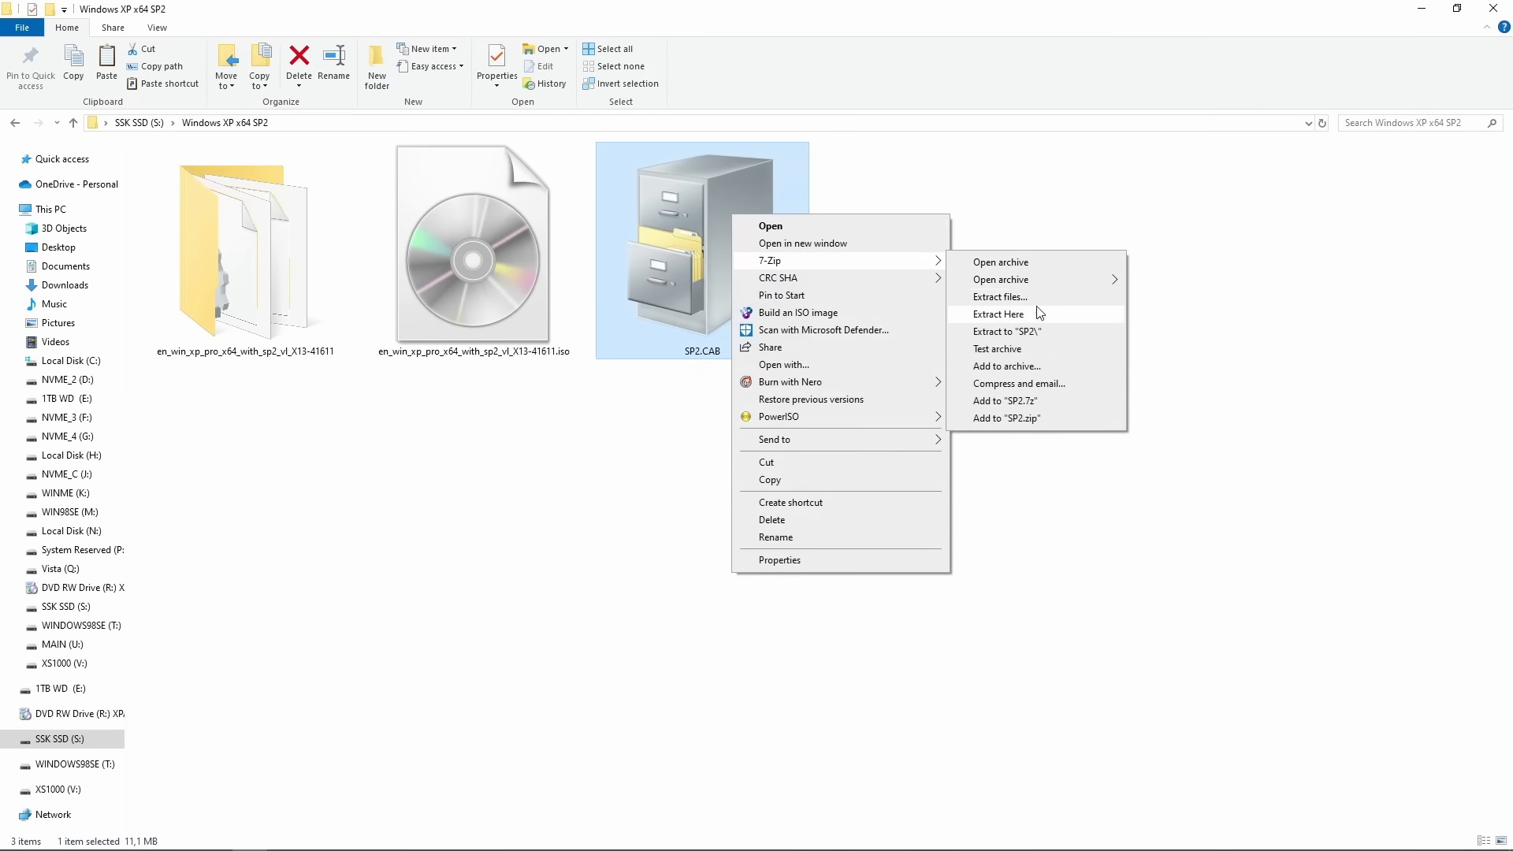
Step: Extract SP2.CAB here and copy acpi.sys from the extracted ACPI_x64 folder
{"action": "left_click", "coordinate": [1005, 331]}
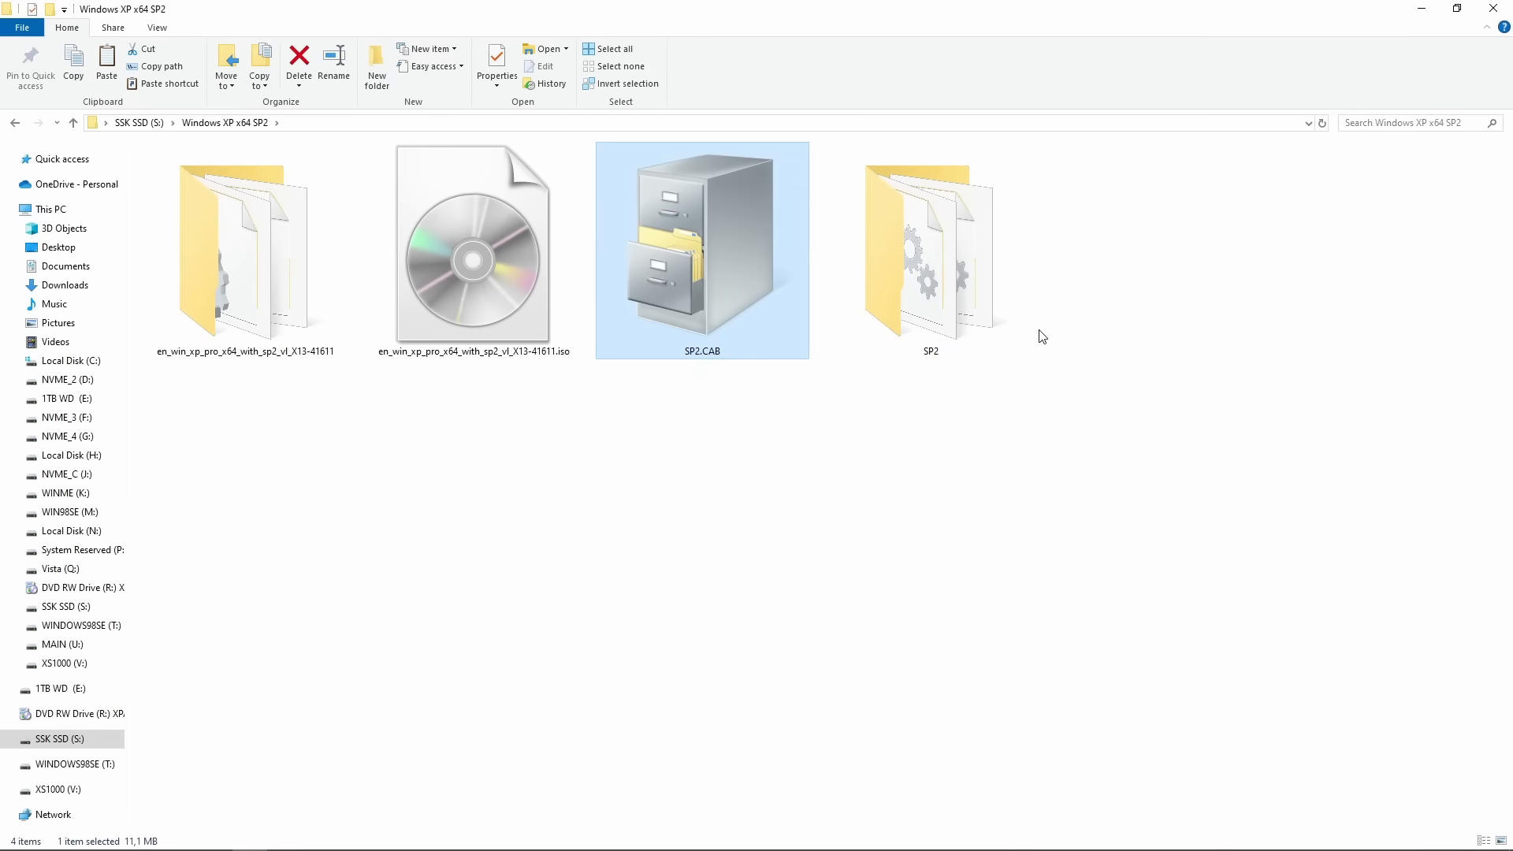
{"action": "double_click", "coordinate": [930, 252]}
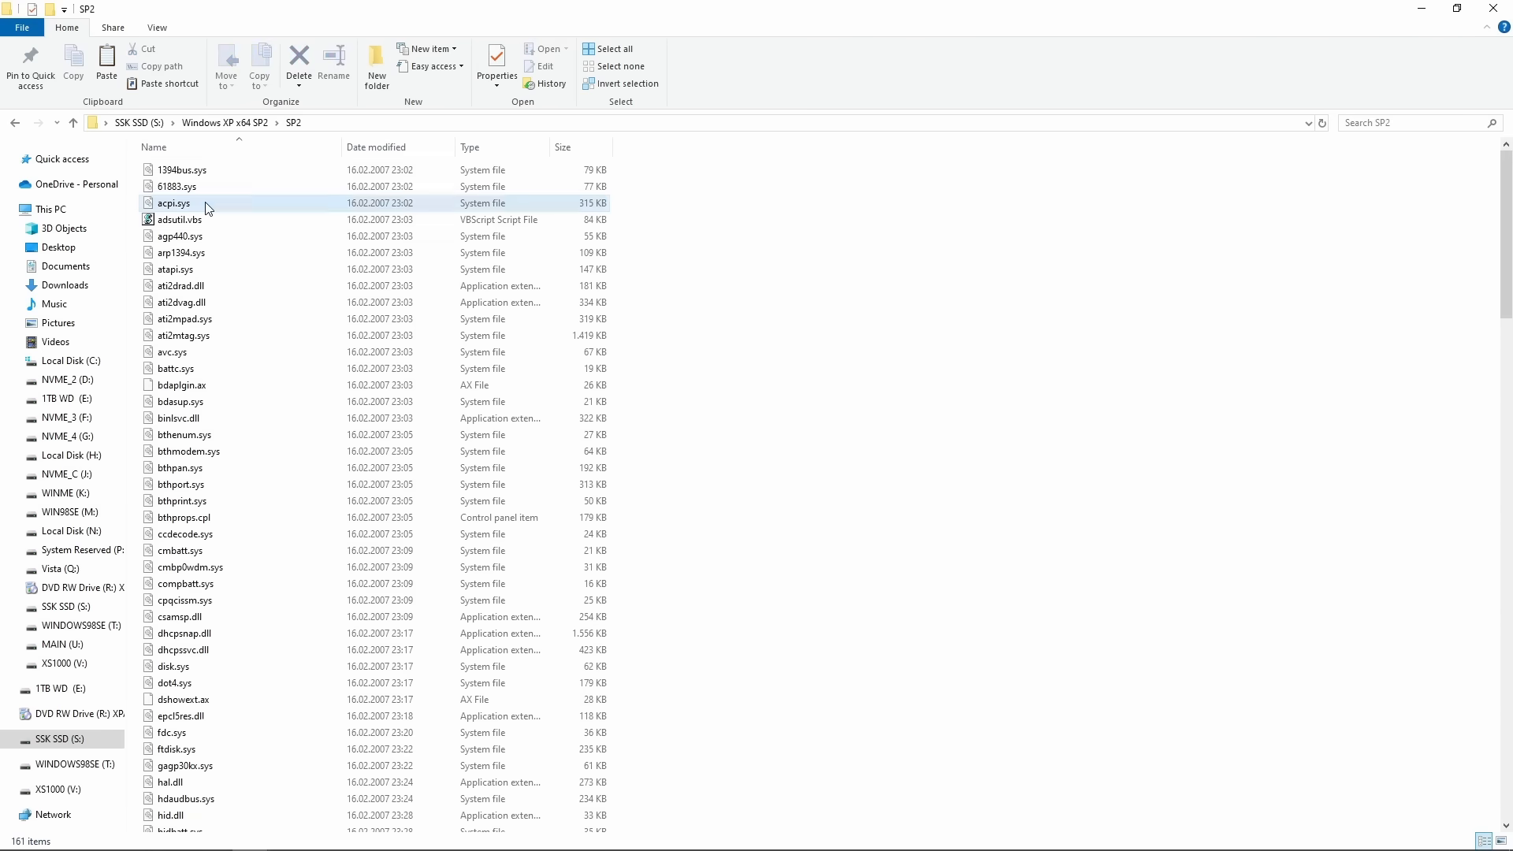
{"action": "right_click", "coordinate": [205, 203]}
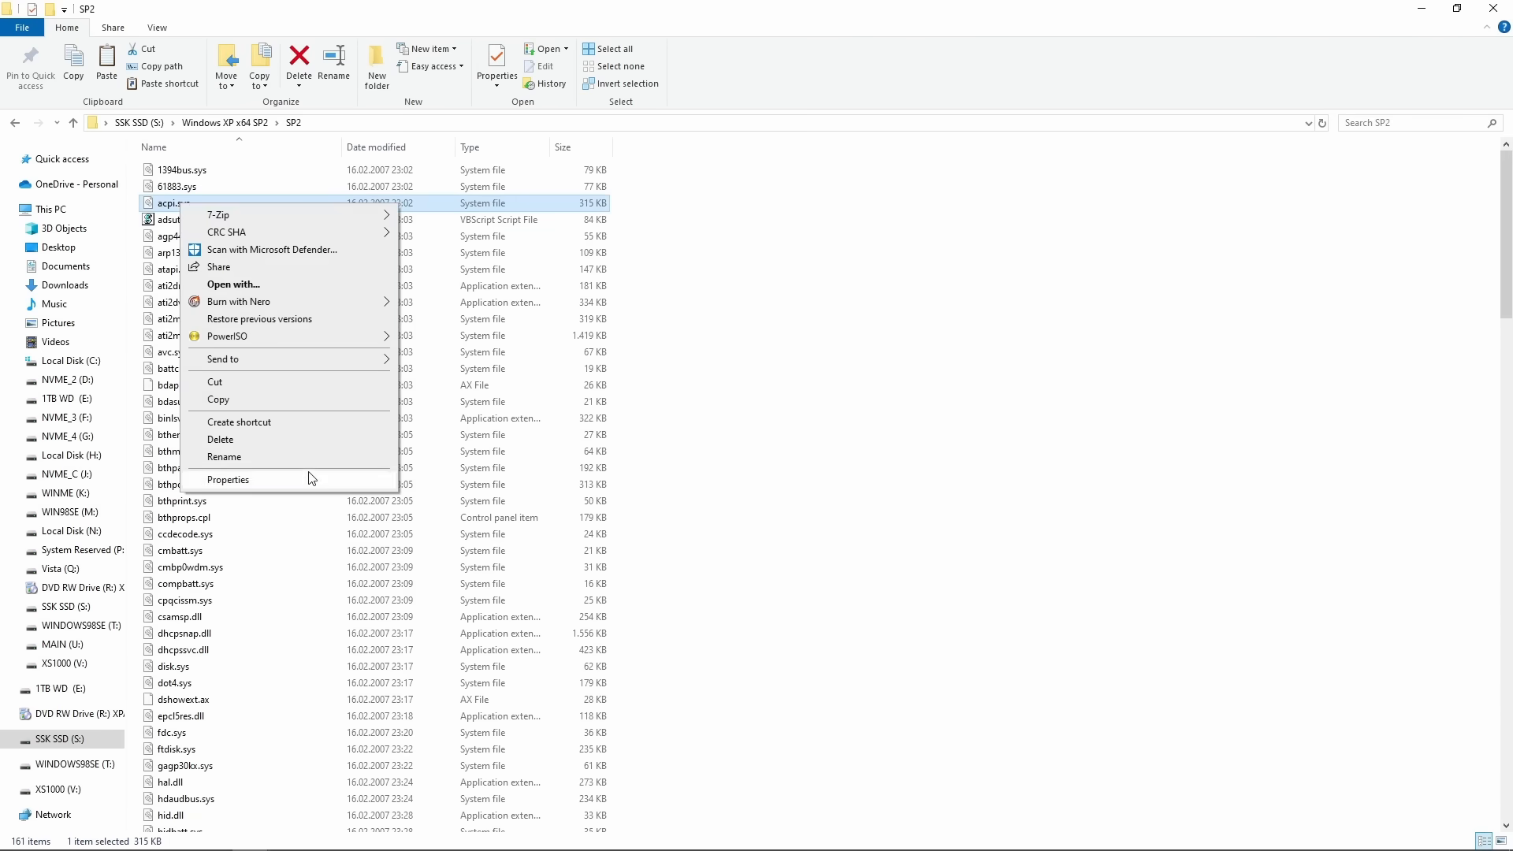
{"action": "left_click", "coordinate": [227, 479]}
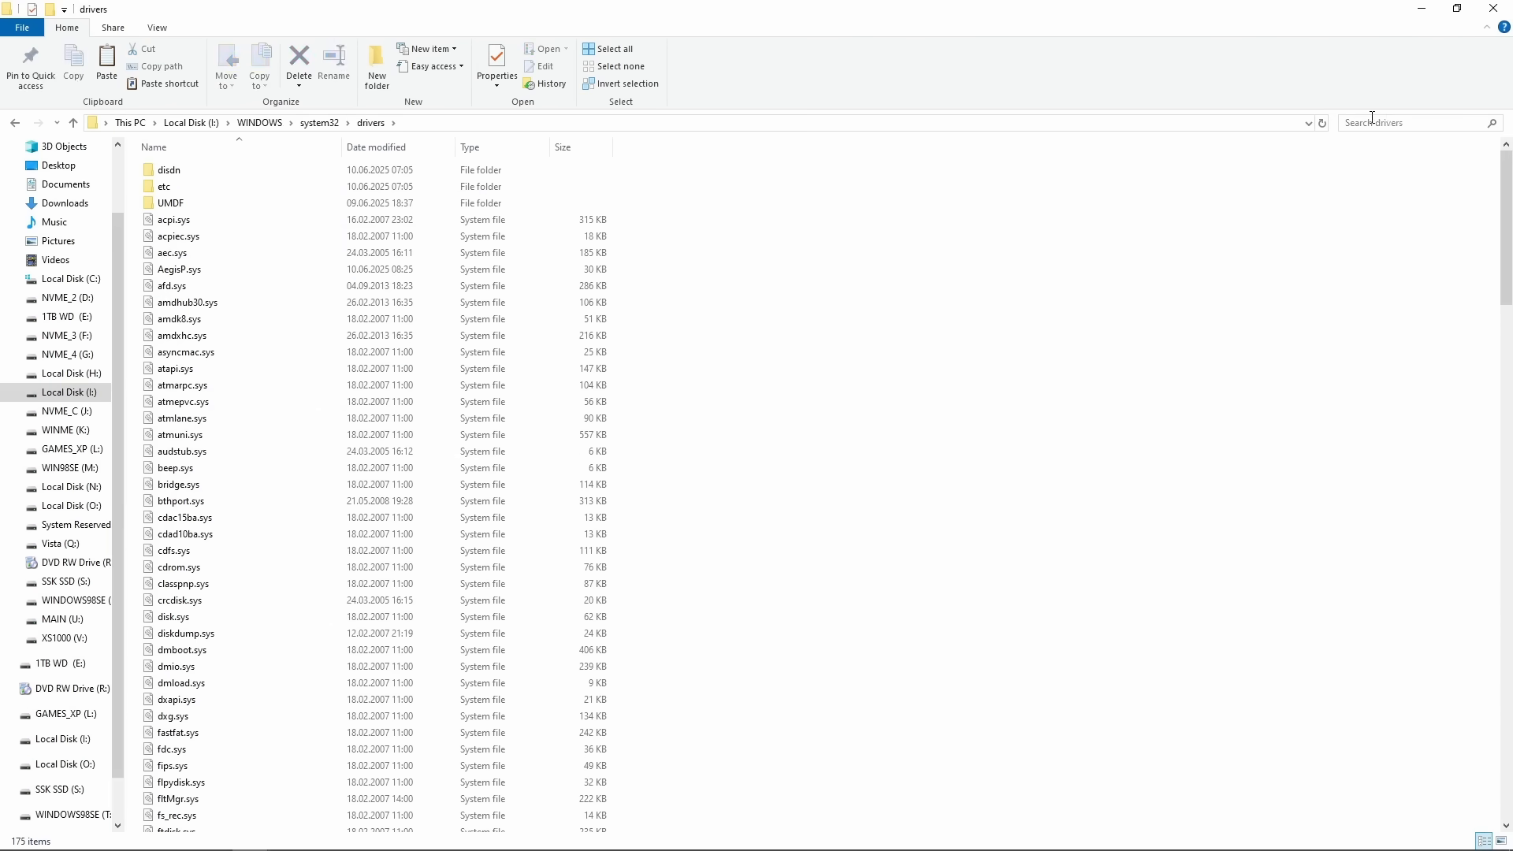
Step: Search the drivers folder for acpi, paste the newer acpi.sys and compare versions before replacing
{"action": "type", "text": "acpi"}
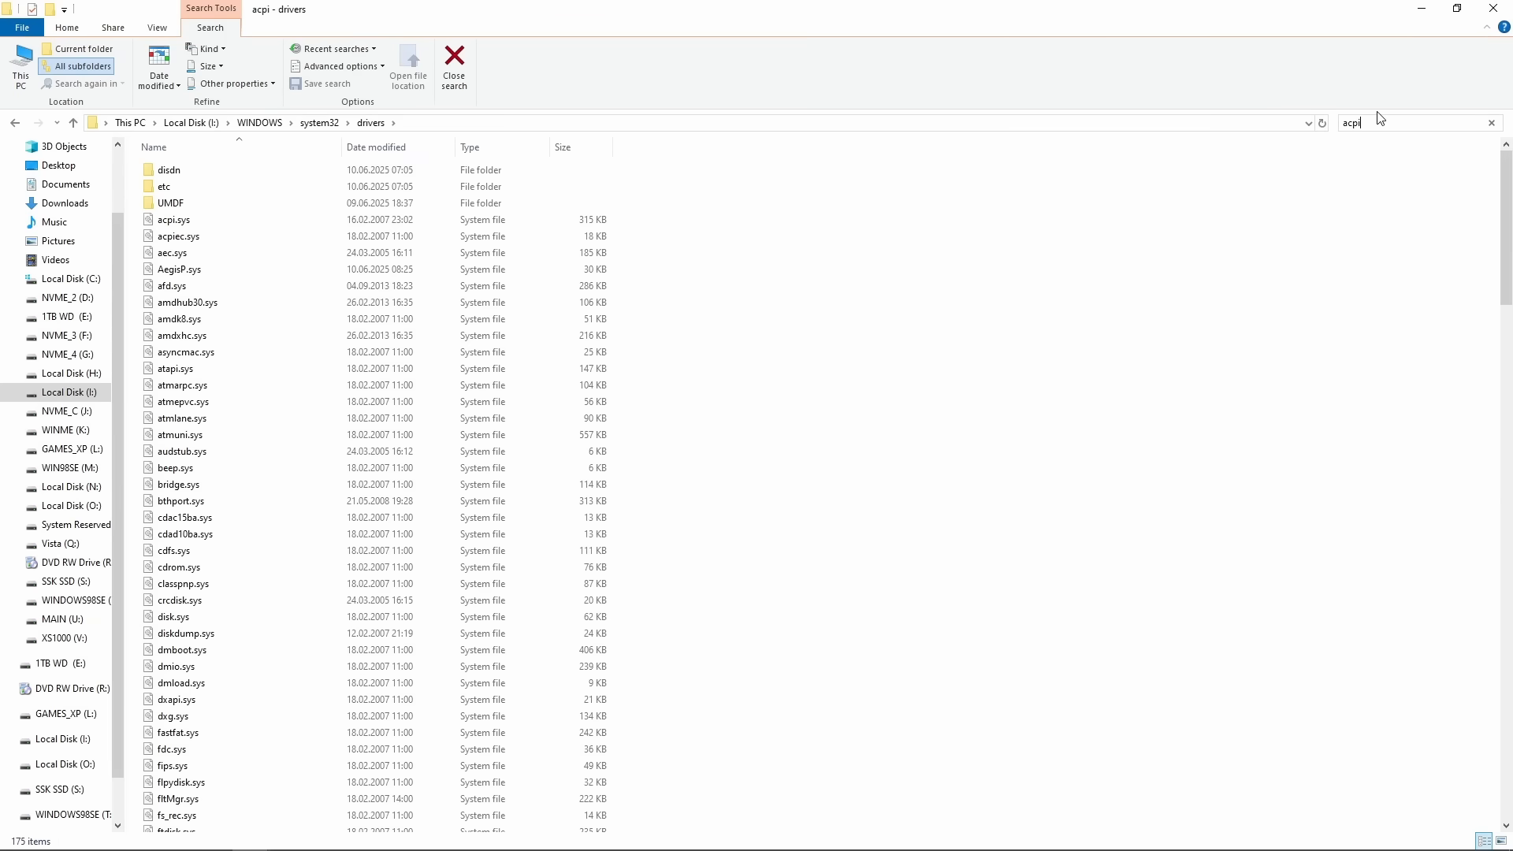
{"action": "key", "text": "Enter"}
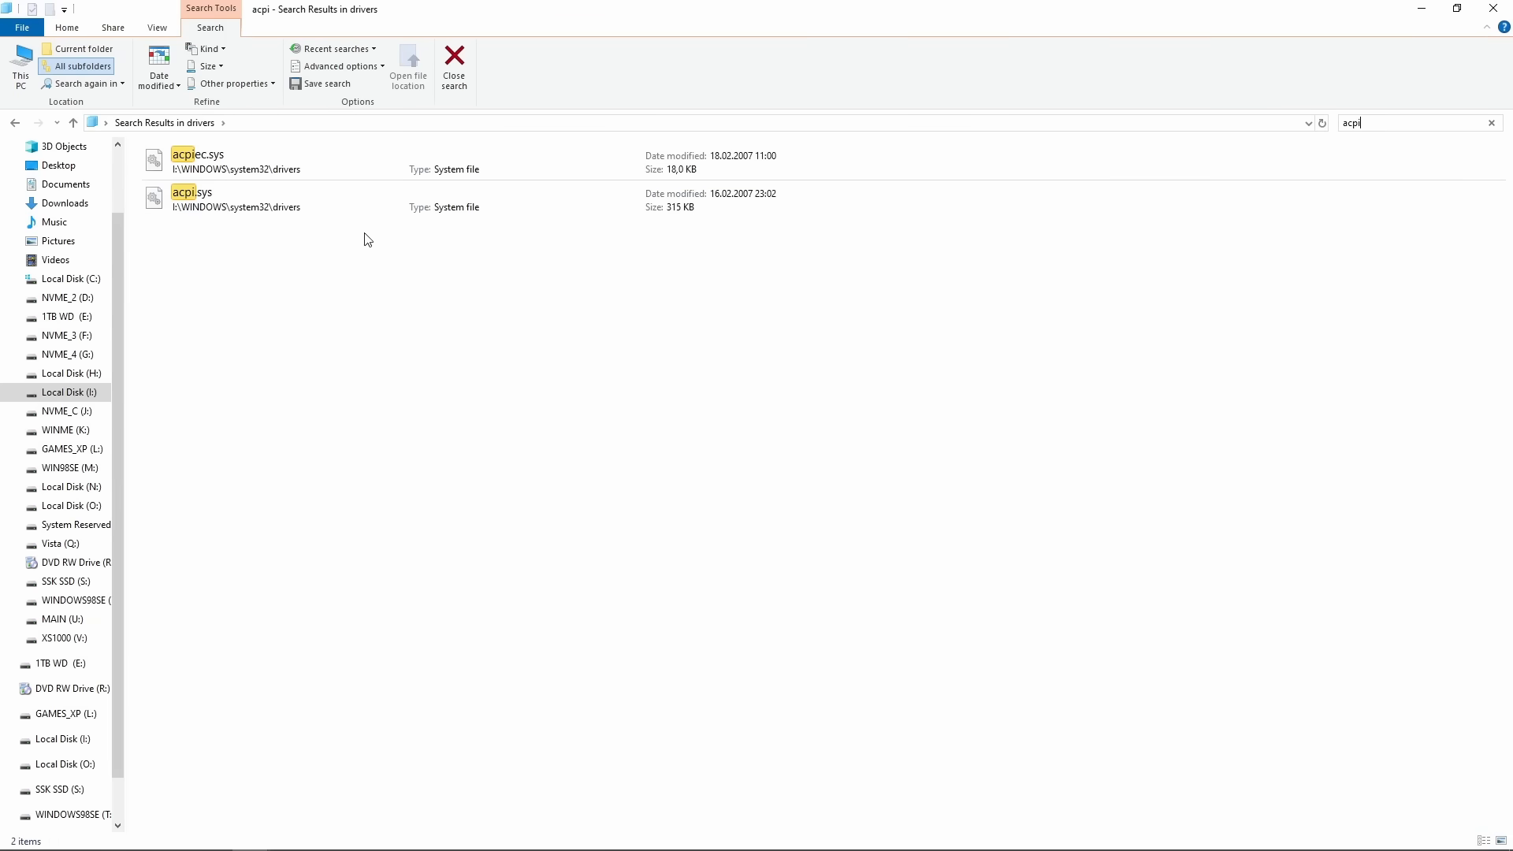
{"action": "left_click", "coordinate": [233, 199]}
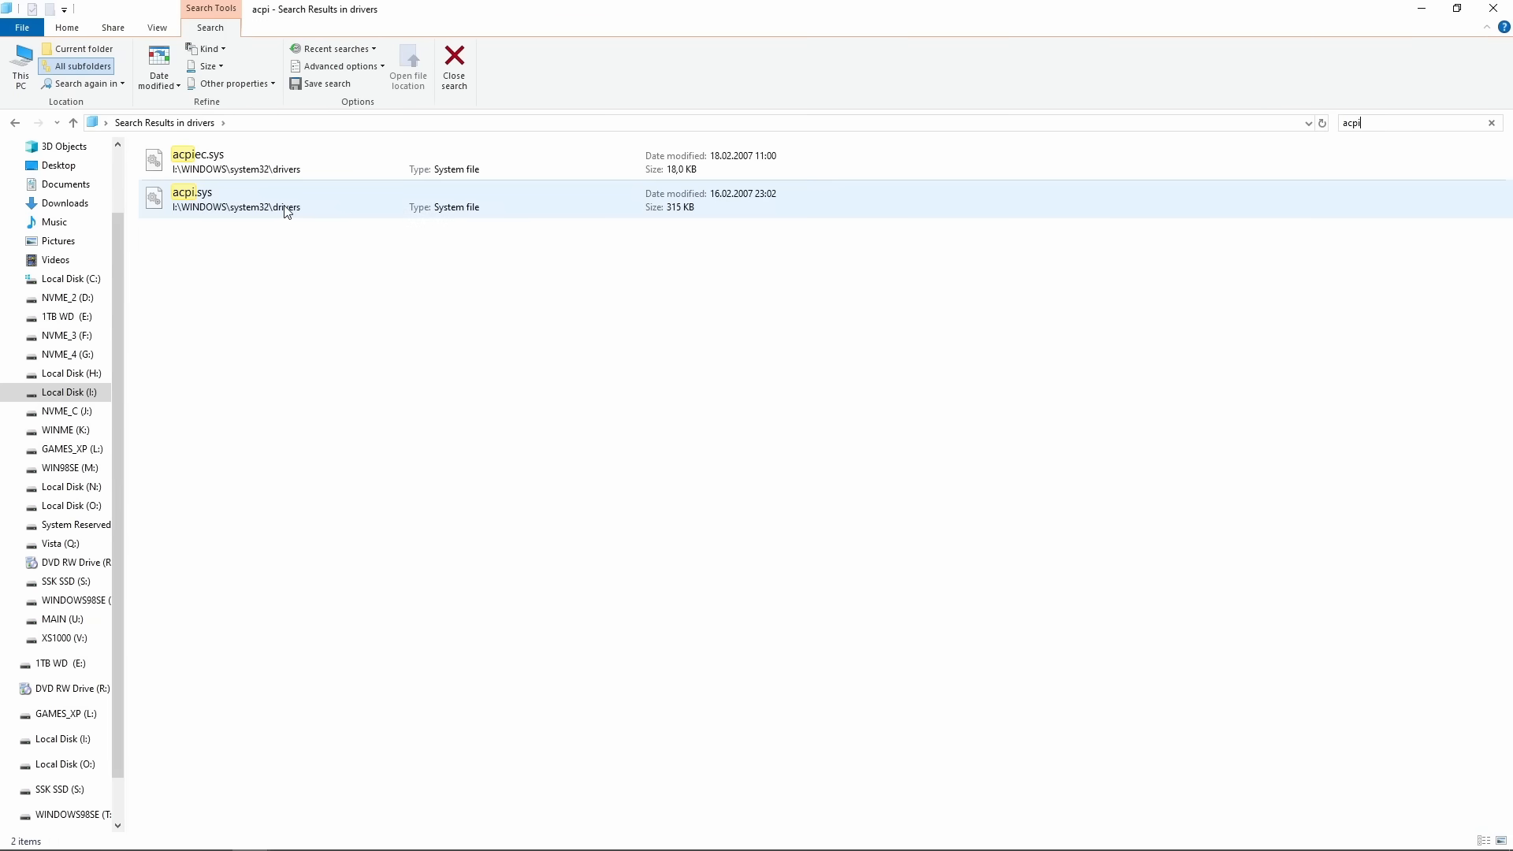
{"action": "left_click", "coordinate": [220, 200]}
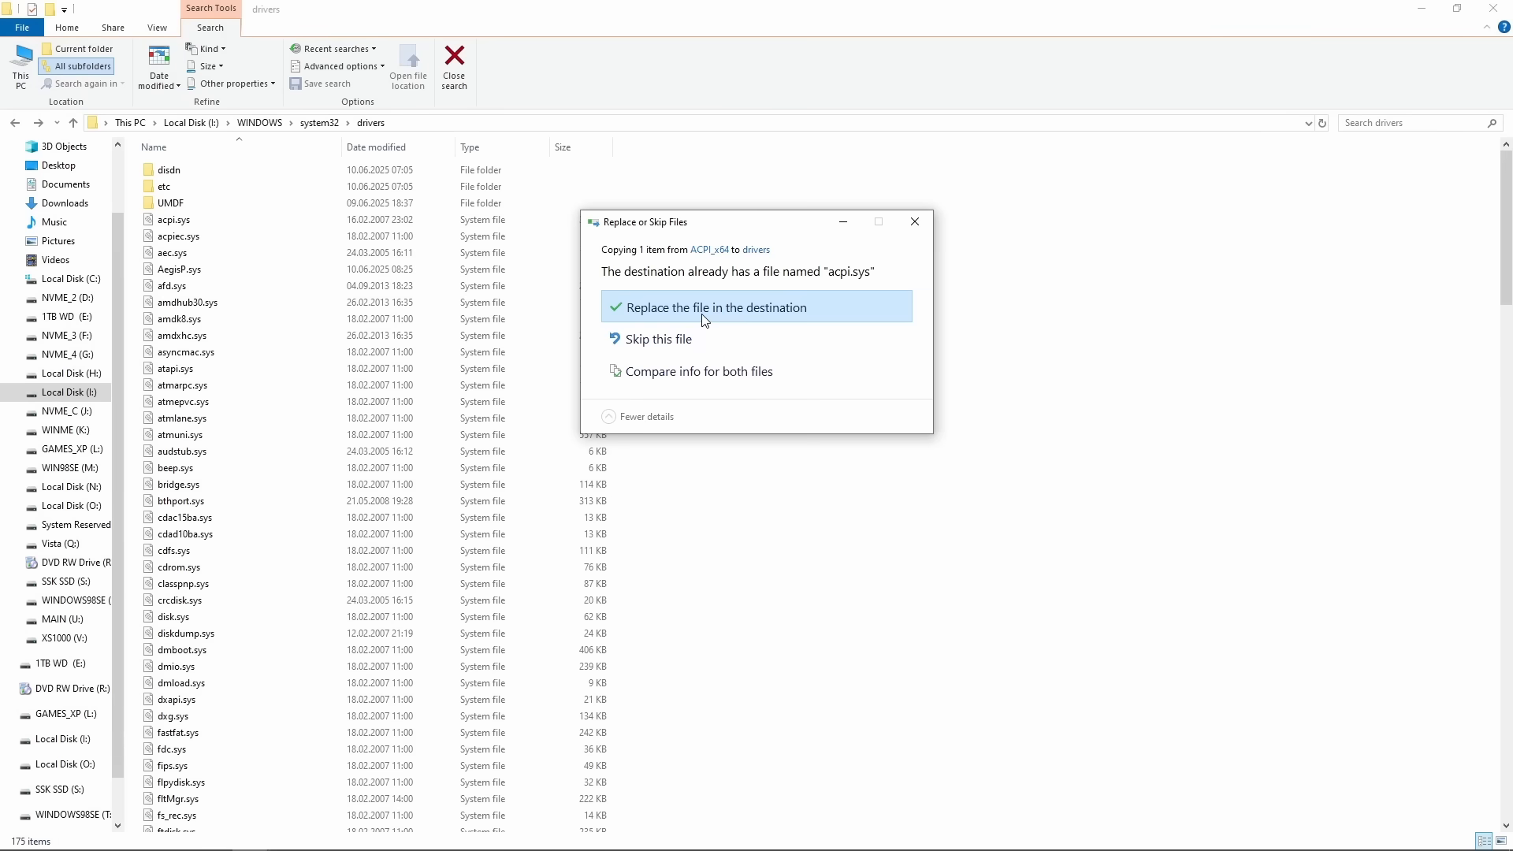
{"action": "left_click", "coordinate": [699, 371]}
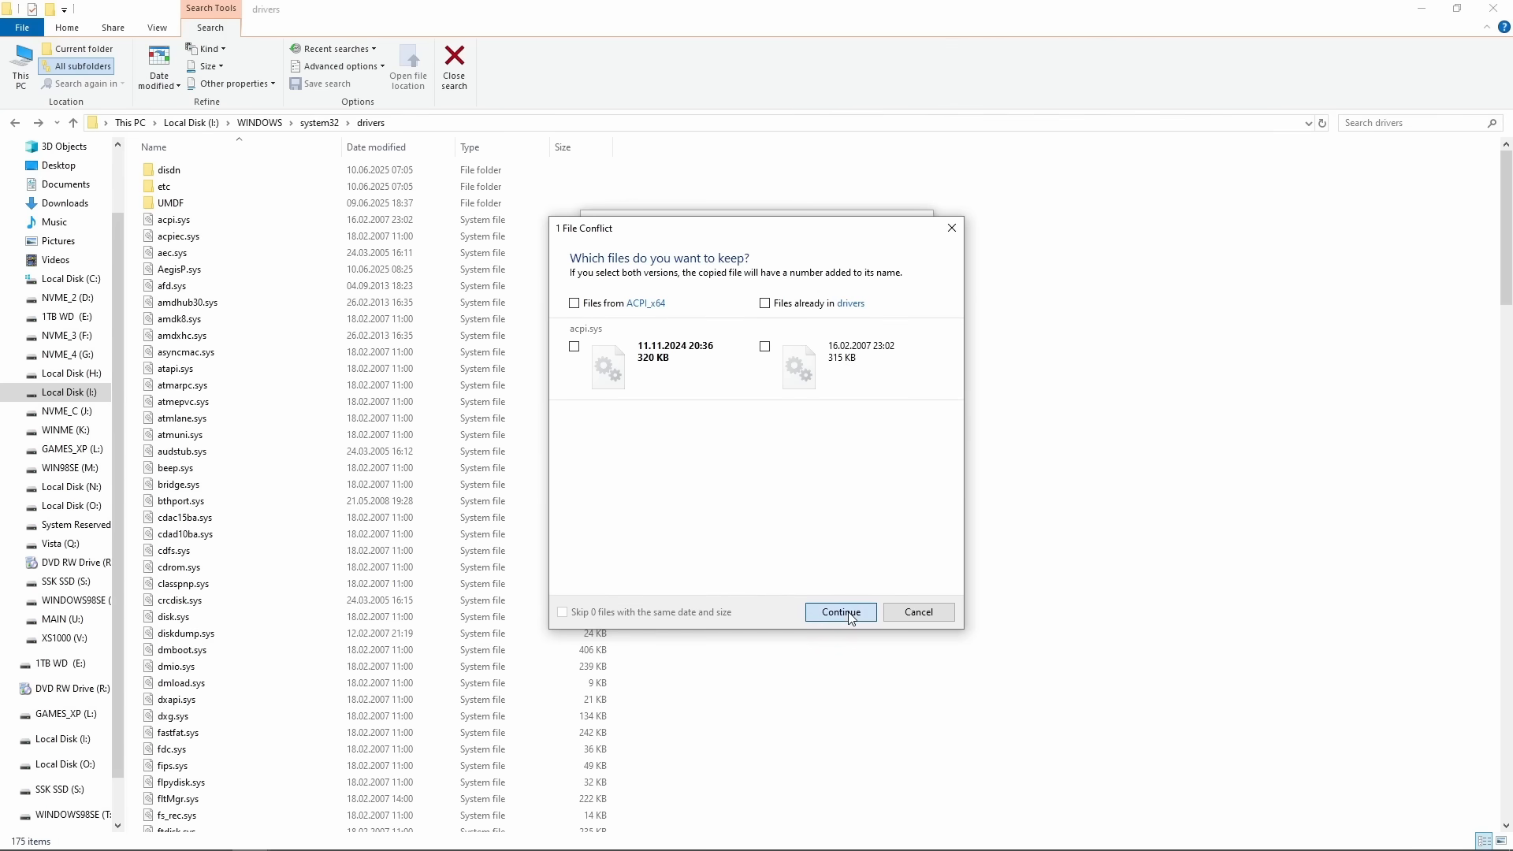
{"action": "left_click", "coordinate": [840, 611]}
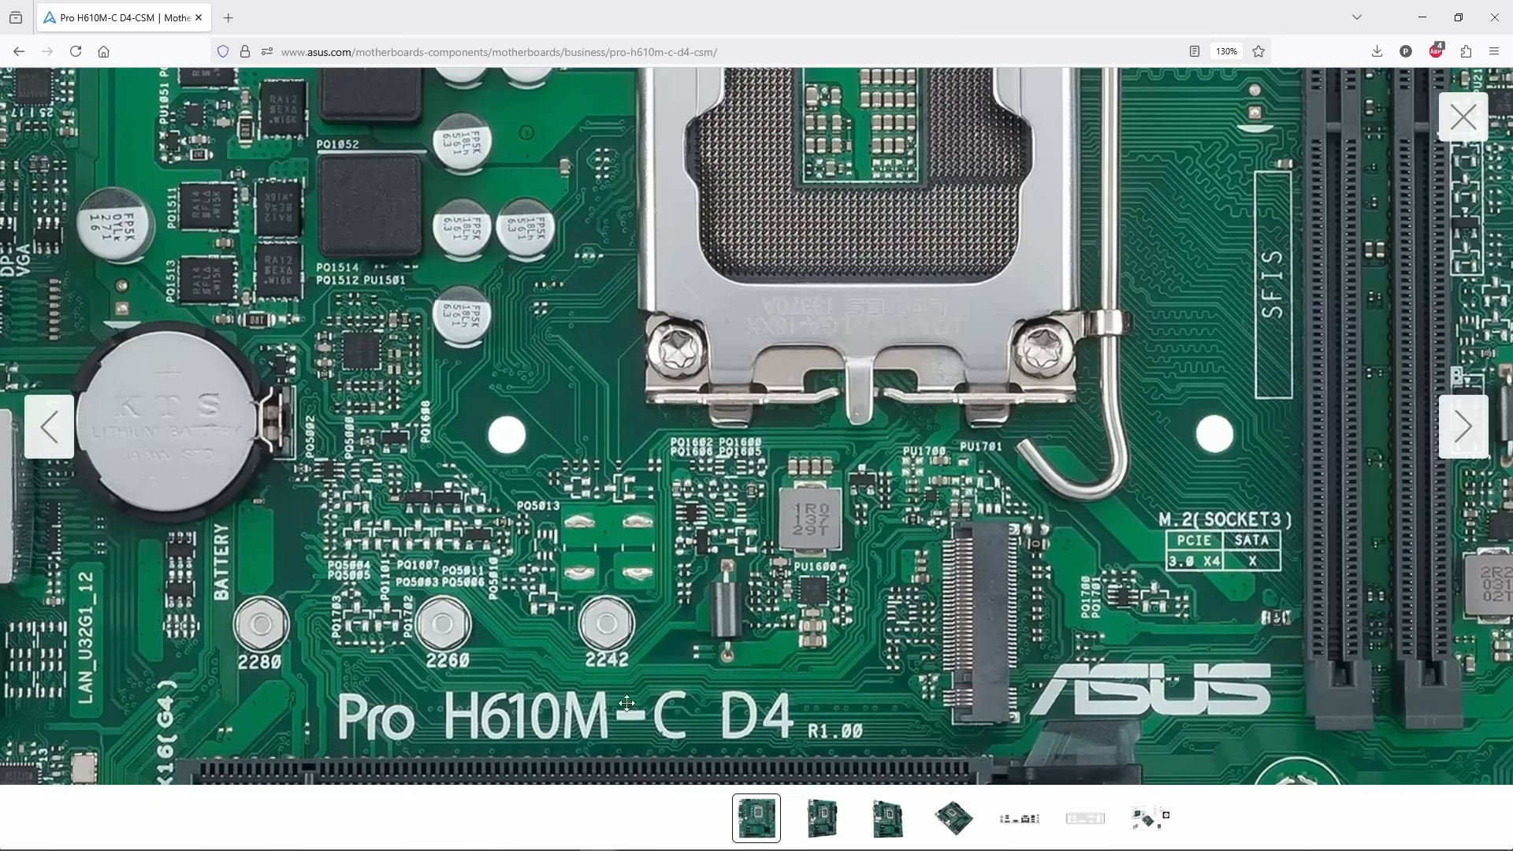
Step: Close the motherboard photo gallery and scroll the ASUS Pro H610M-C D4 overview page
{"action": "left_click", "coordinate": [1462, 117]}
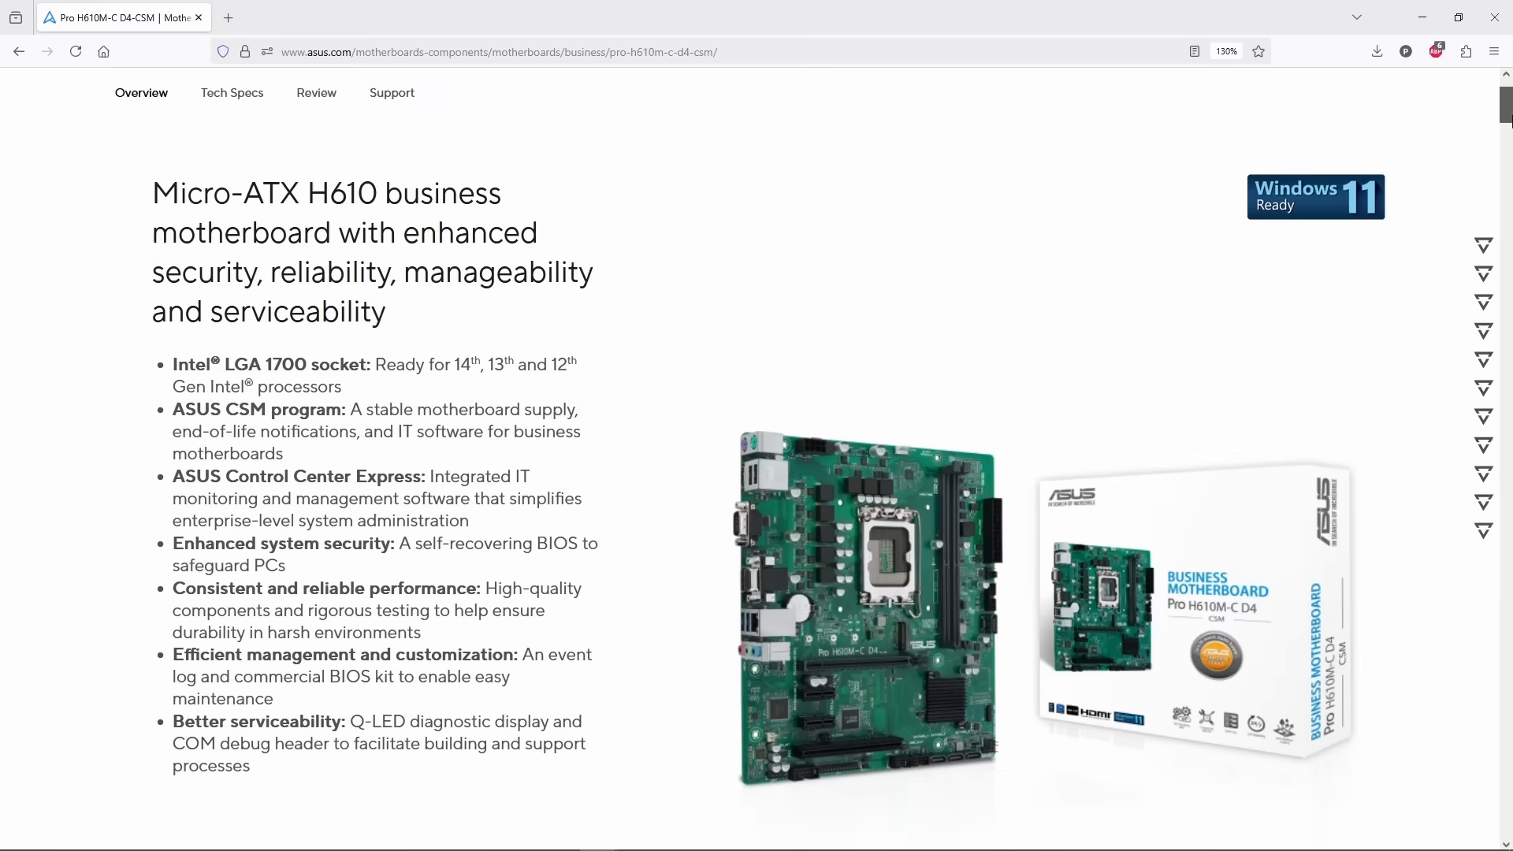
{"action": "scroll", "scroll_direction": "down", "scroll_amount": 3}
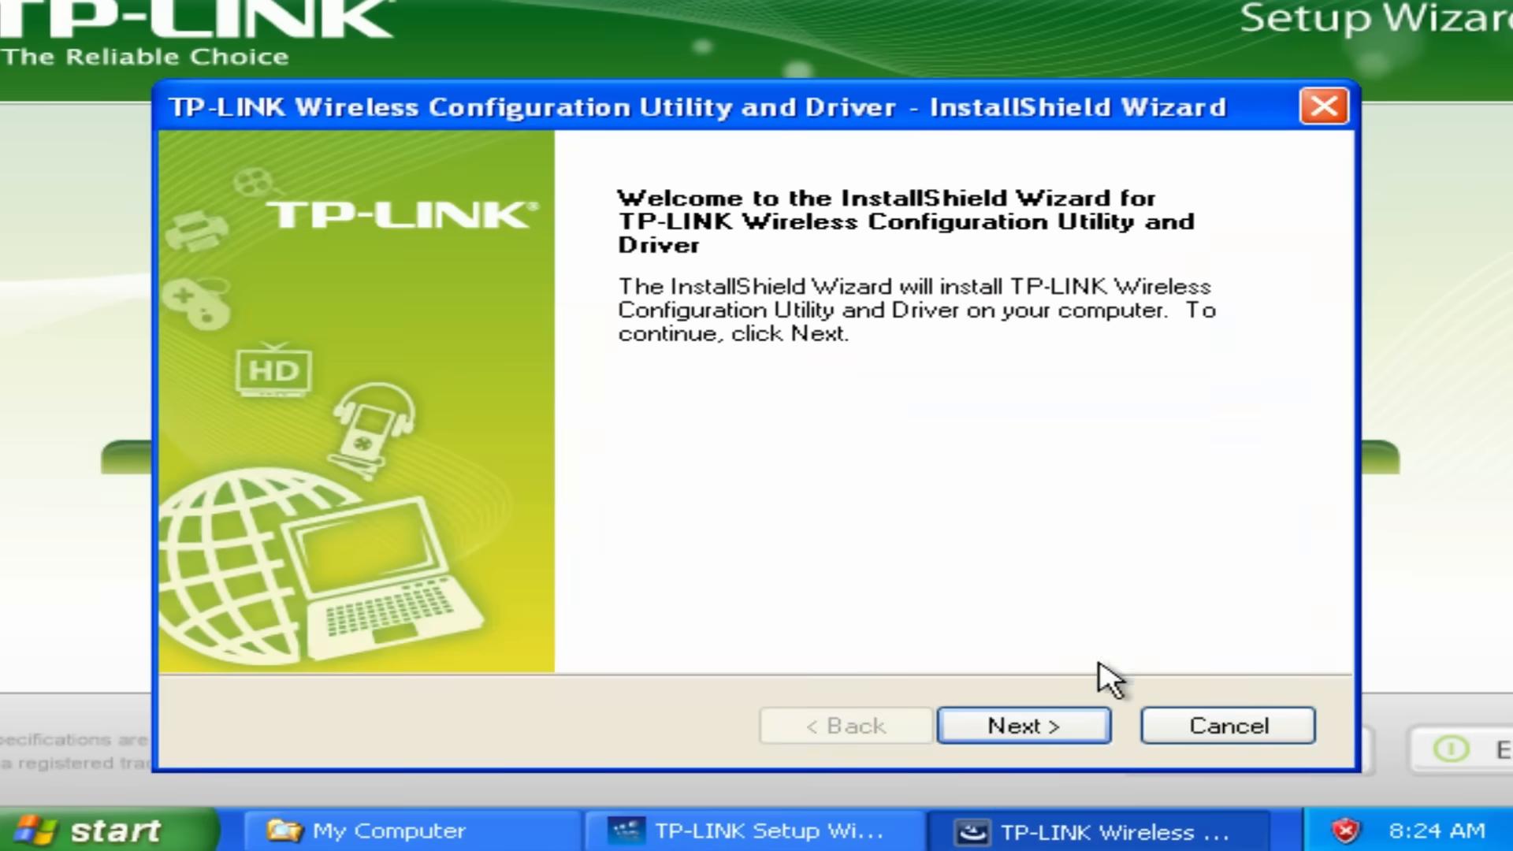
Step: Continue the TP-LINK utility install and pick a nearby network from the SSID list
{"action": "left_click", "coordinate": [1024, 725]}
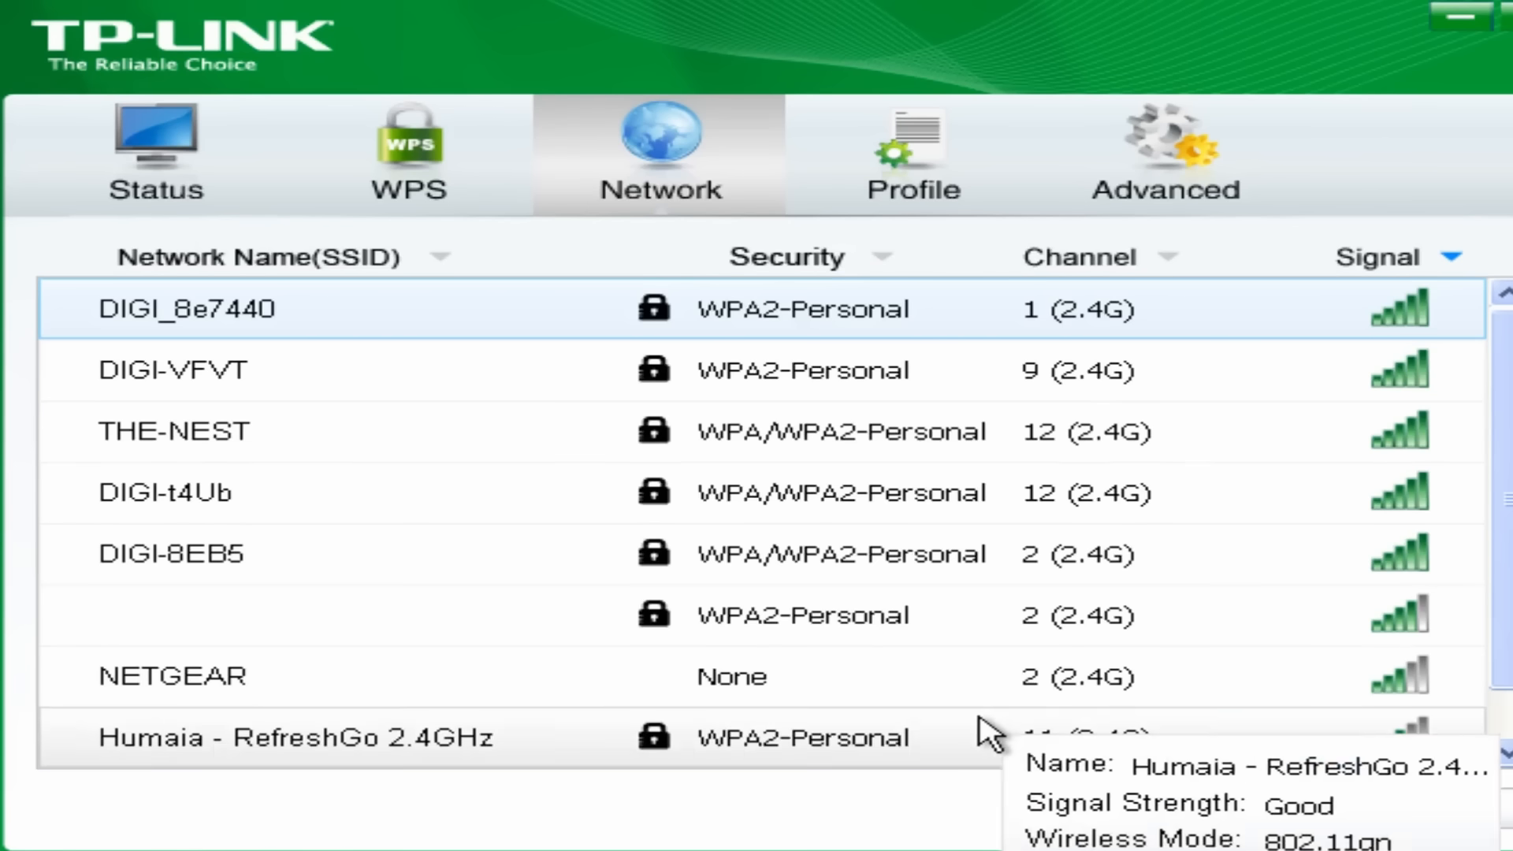
{"action": "left_click", "coordinate": [1241, 762]}
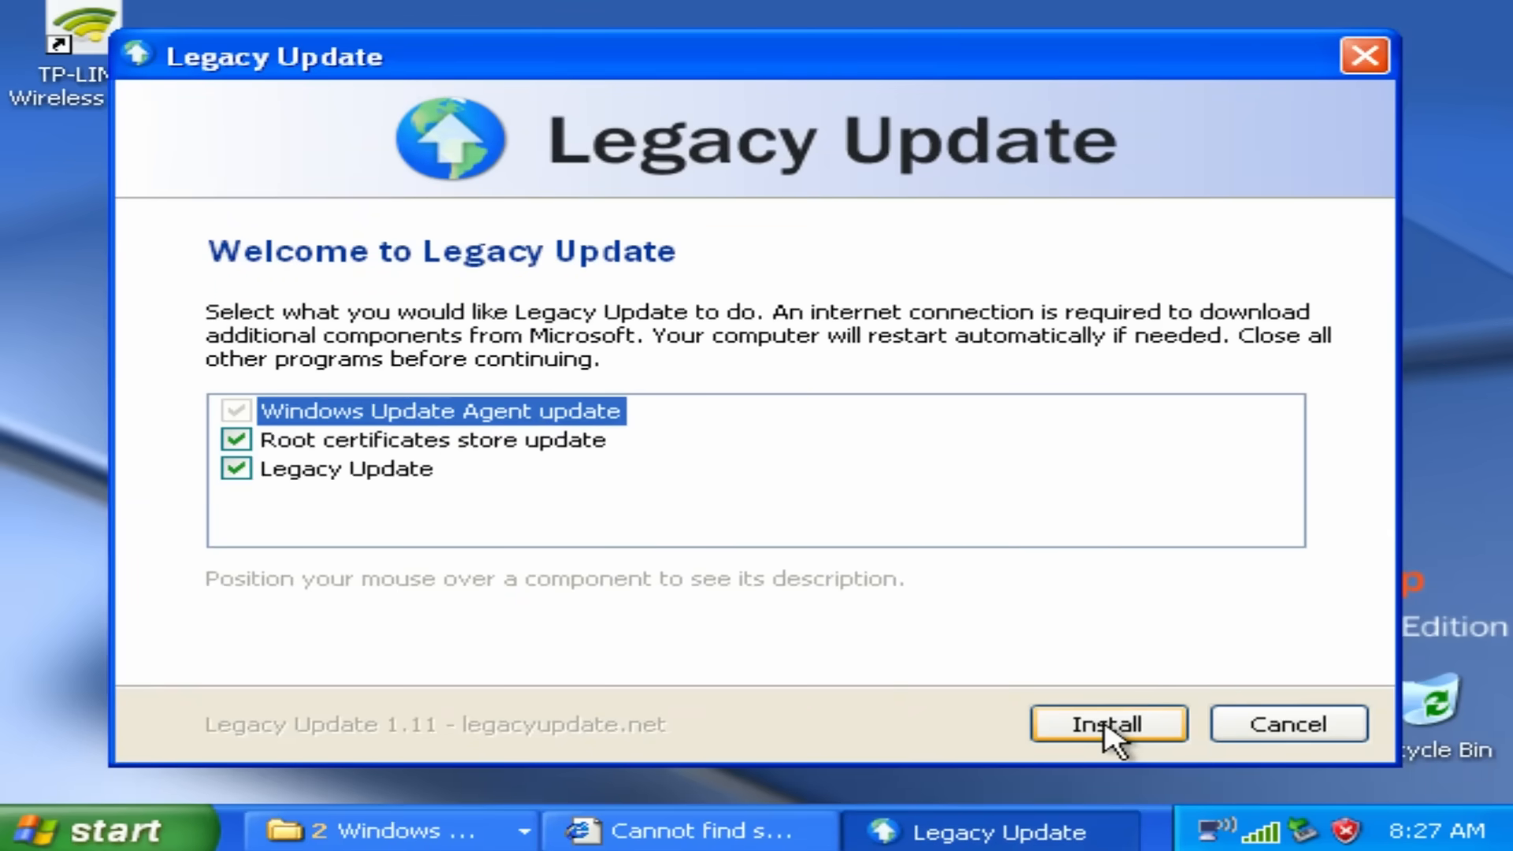
Step: Install the selected Legacy Update components and review the update history
{"action": "left_click", "coordinate": [1110, 723]}
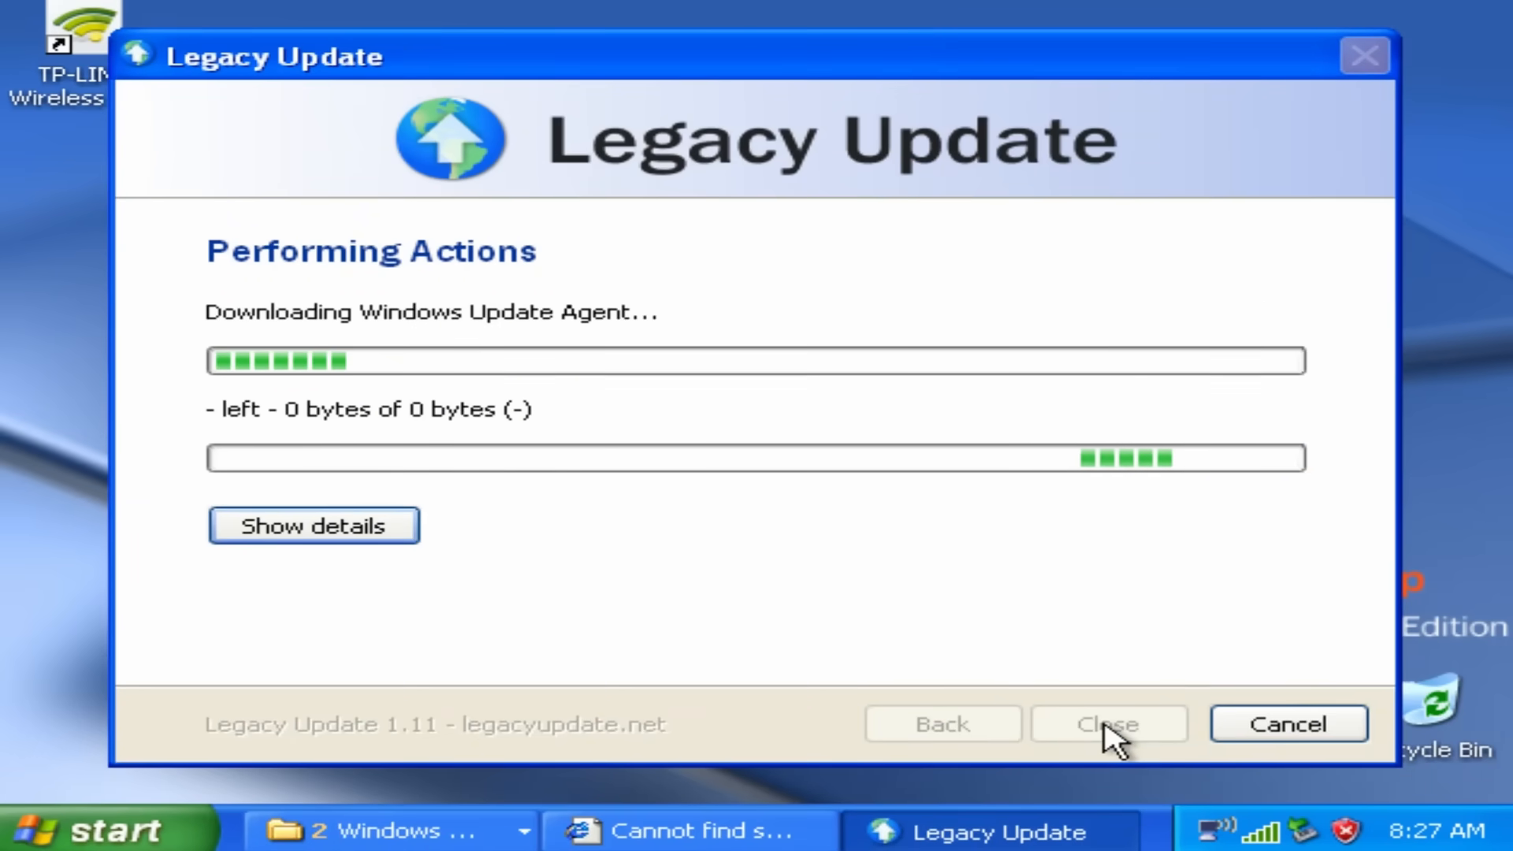
{"action": "left_click", "coordinate": [313, 527]}
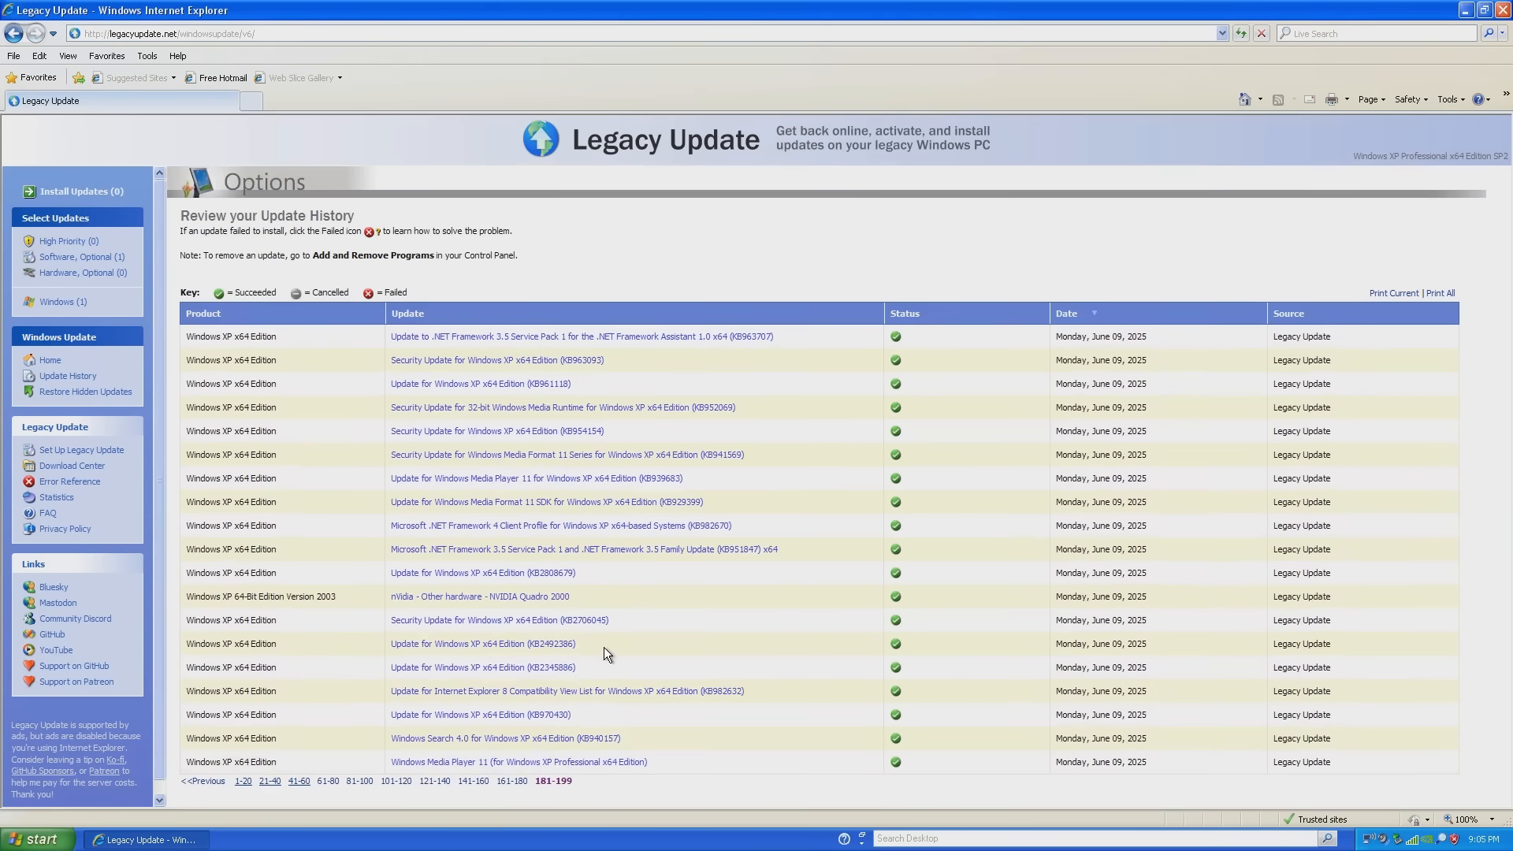
{"action": "mouse_move", "coordinate": [210, 784]}
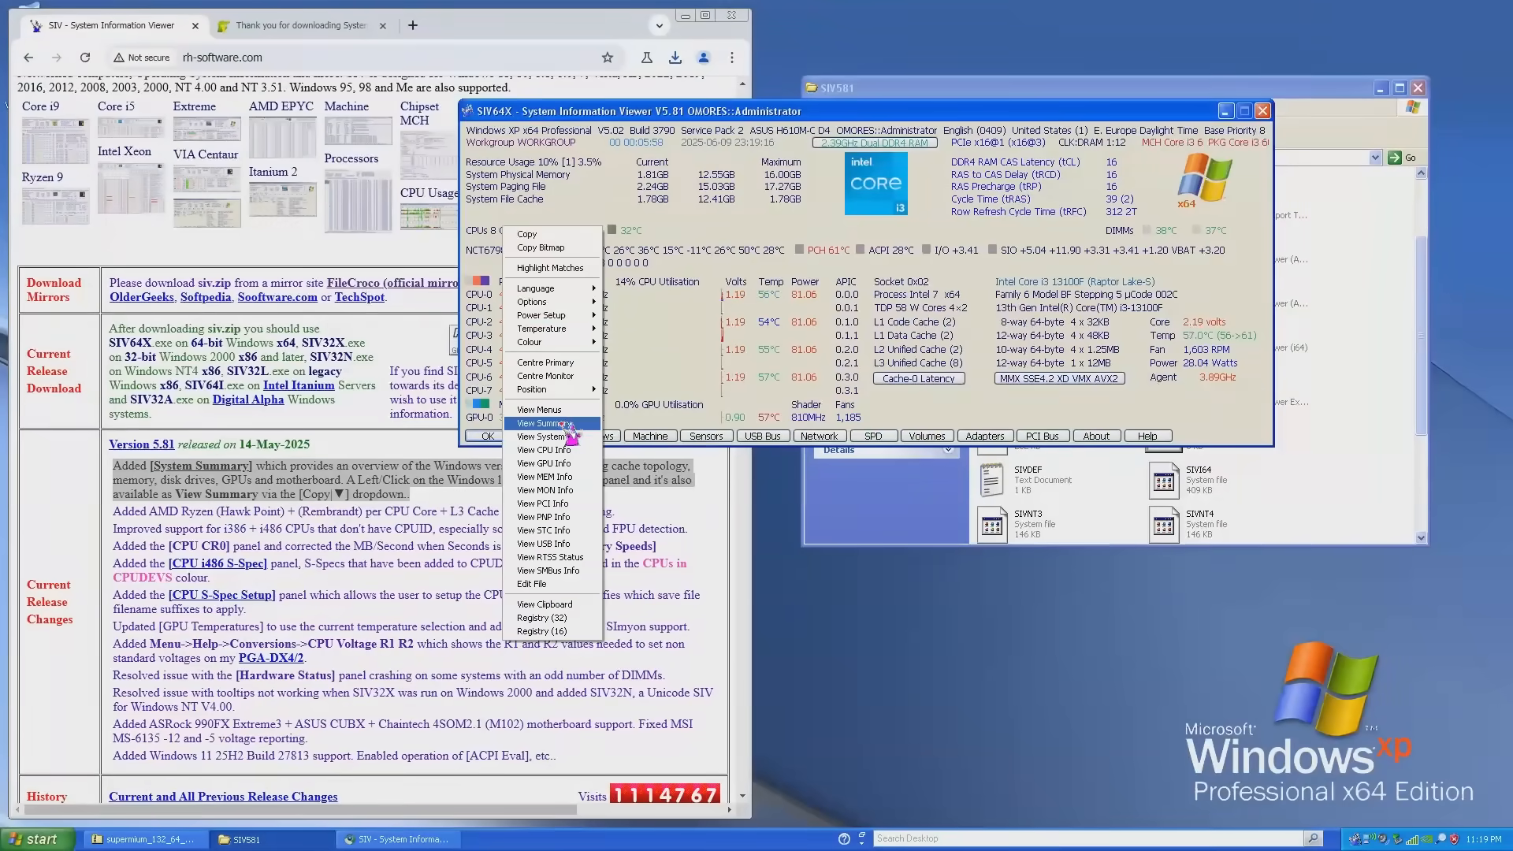
Step: Show SIV64X's system summary and list the PCI bus devices
{"action": "left_click", "coordinate": [542, 422]}
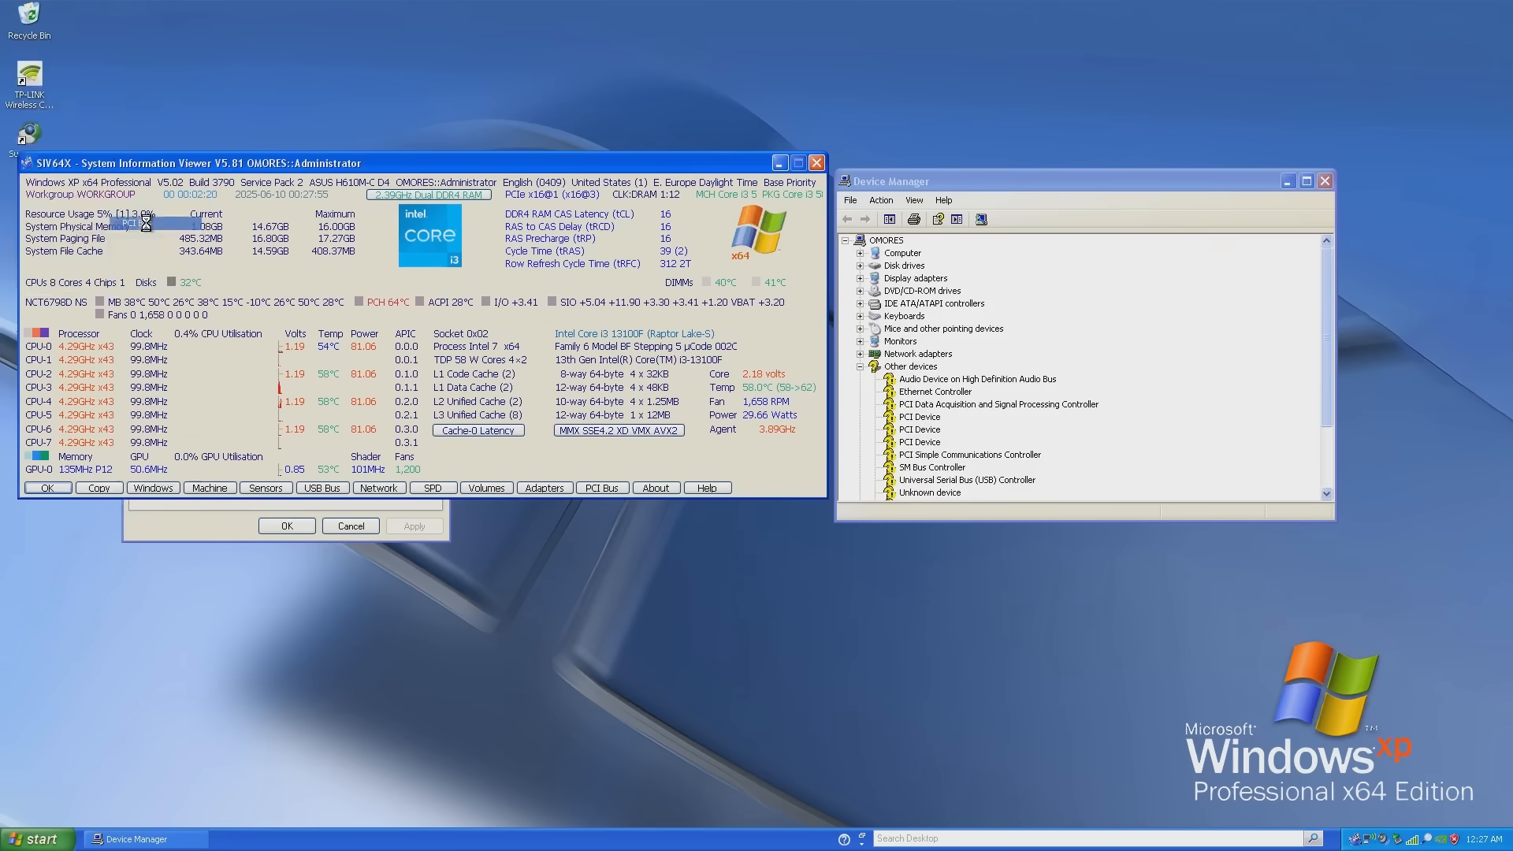
{"action": "left_click", "coordinate": [602, 487]}
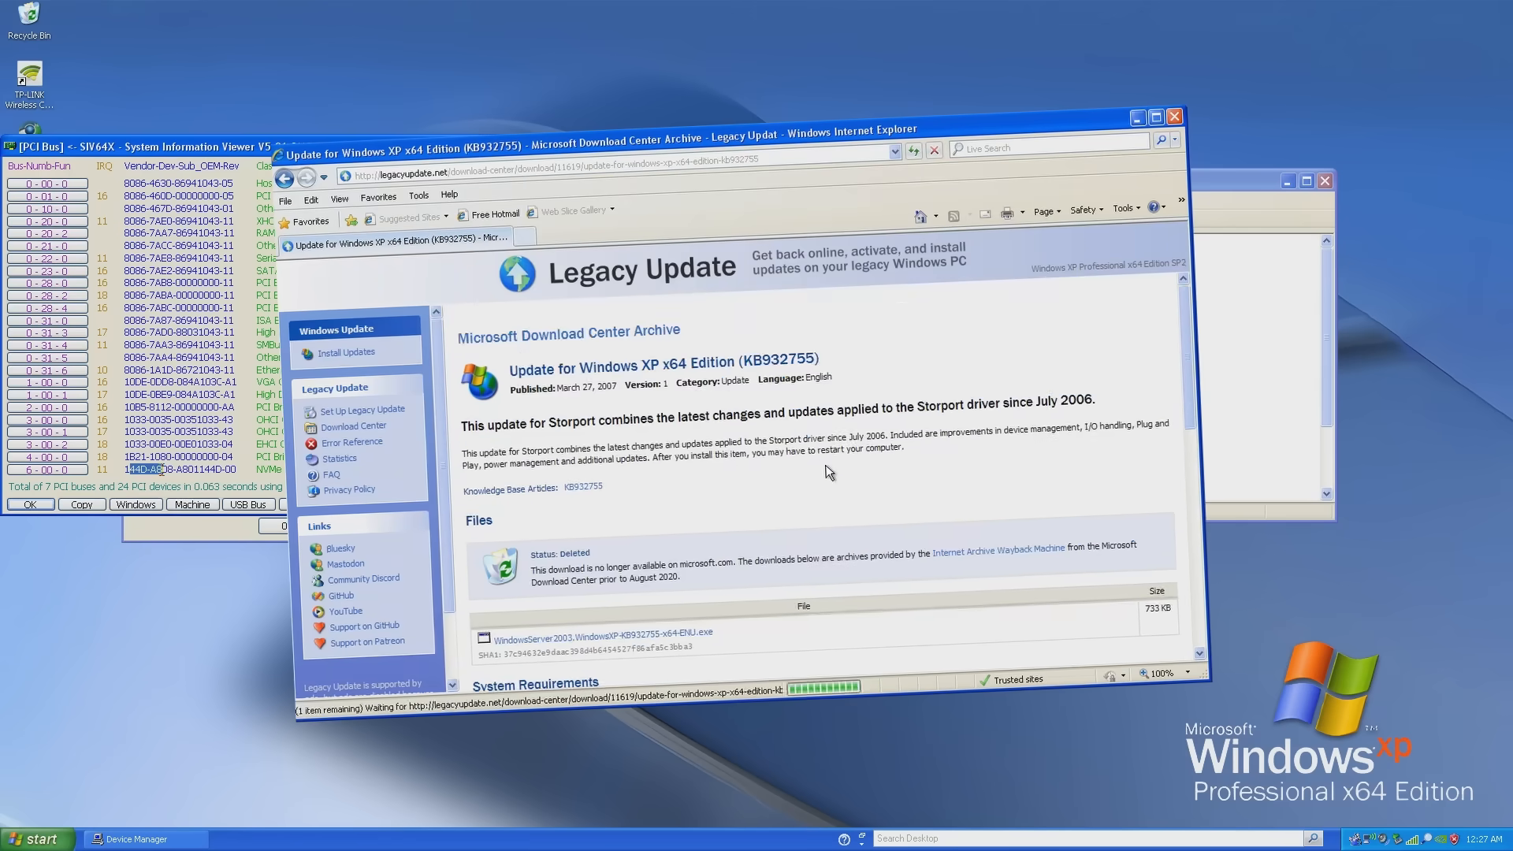
{"action": "scroll", "scroll_direction": "down", "scroll_amount": 3}
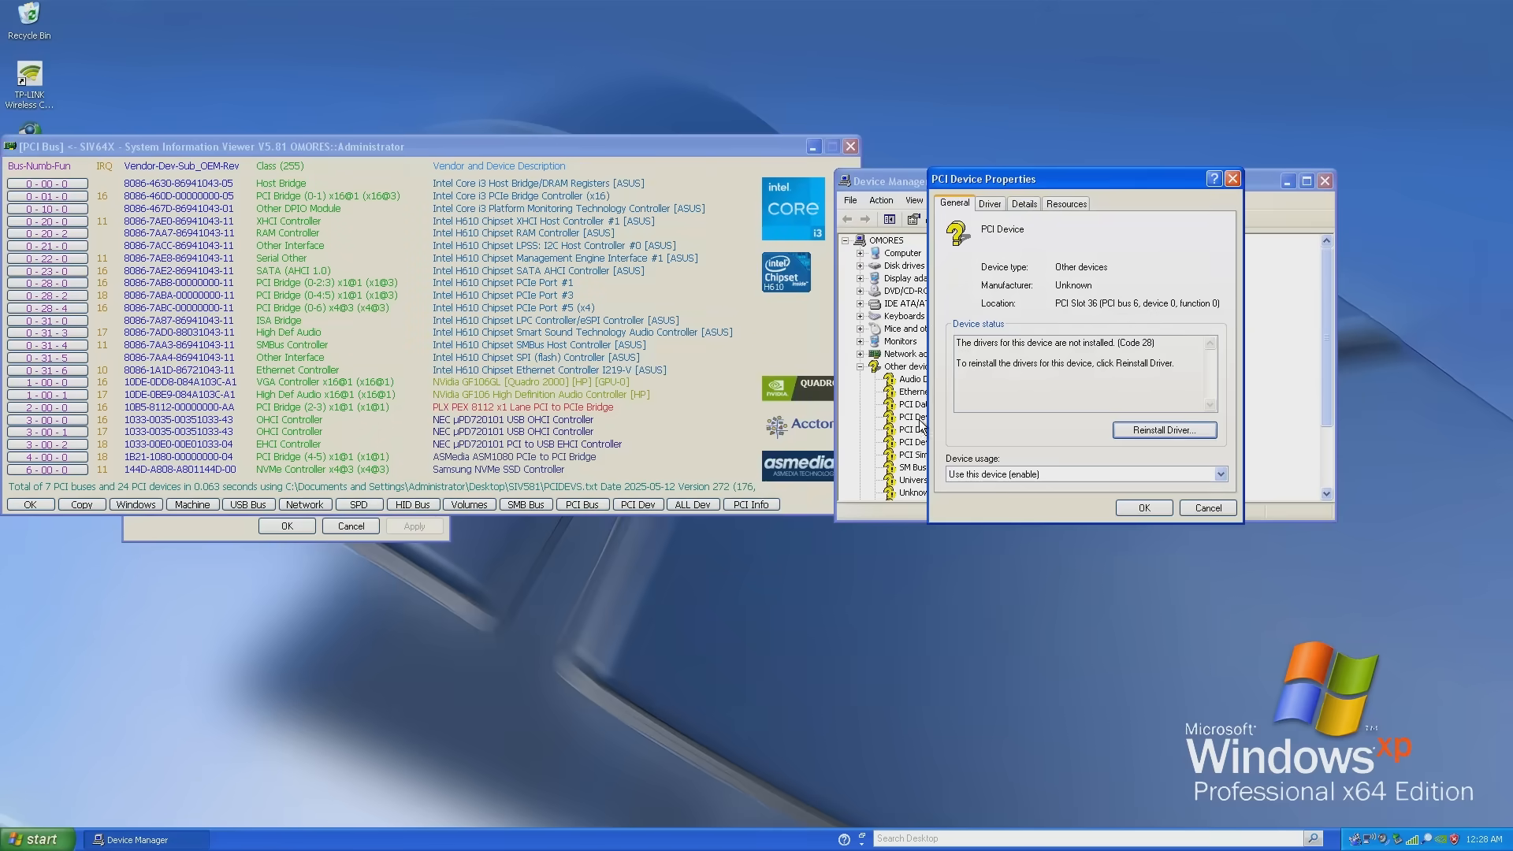
Step: Reinstall the unknown PCI device's driver from the Generic_NVMe_10.4.49.0 folder
{"action": "left_click", "coordinate": [1065, 202]}
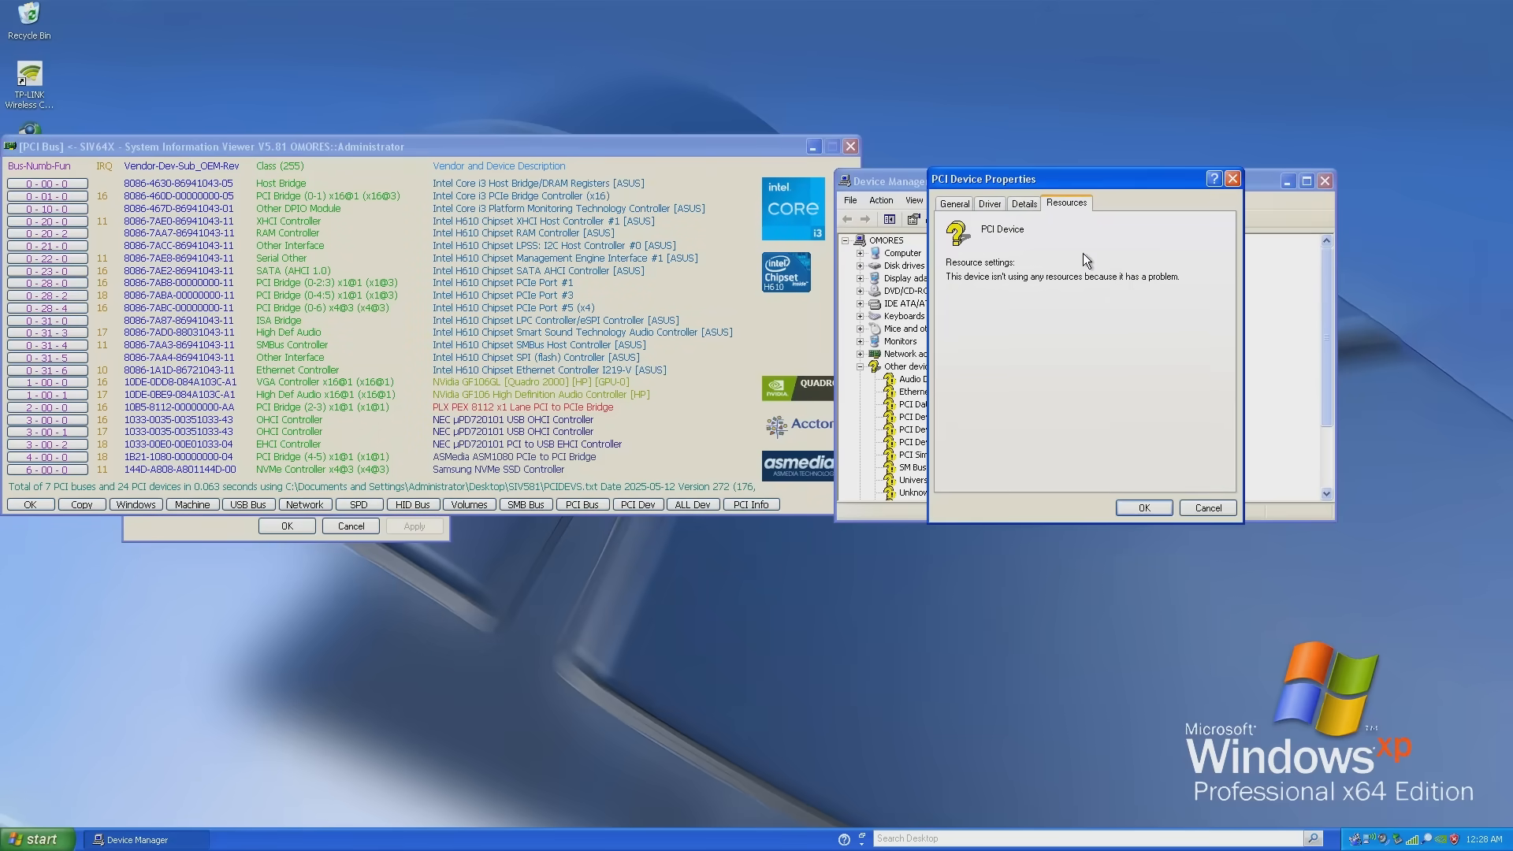
{"action": "left_click", "coordinate": [1024, 204]}
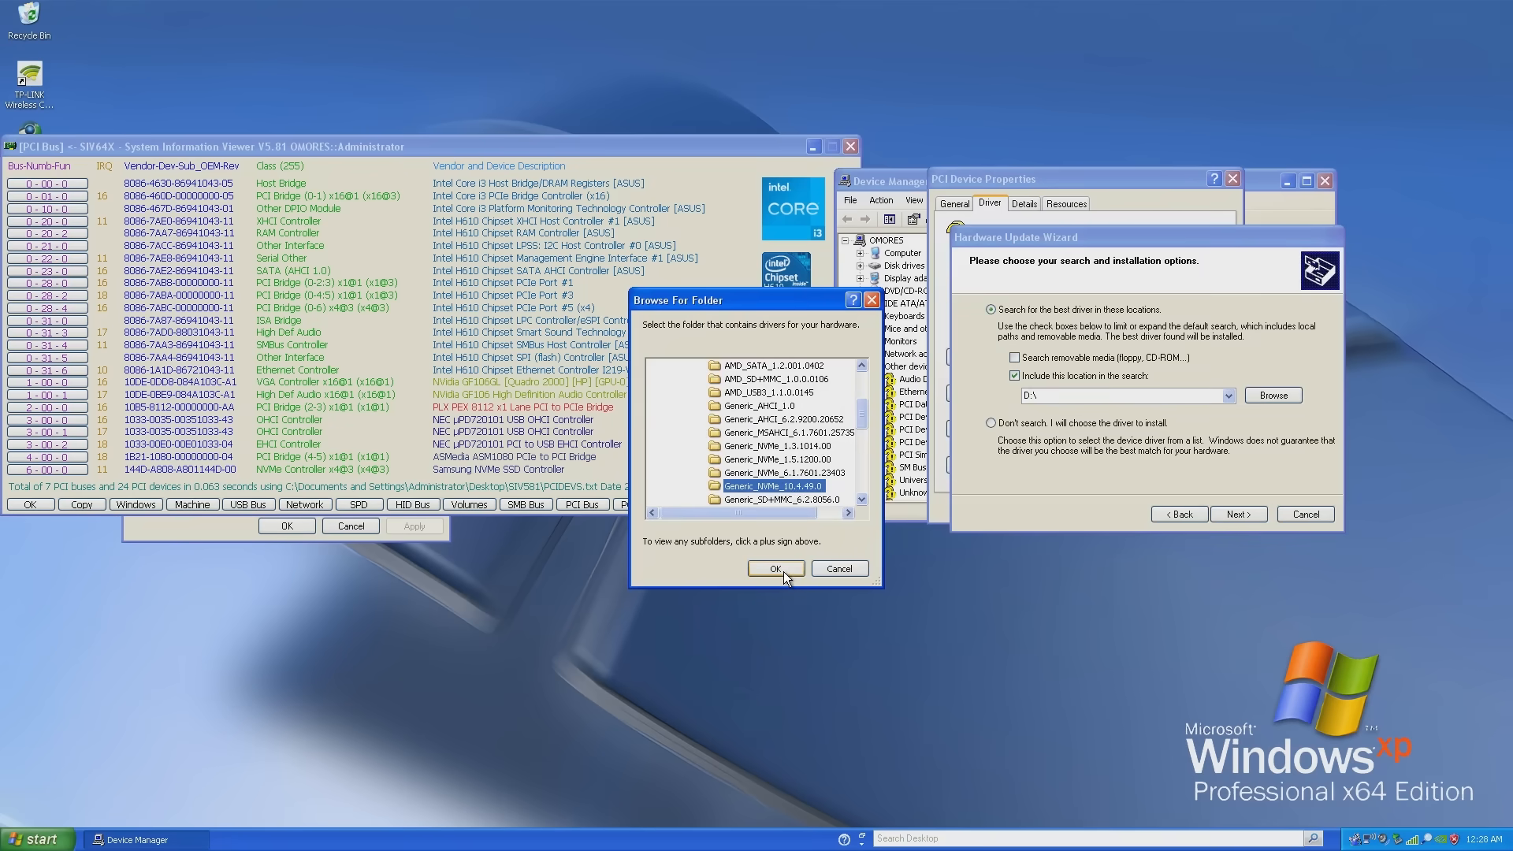
{"action": "left_click", "coordinate": [775, 567]}
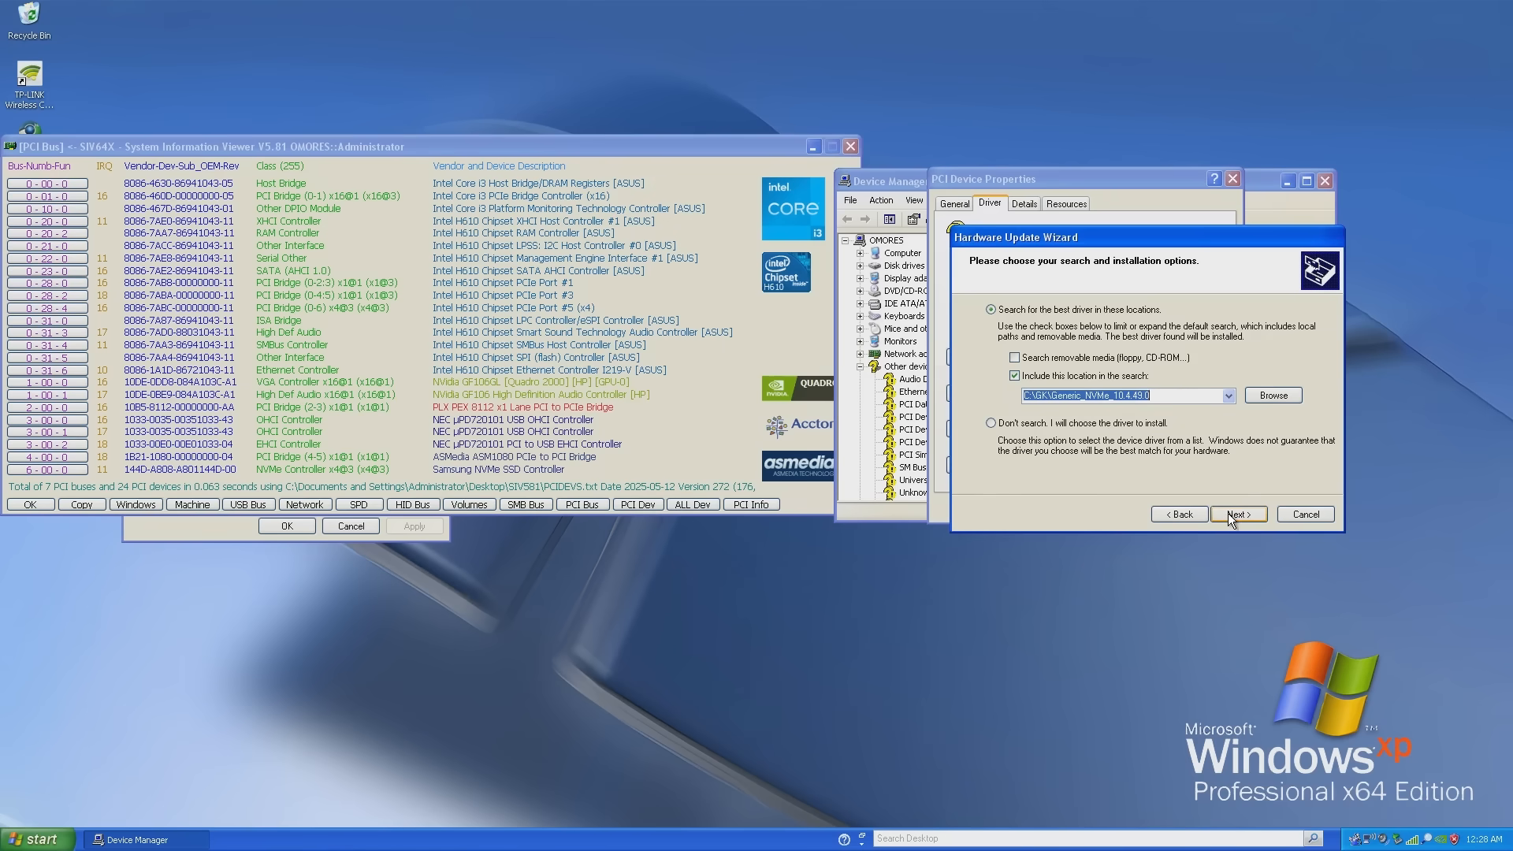
{"action": "left_click", "coordinate": [1238, 513]}
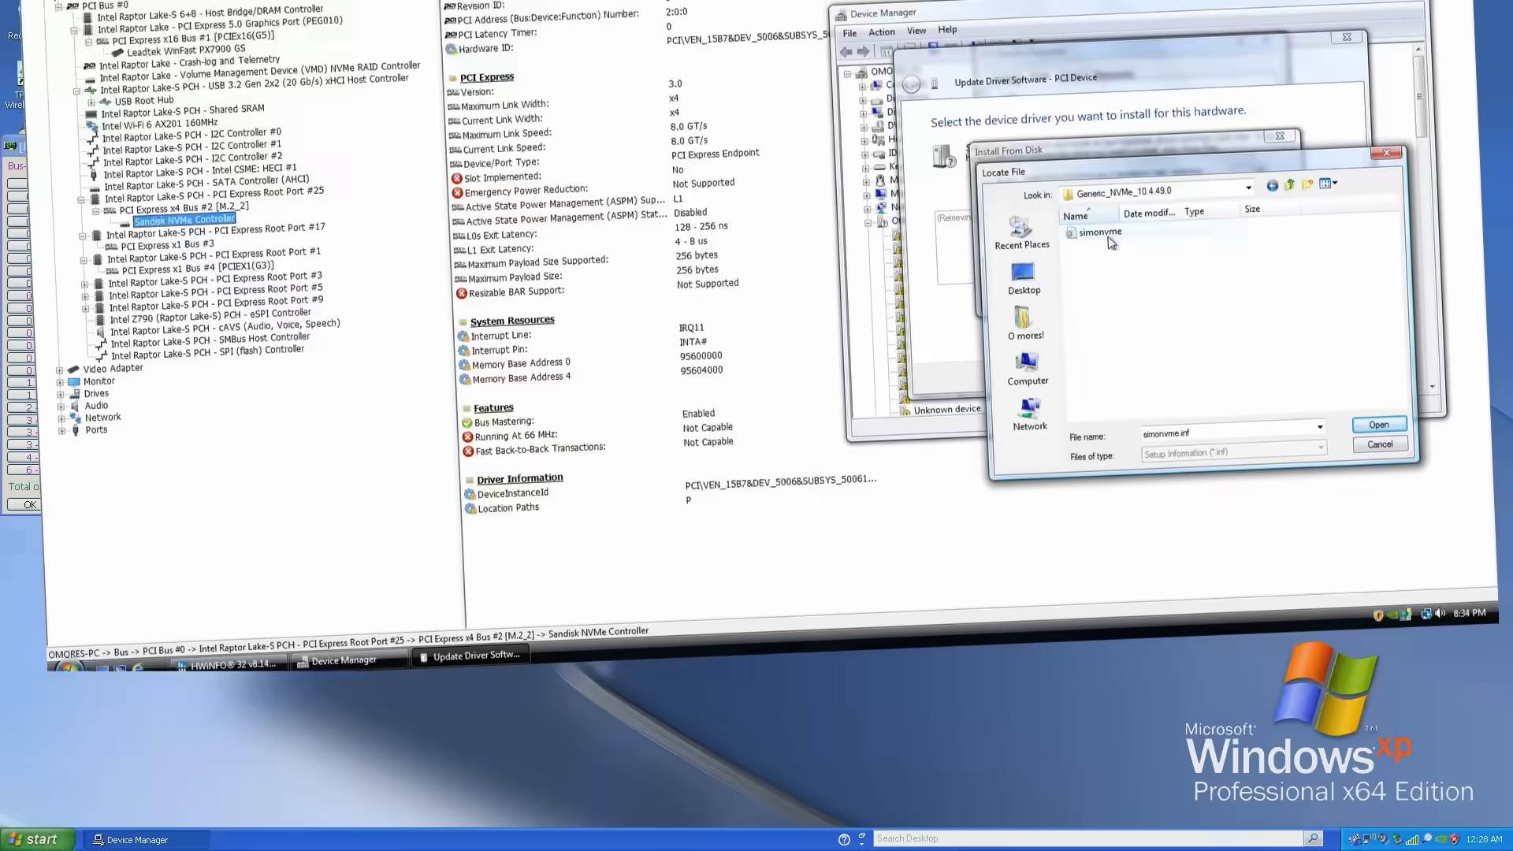
Step: Choose simonvme.inf and install the Standard NVM Express Controller driver
{"action": "left_click", "coordinate": [1379, 425]}
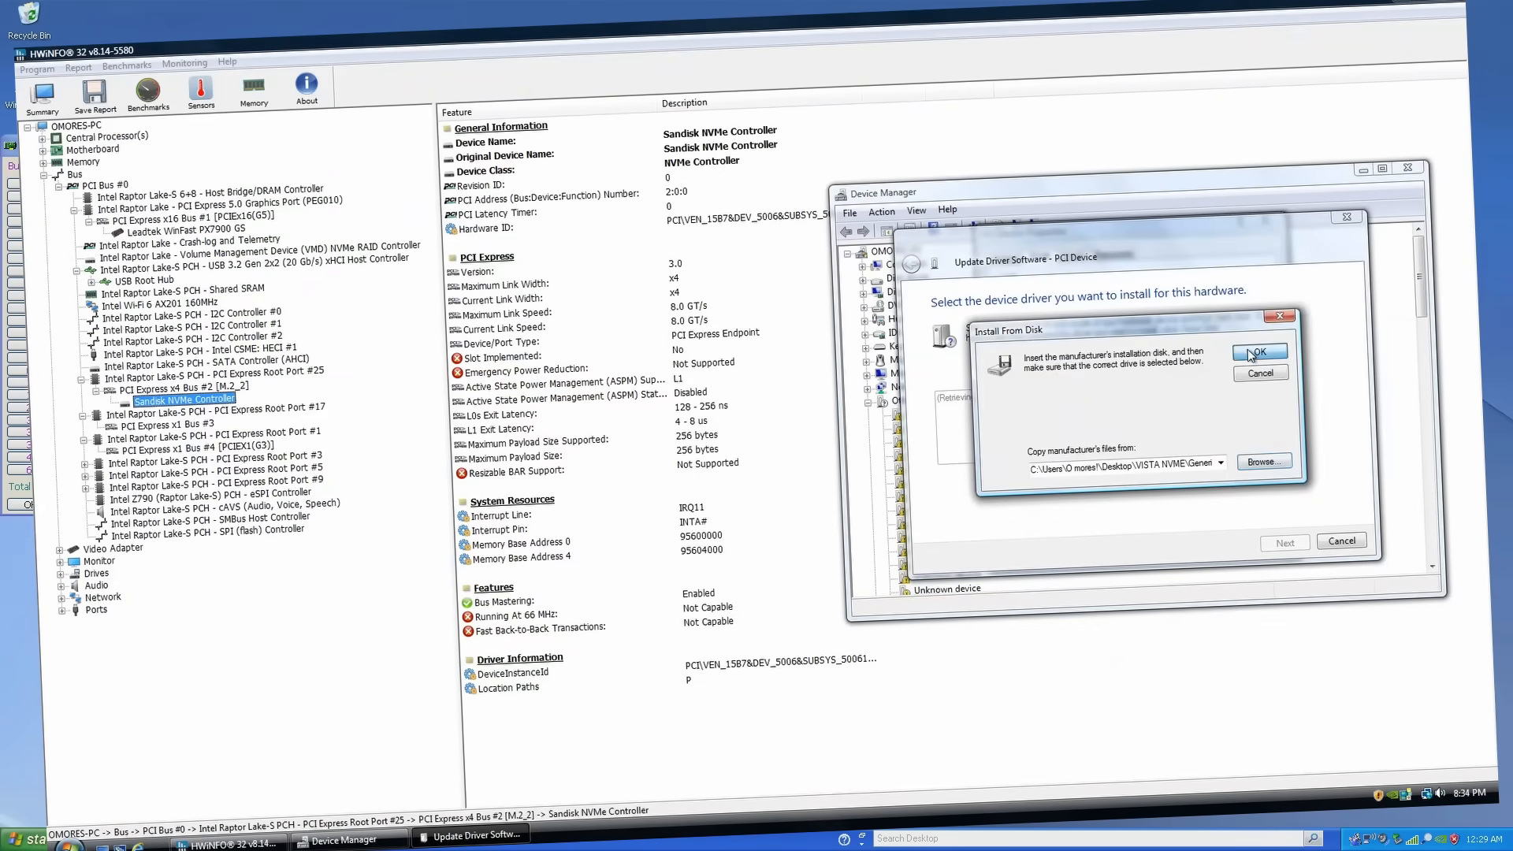
{"action": "left_click", "coordinate": [1259, 353]}
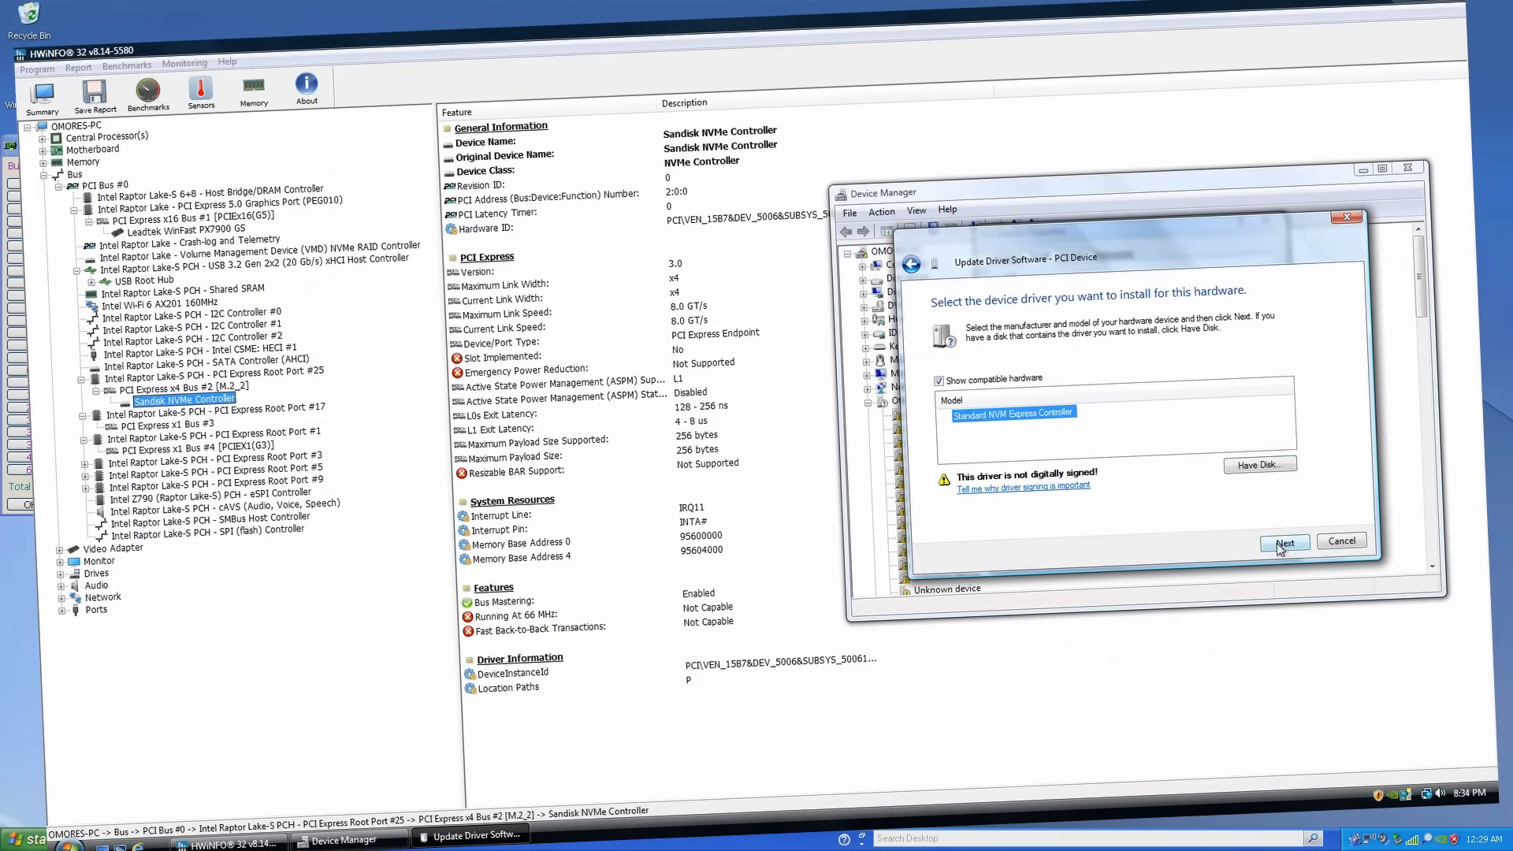
{"action": "left_click", "coordinate": [1286, 542]}
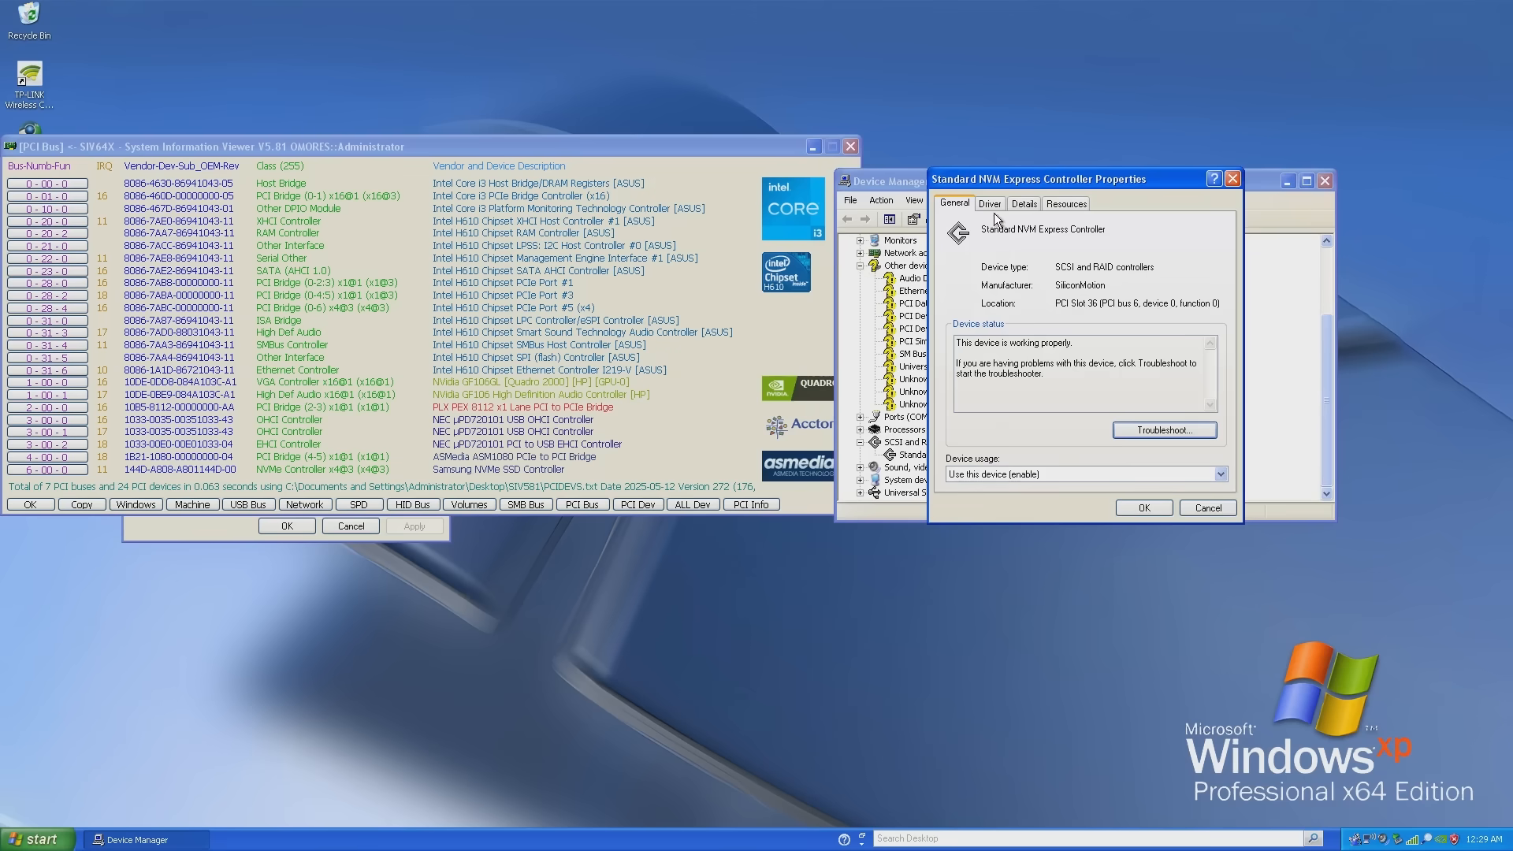
Step: Finish the controller install so Realtek and NVIDIA HD Audio appear as mixer devices
{"action": "left_click", "coordinate": [1024, 204]}
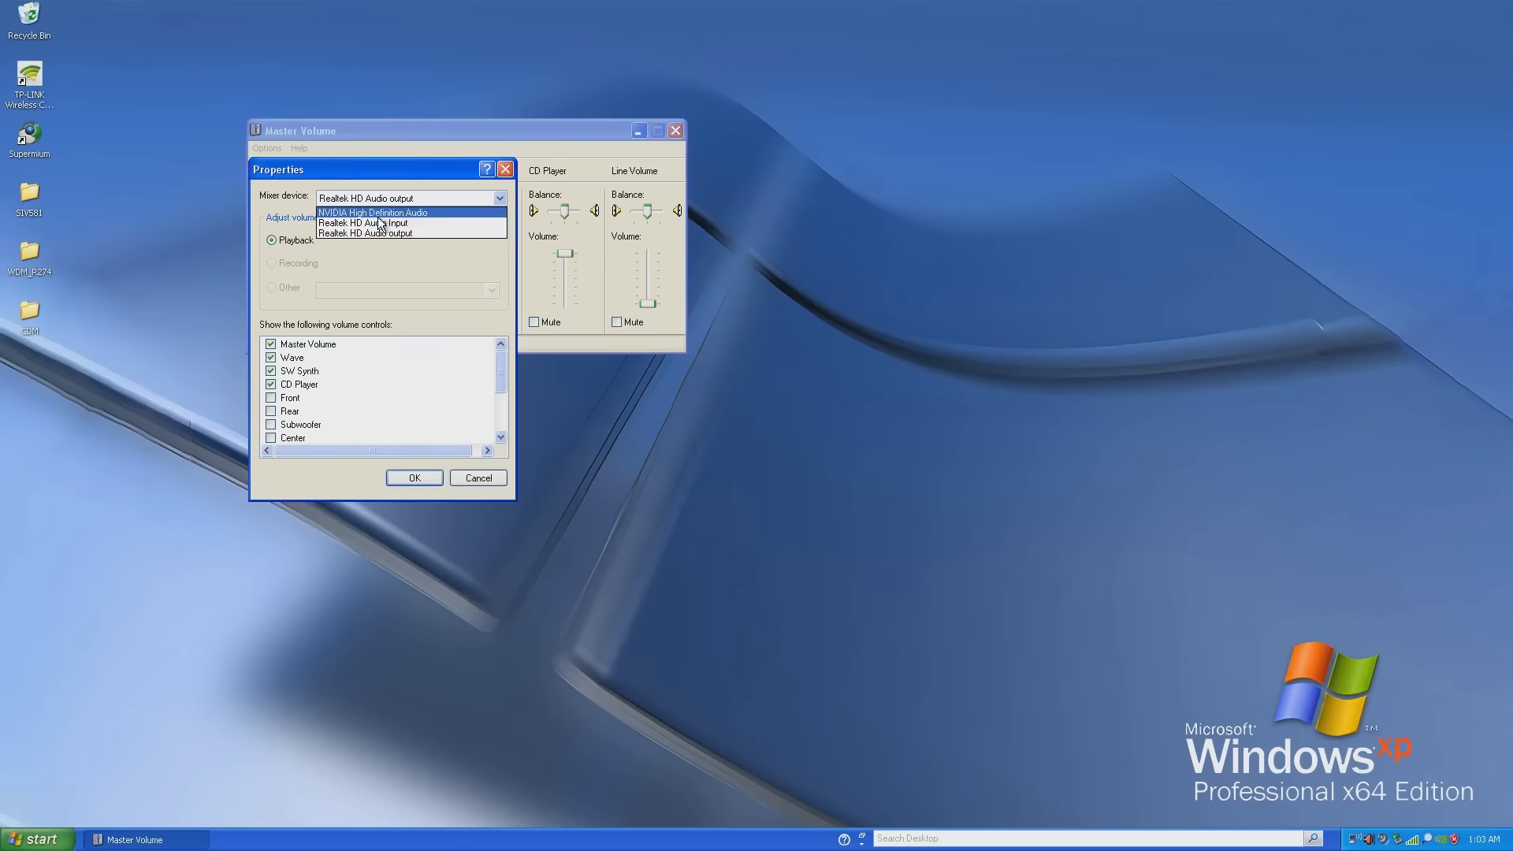
Step: Pick the audio device from the Master Volume Mixer device dropdown
{"action": "left_click", "coordinate": [374, 211]}
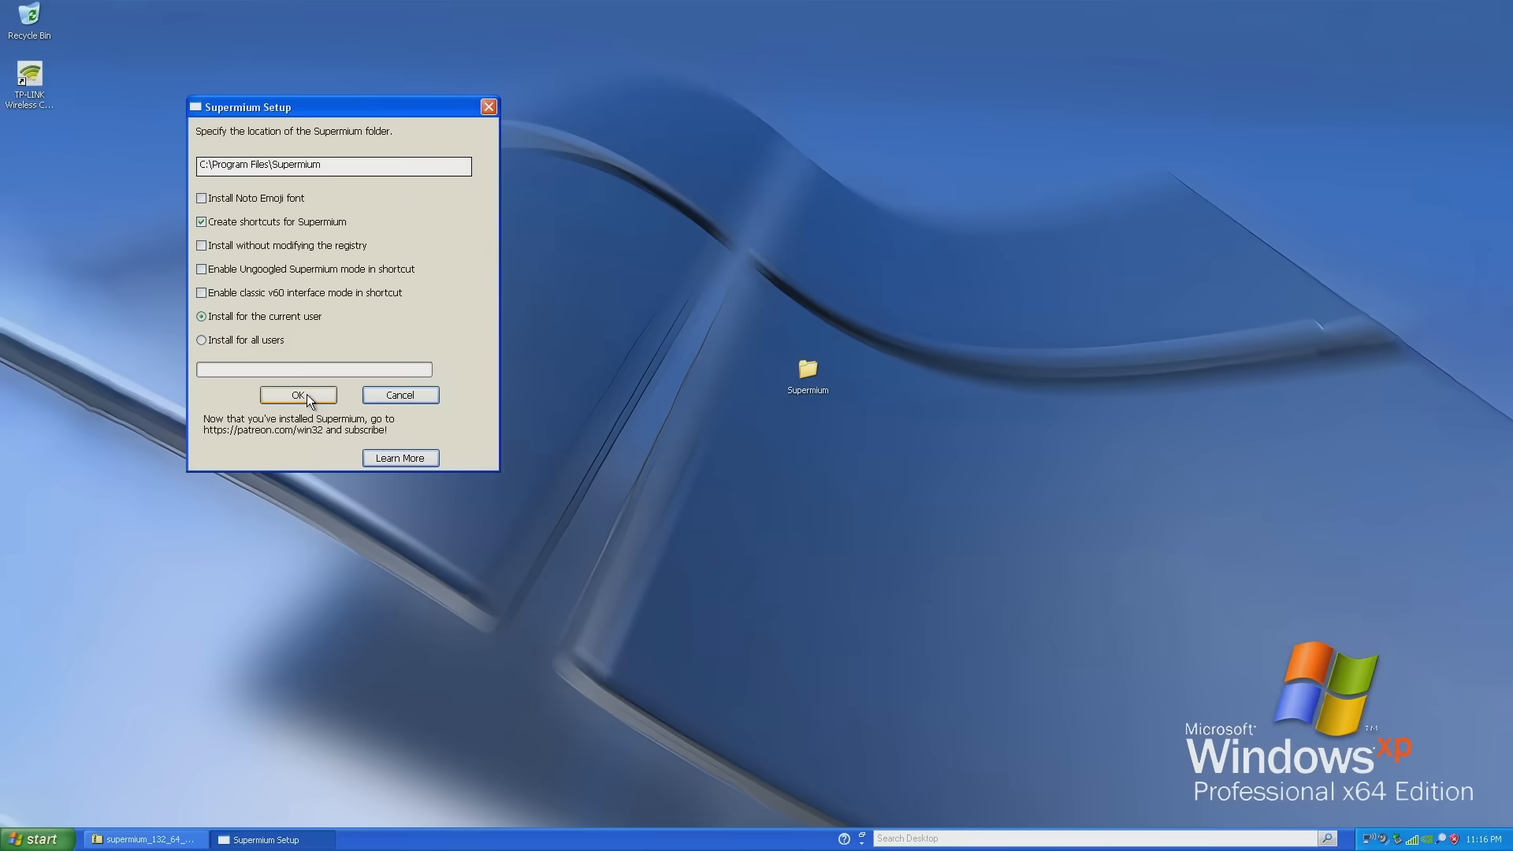
Step: Install Supermium to C:\Program Files\Supermium with shortcuts and dismiss the completion message
{"action": "left_click", "coordinate": [298, 393]}
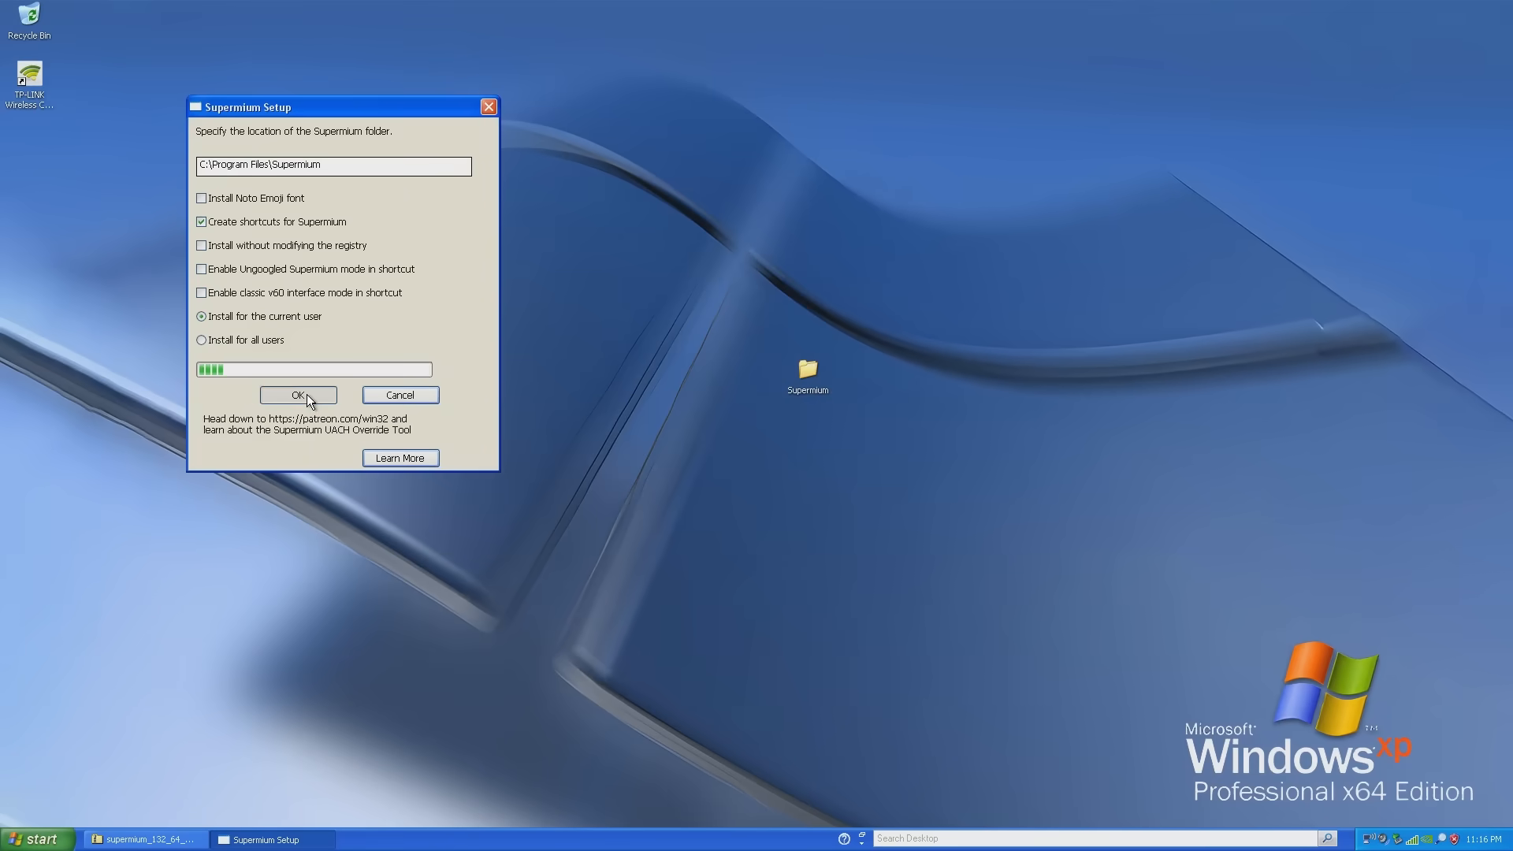
{"action": "left_click", "coordinate": [298, 394]}
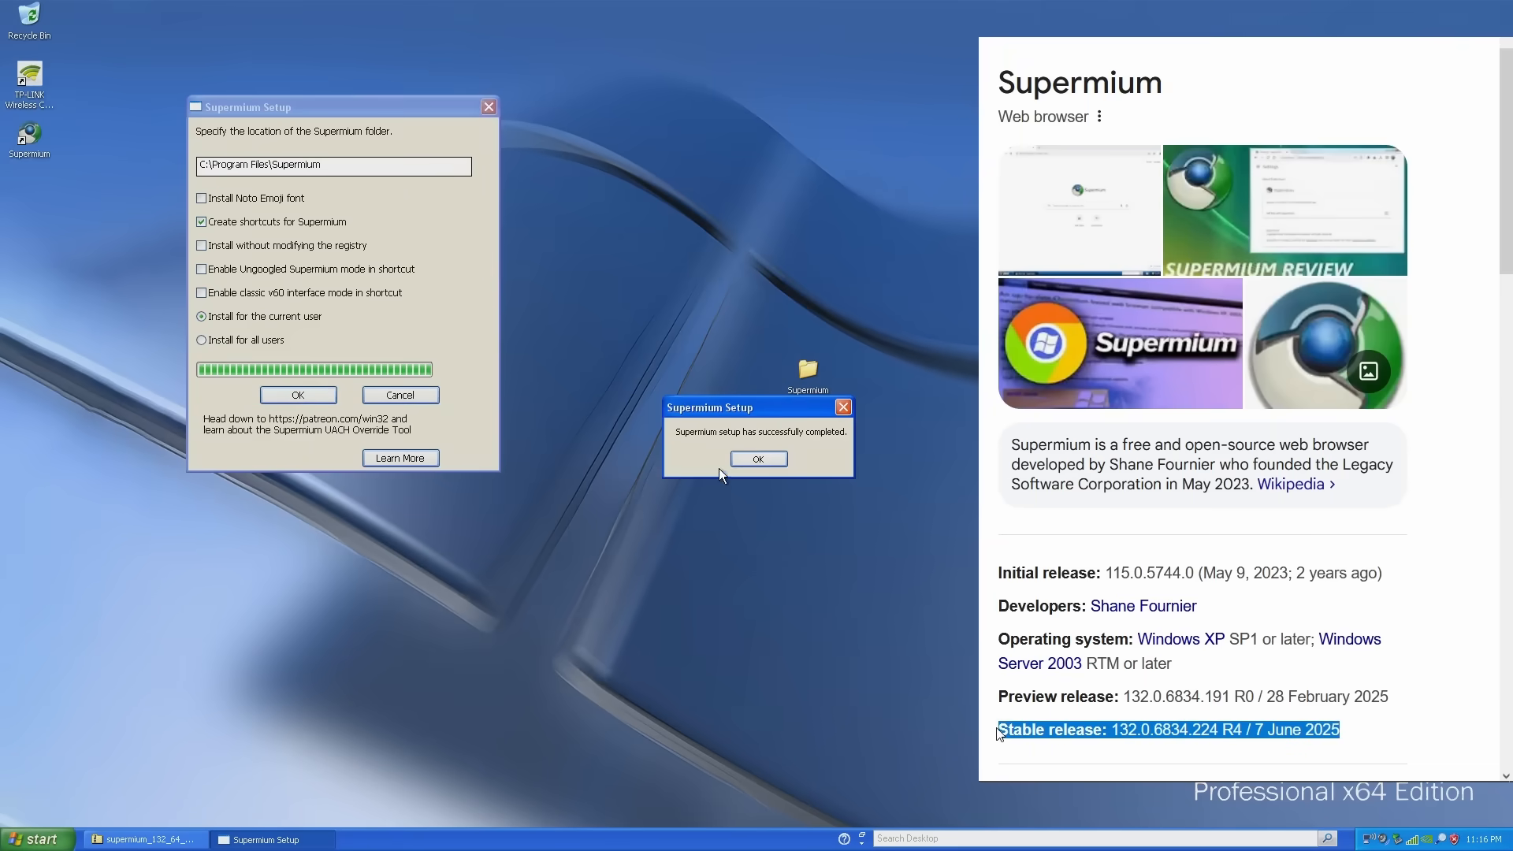
{"action": "left_click", "coordinate": [758, 458]}
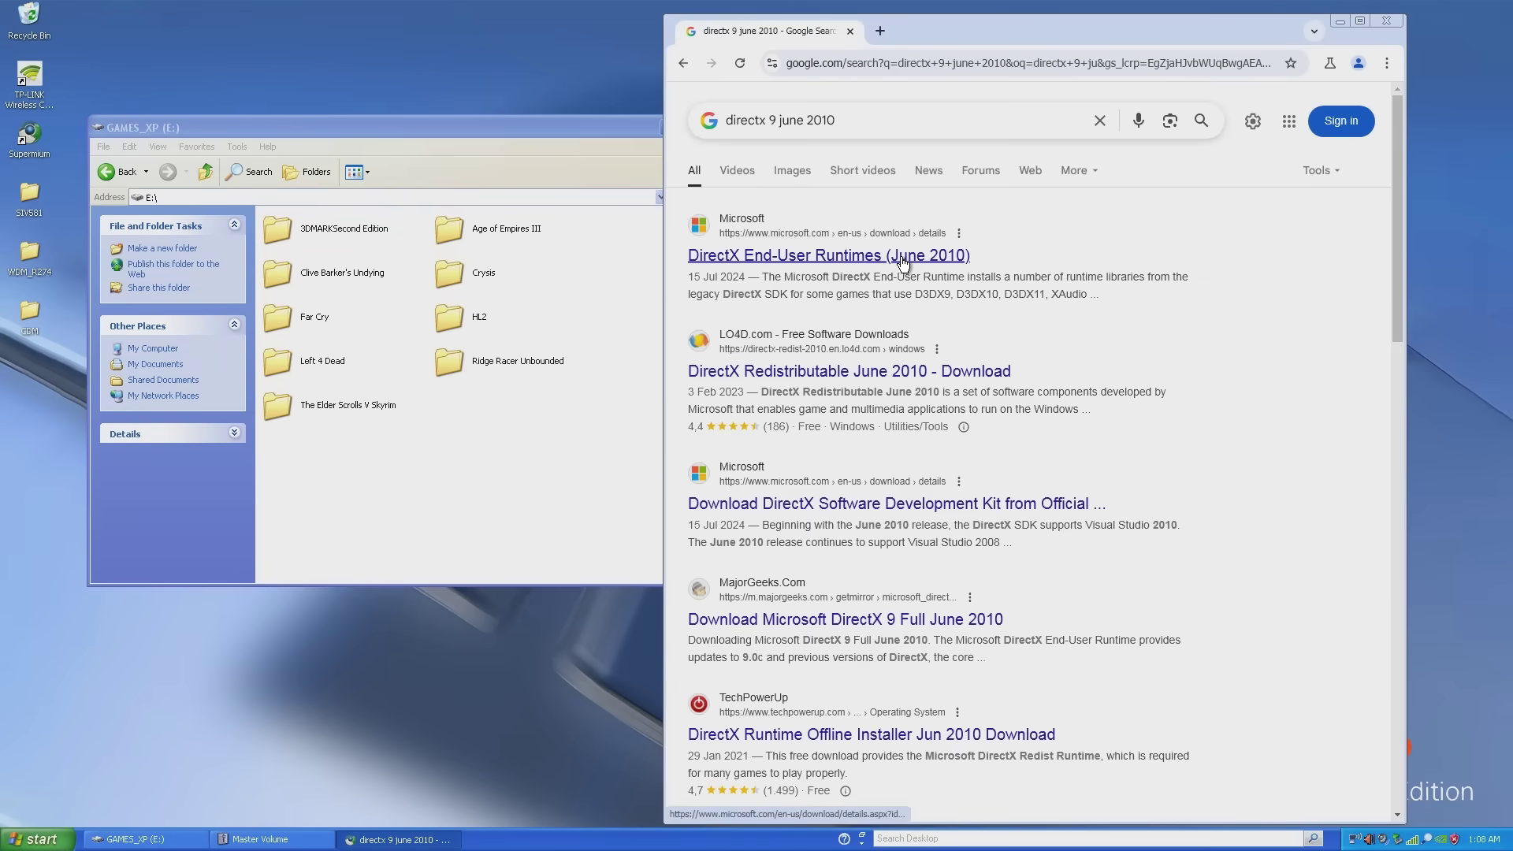
Step: Open the DirectX End-User Runtimes (June 2010) result from the Google search
{"action": "left_click", "coordinate": [829, 256]}
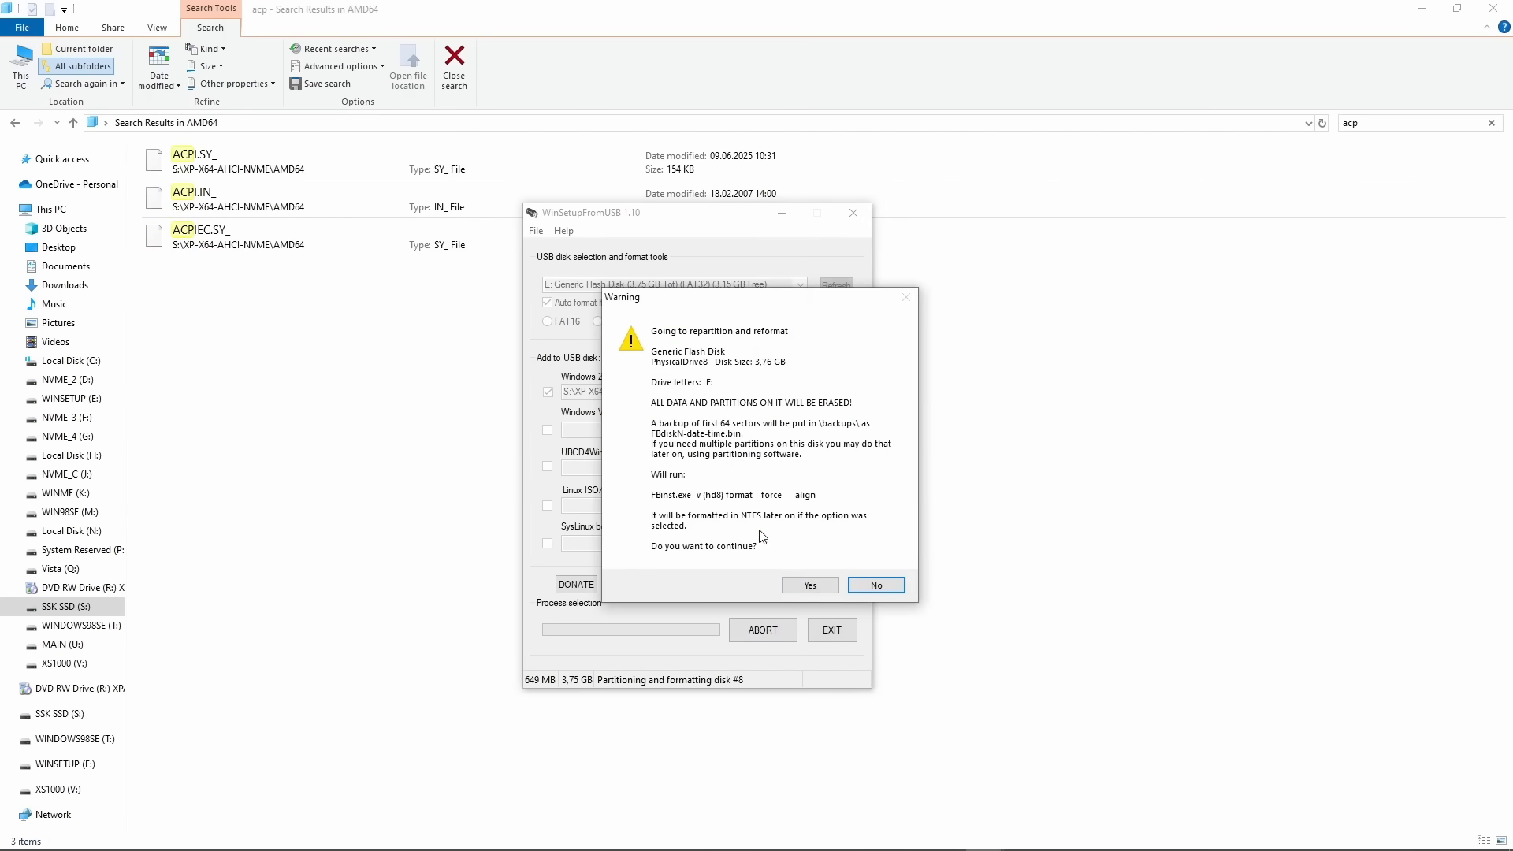
Step: Confirm the warning to repartition and reformat the generic flash disk as the XP x64 setup drive
{"action": "left_click", "coordinate": [810, 585]}
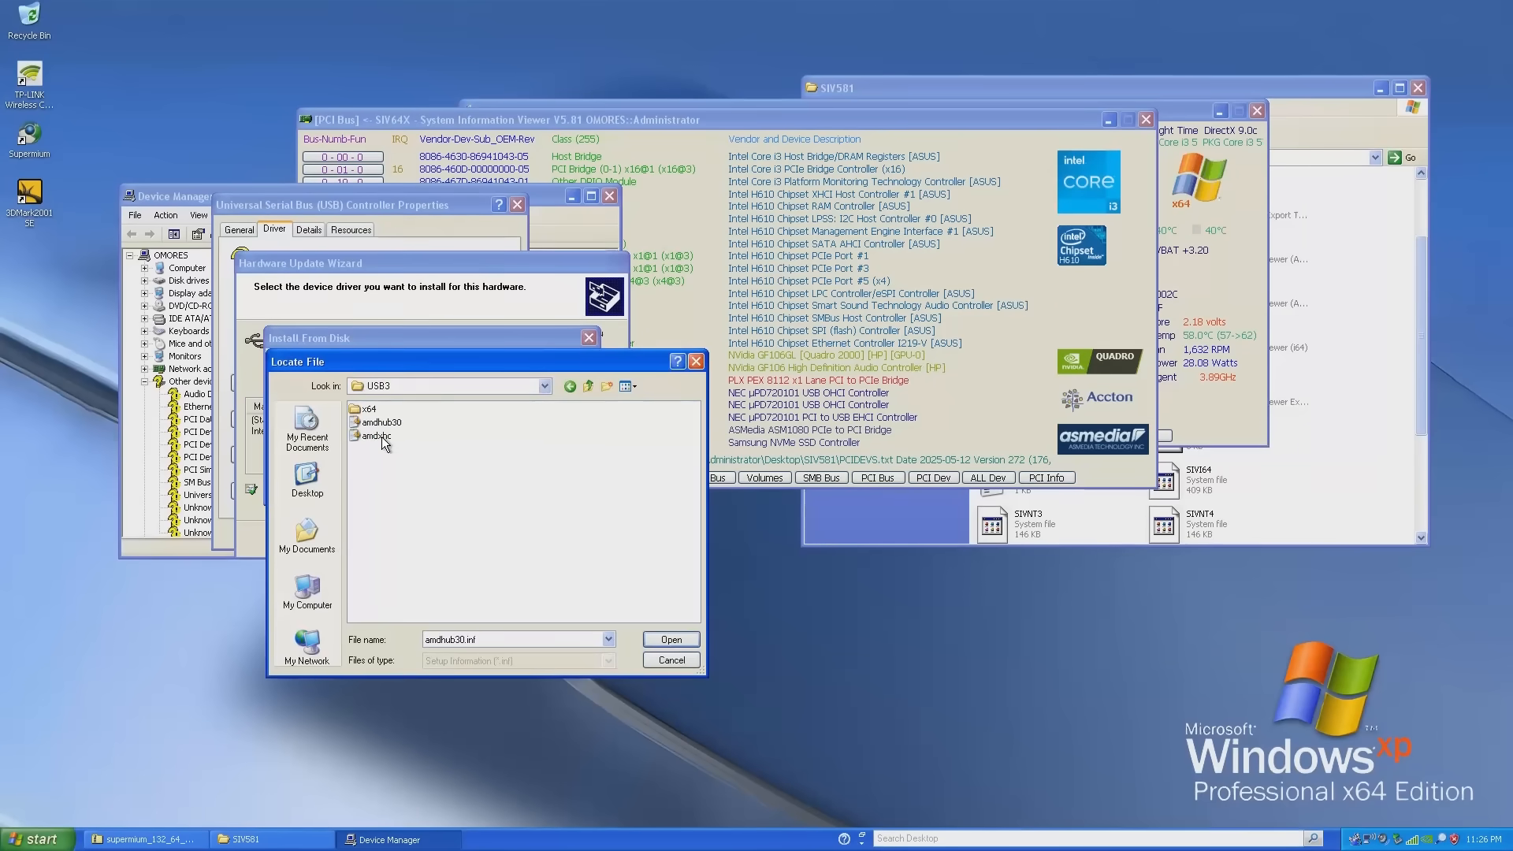
Step: Load amdhub30.inf, install the USB xHCI Host Controller, then search the USB3 folder instead of Windows Update
{"action": "left_click", "coordinate": [671, 640]}
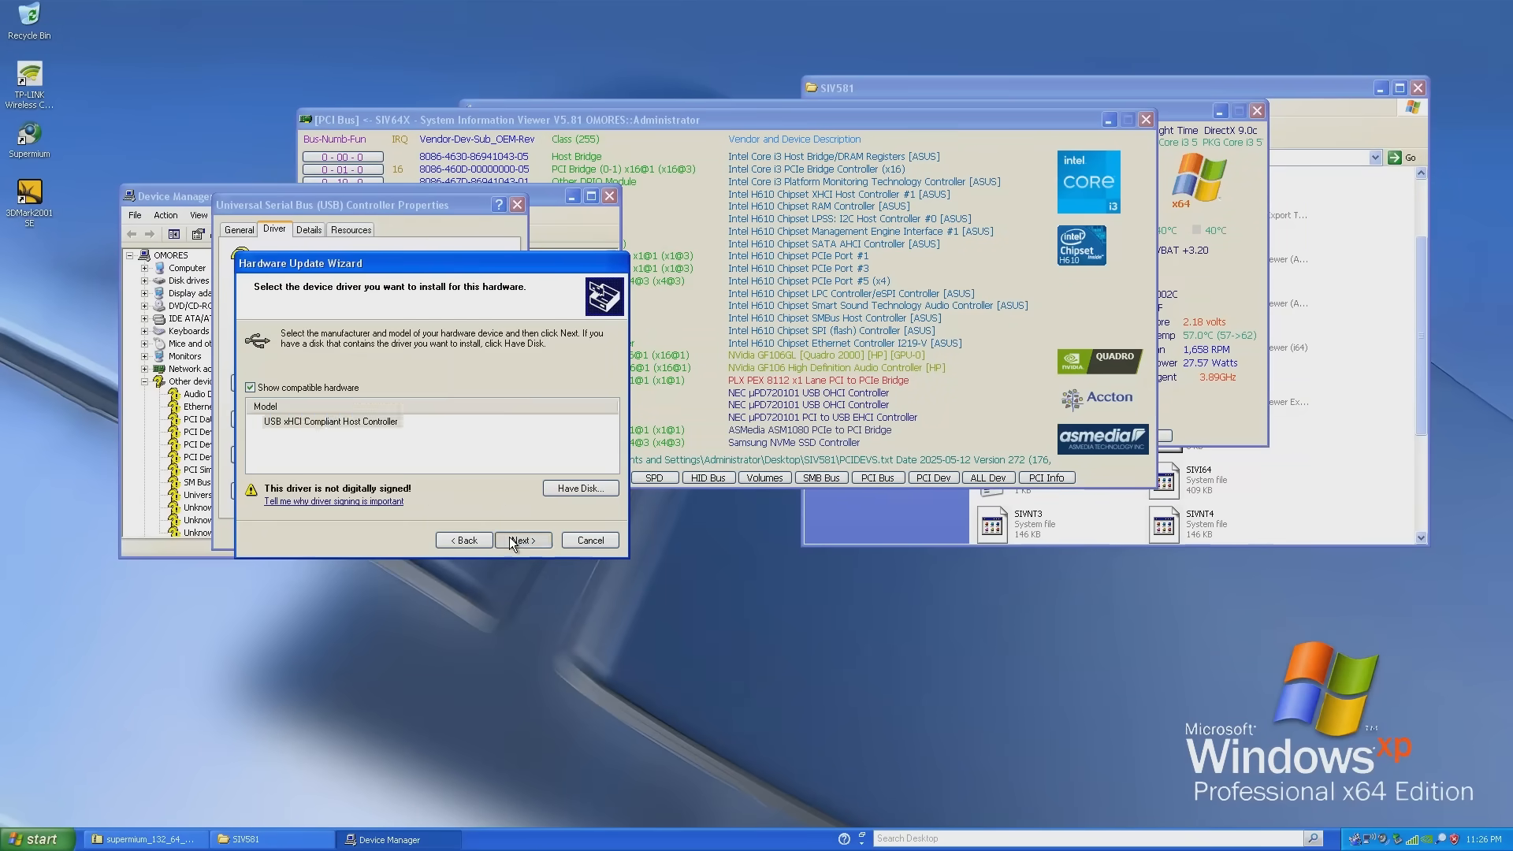
{"action": "left_click", "coordinate": [522, 539]}
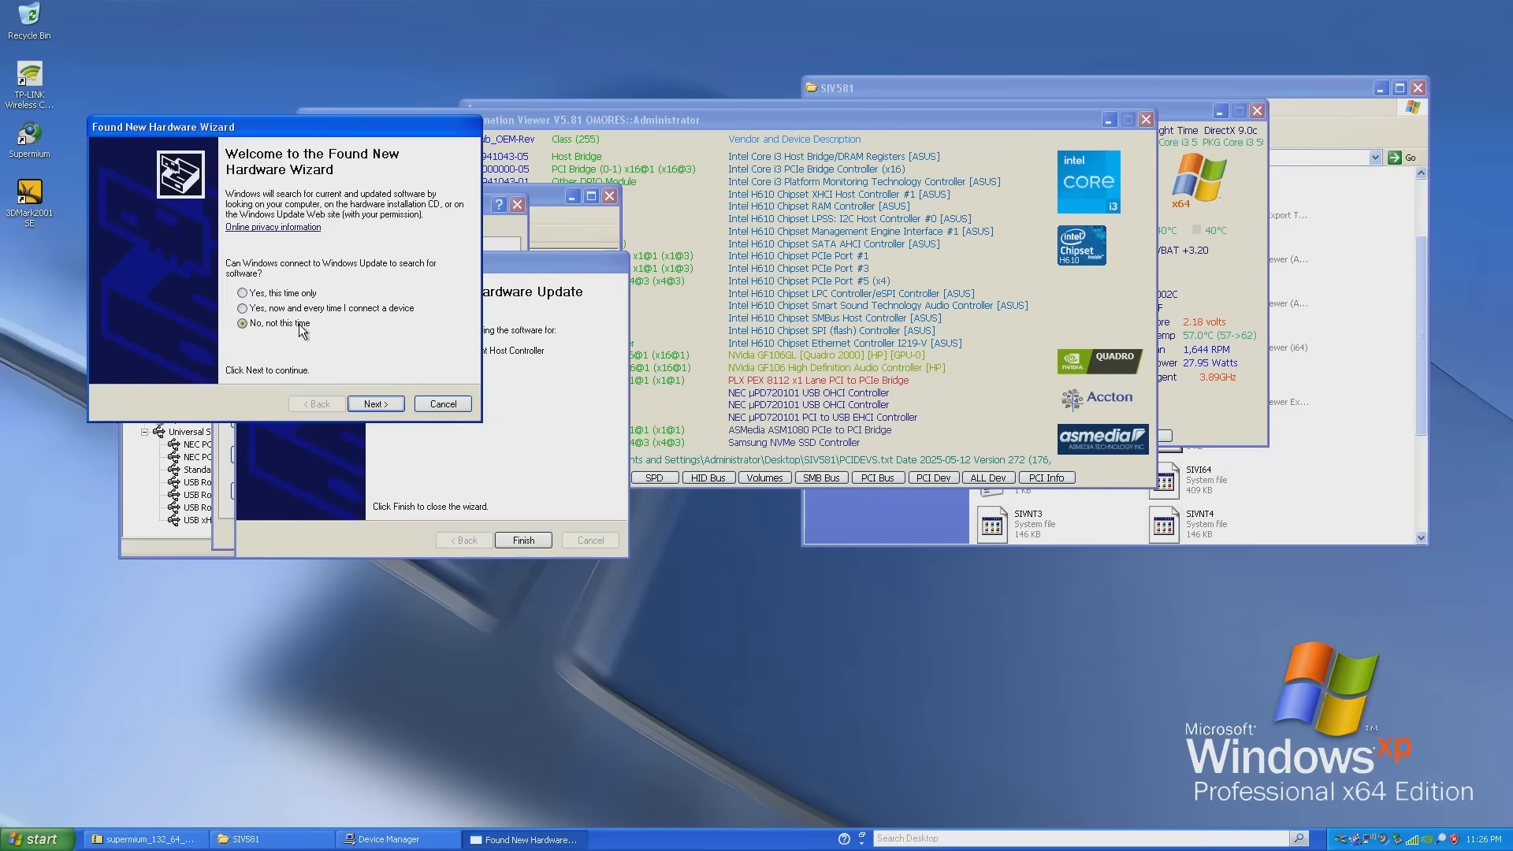
{"action": "left_click", "coordinate": [375, 404]}
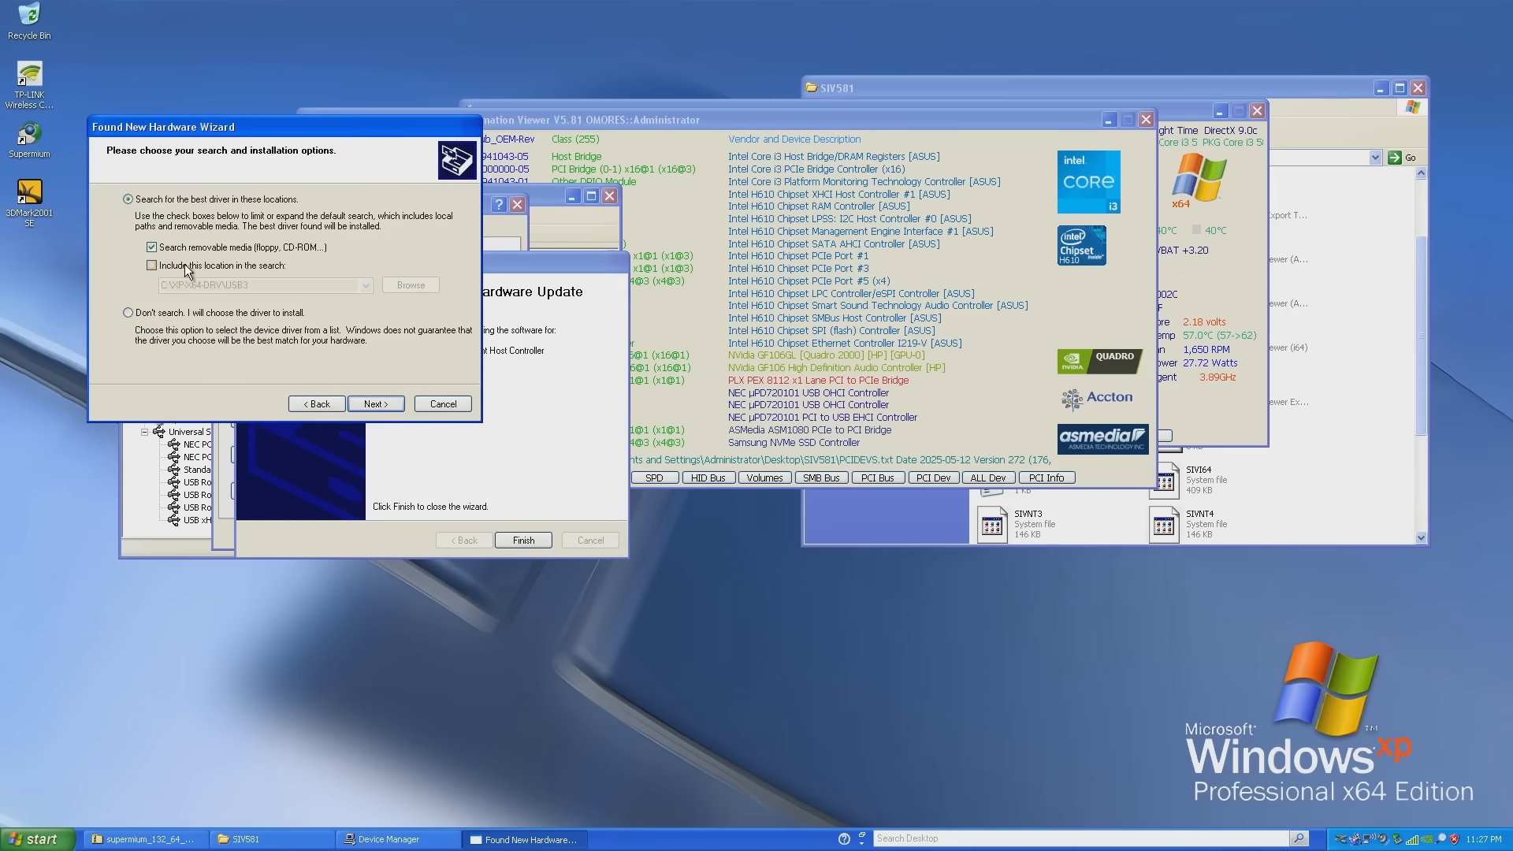
{"action": "left_click", "coordinate": [375, 403]}
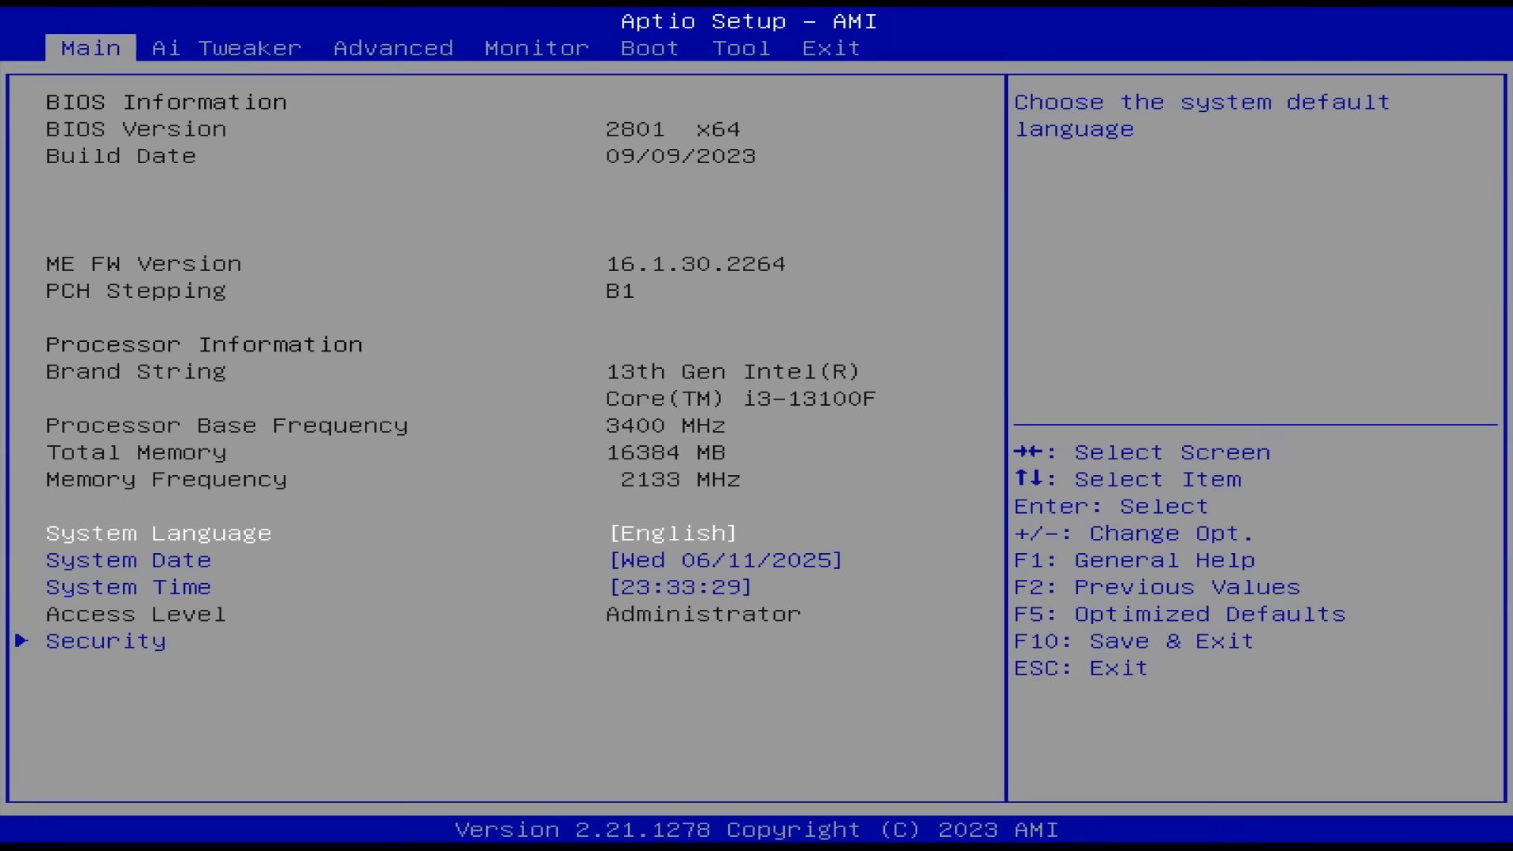
Step: Move to the Tool tab showing the BIOS rollback and EzFlash options
{"action": "left_click", "coordinate": [741, 47]}
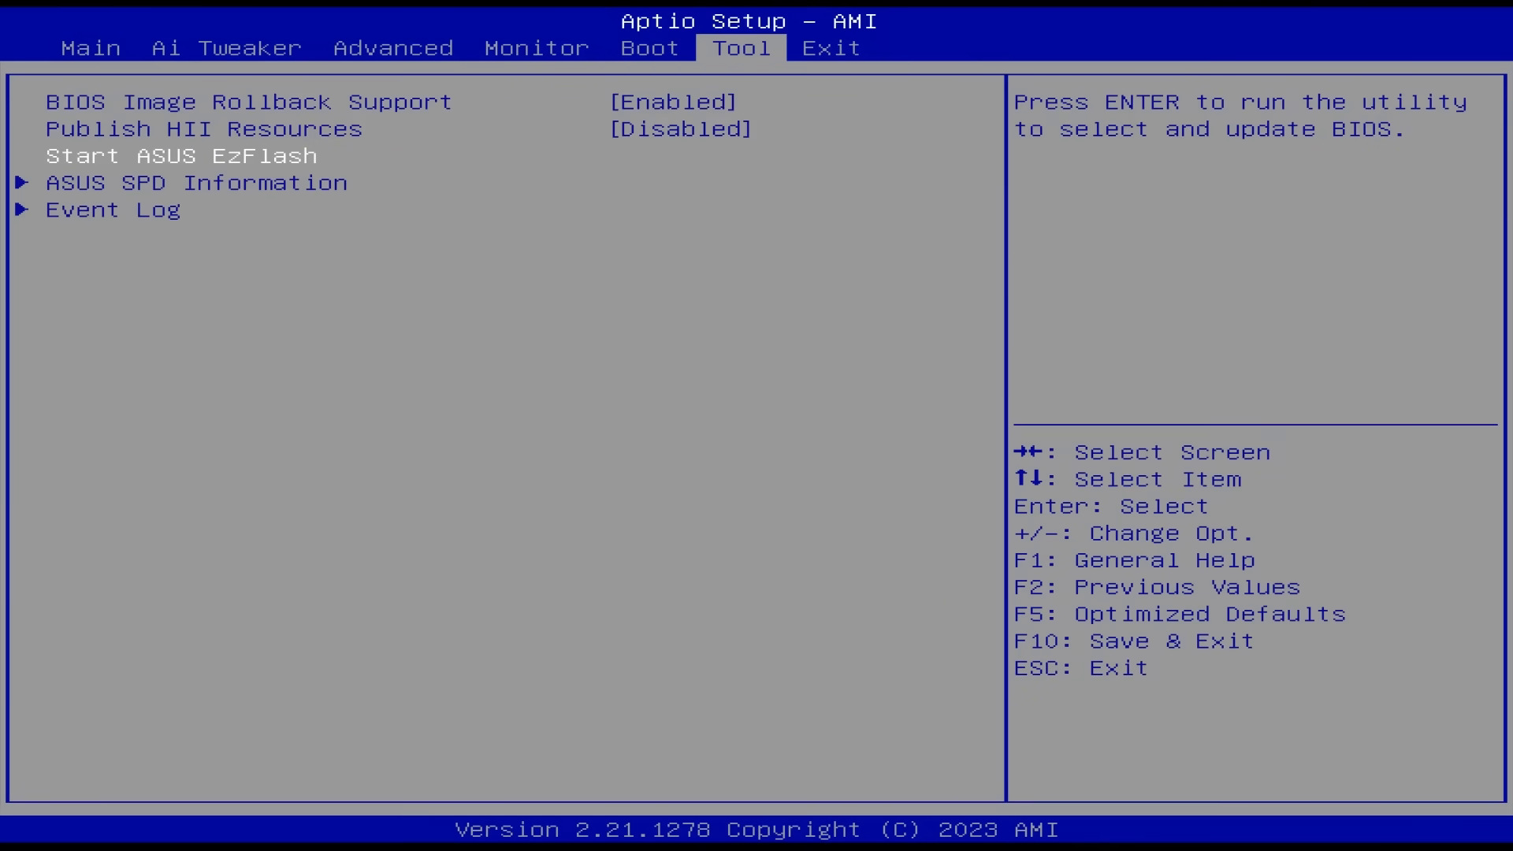
{"action": "left_click", "coordinate": [178, 154]}
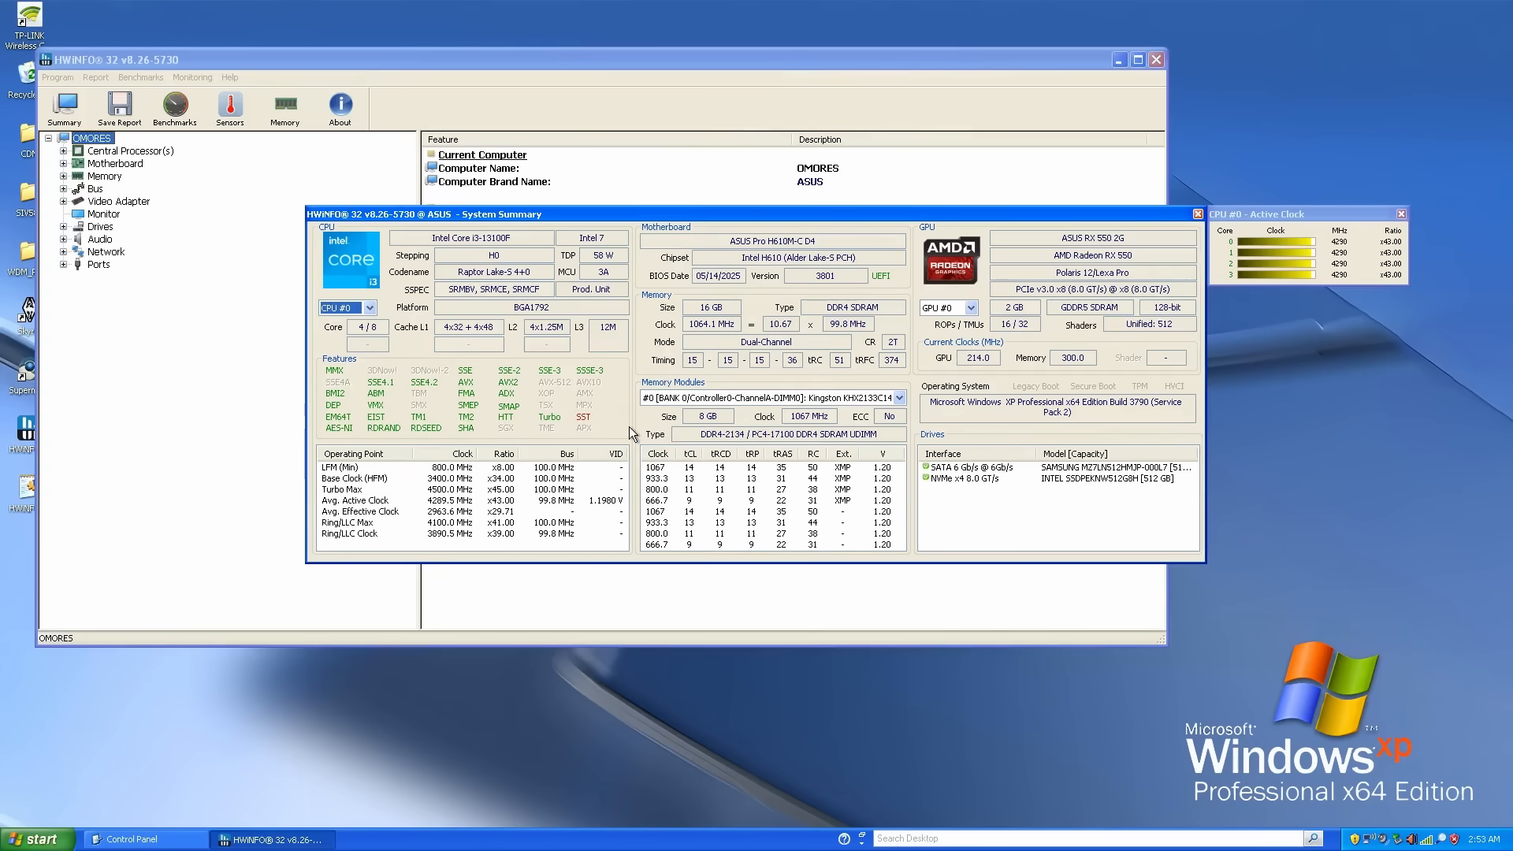
{"action": "mouse_move", "coordinate": [470, 326]}
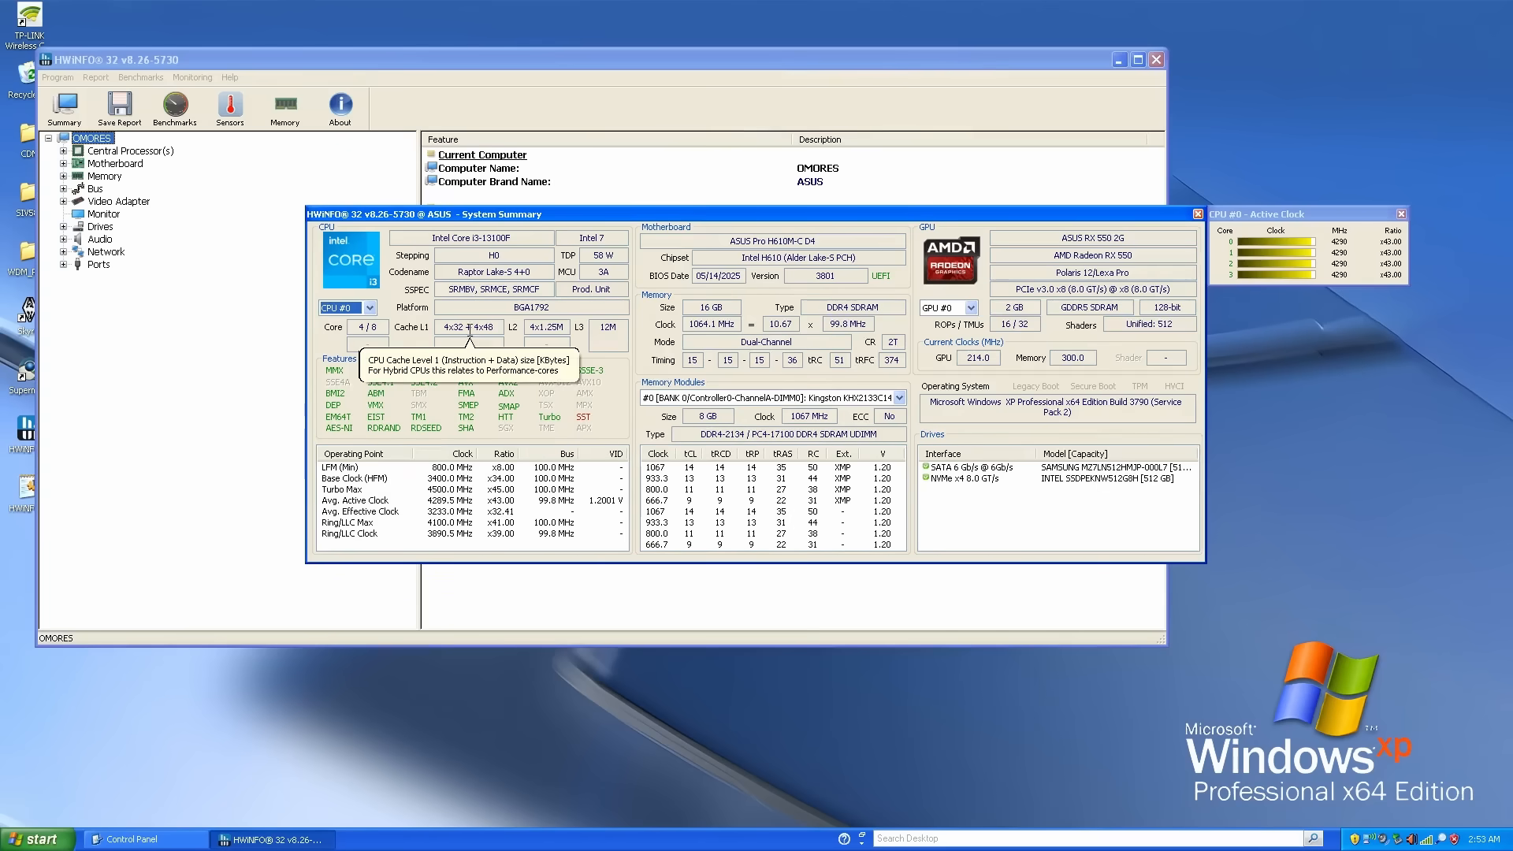
{"action": "mouse_move", "coordinate": [984, 494]}
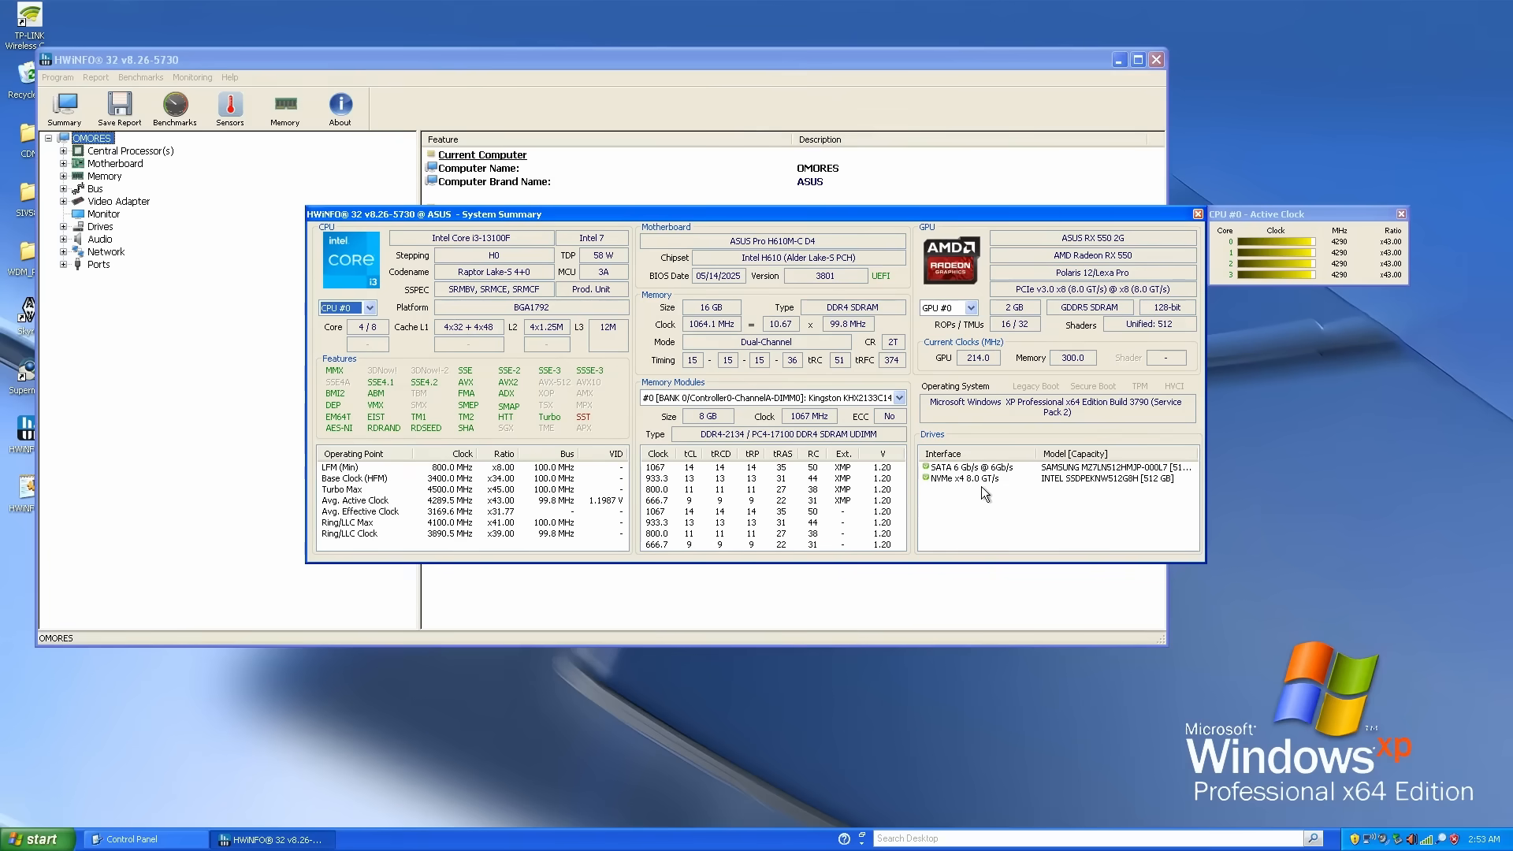
{"action": "mouse_move", "coordinate": [973, 472]}
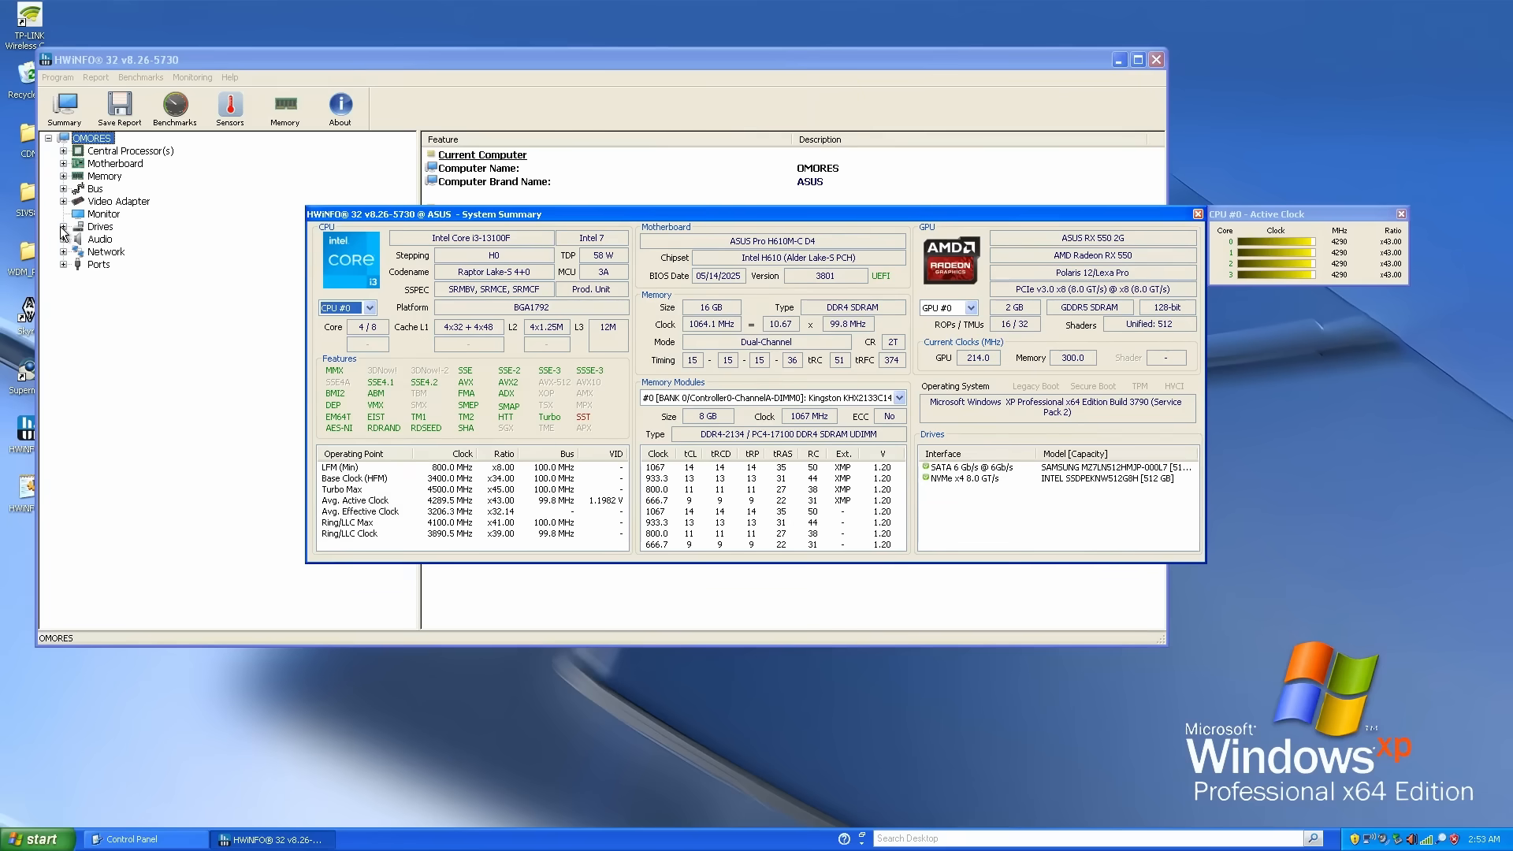
{"action": "mouse_move", "coordinate": [719, 274]}
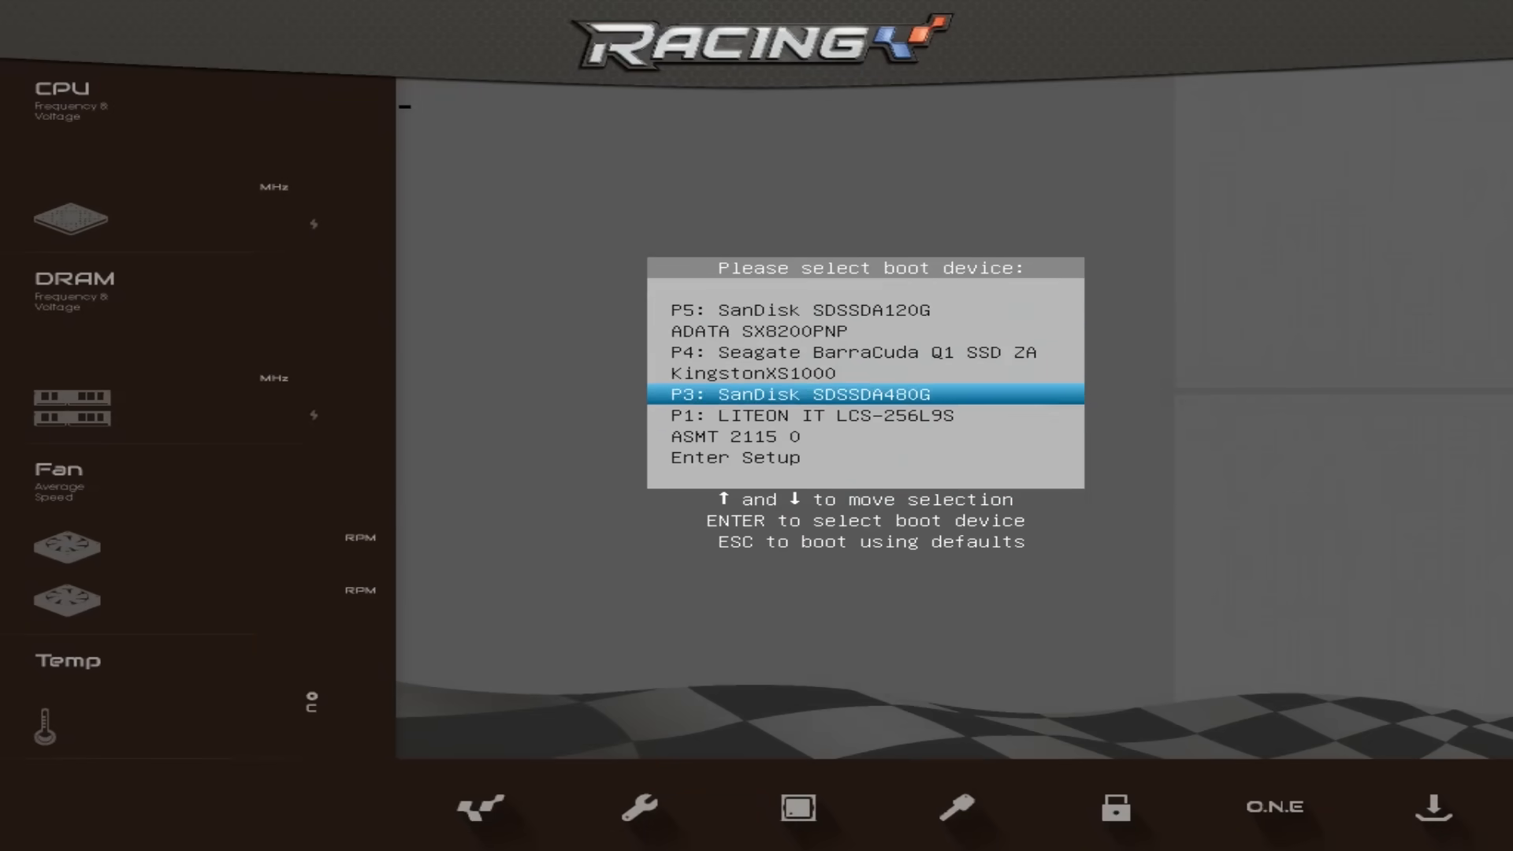
Step: Boot from the P3: SanDisk SDSSDA480G entry and reach the Windows XP x64 desktop
{"action": "key", "text": "enter"}
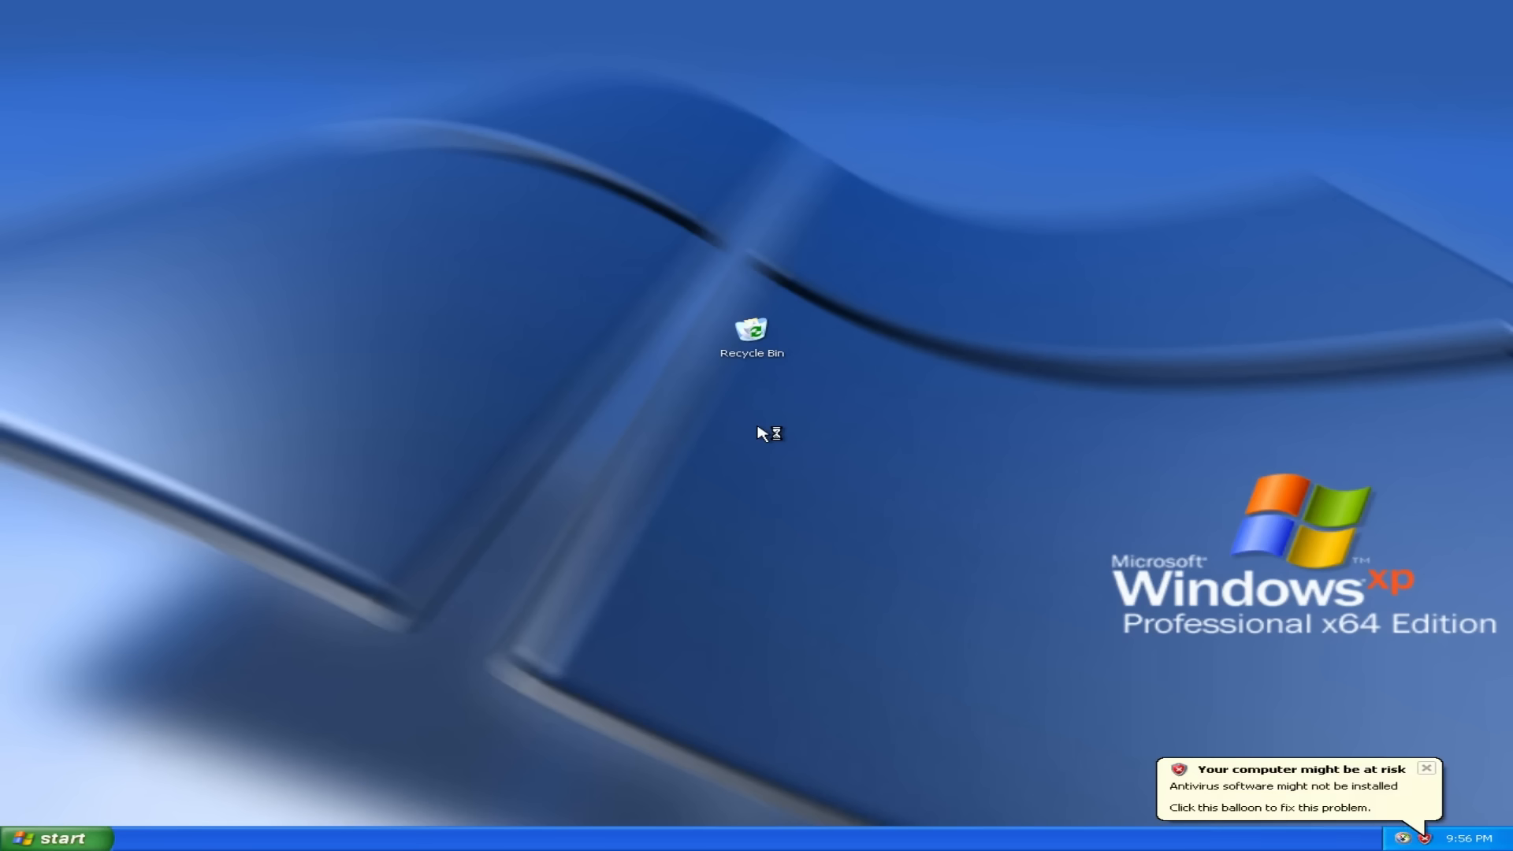
{"action": "left_click", "coordinate": [47, 834]}
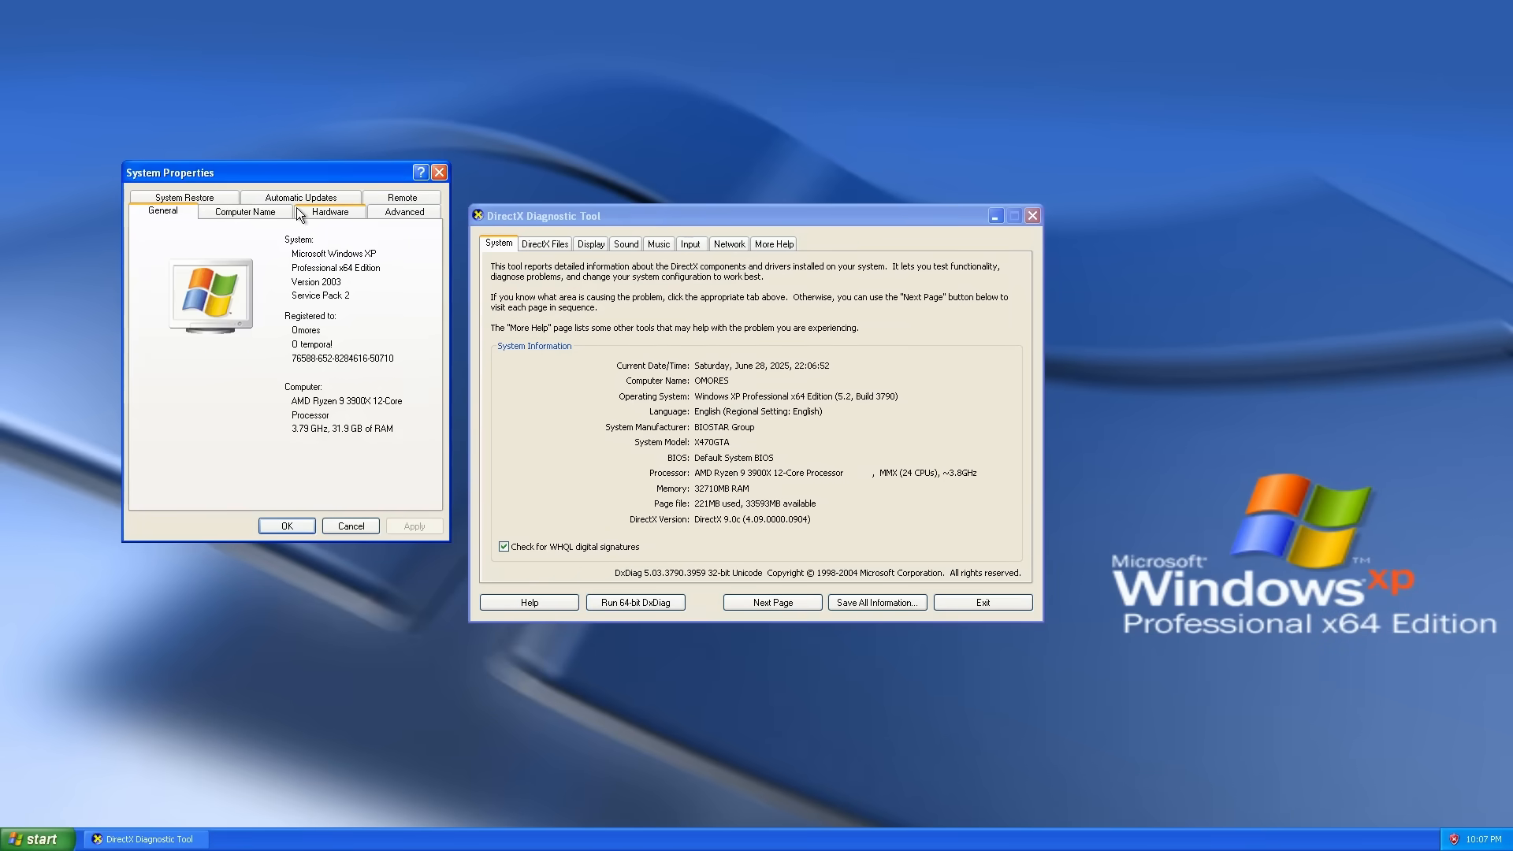
Step: Go to the Hardware settings and bring up Device Manager for the Ryzen 9 3900X system
{"action": "left_click", "coordinate": [330, 211]}
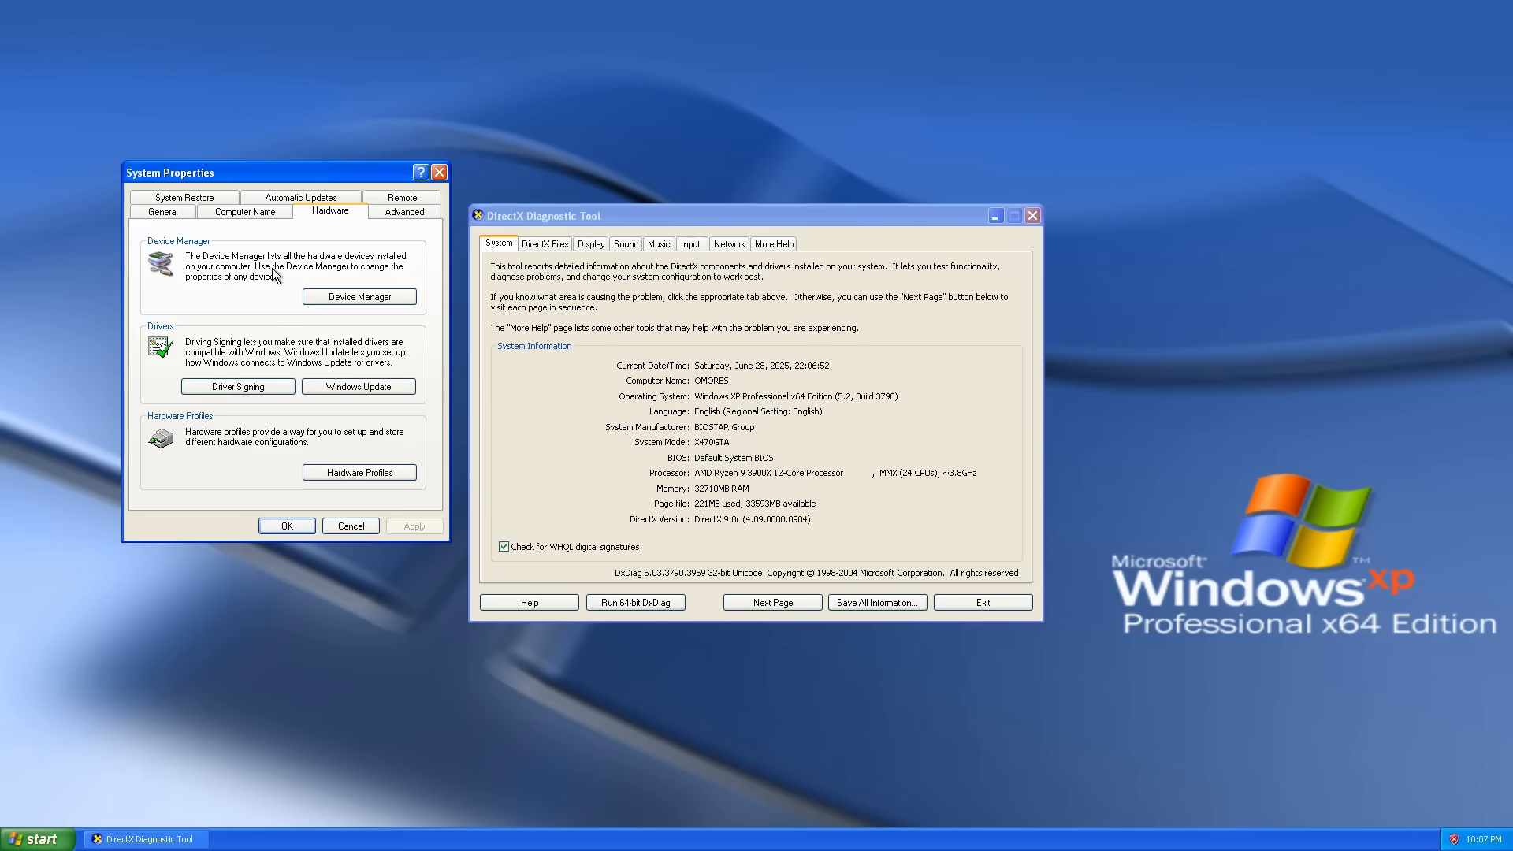
{"action": "left_click", "coordinate": [359, 297]}
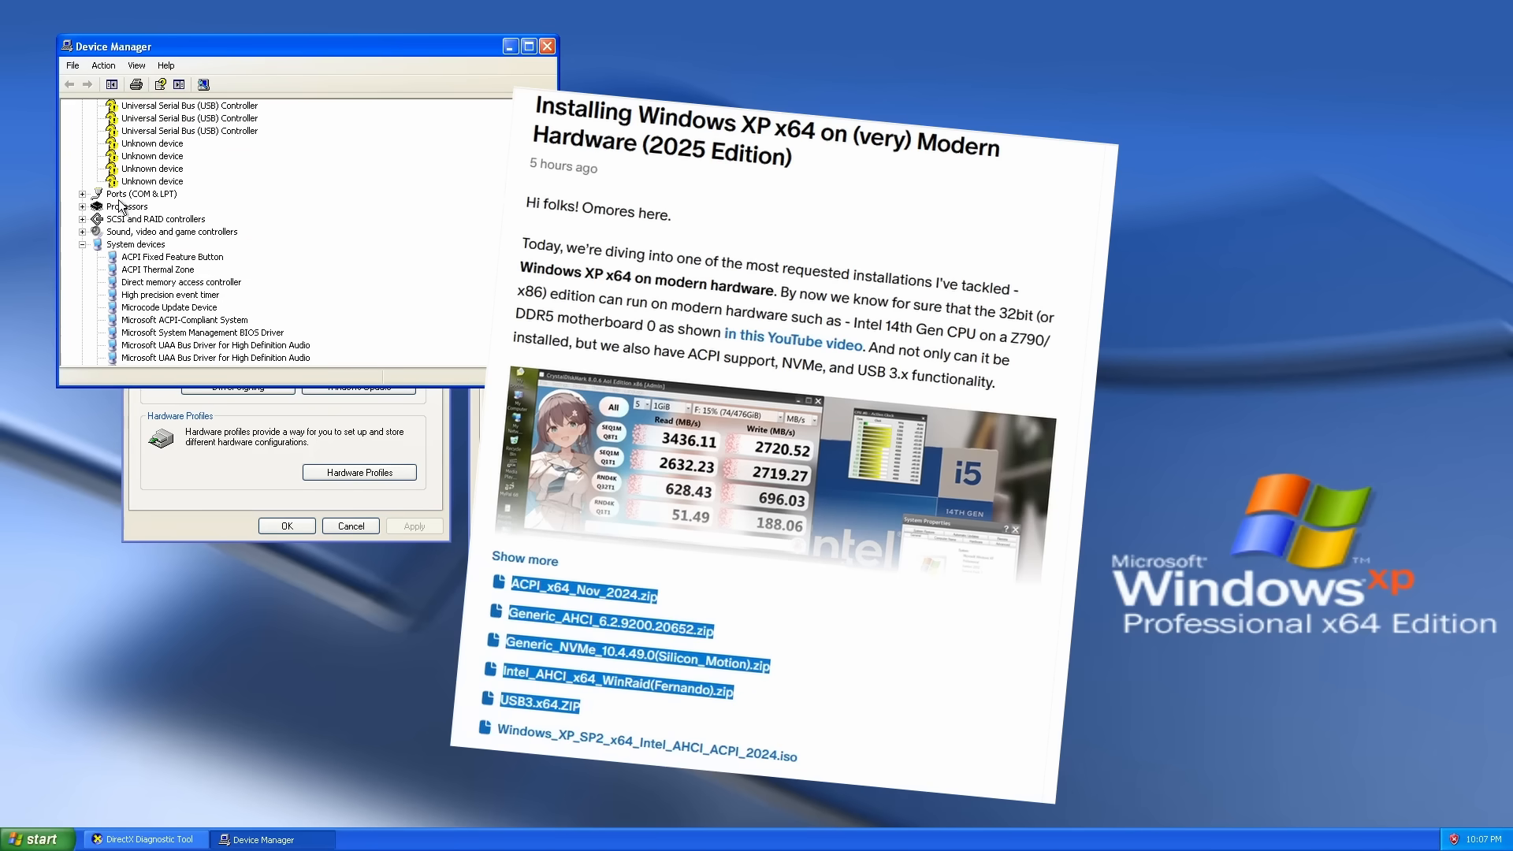
Step: Expand the Processors node to show all AMD Ryzen 9 3900X 12-Core Processor threads
{"action": "left_click", "coordinate": [85, 206]}
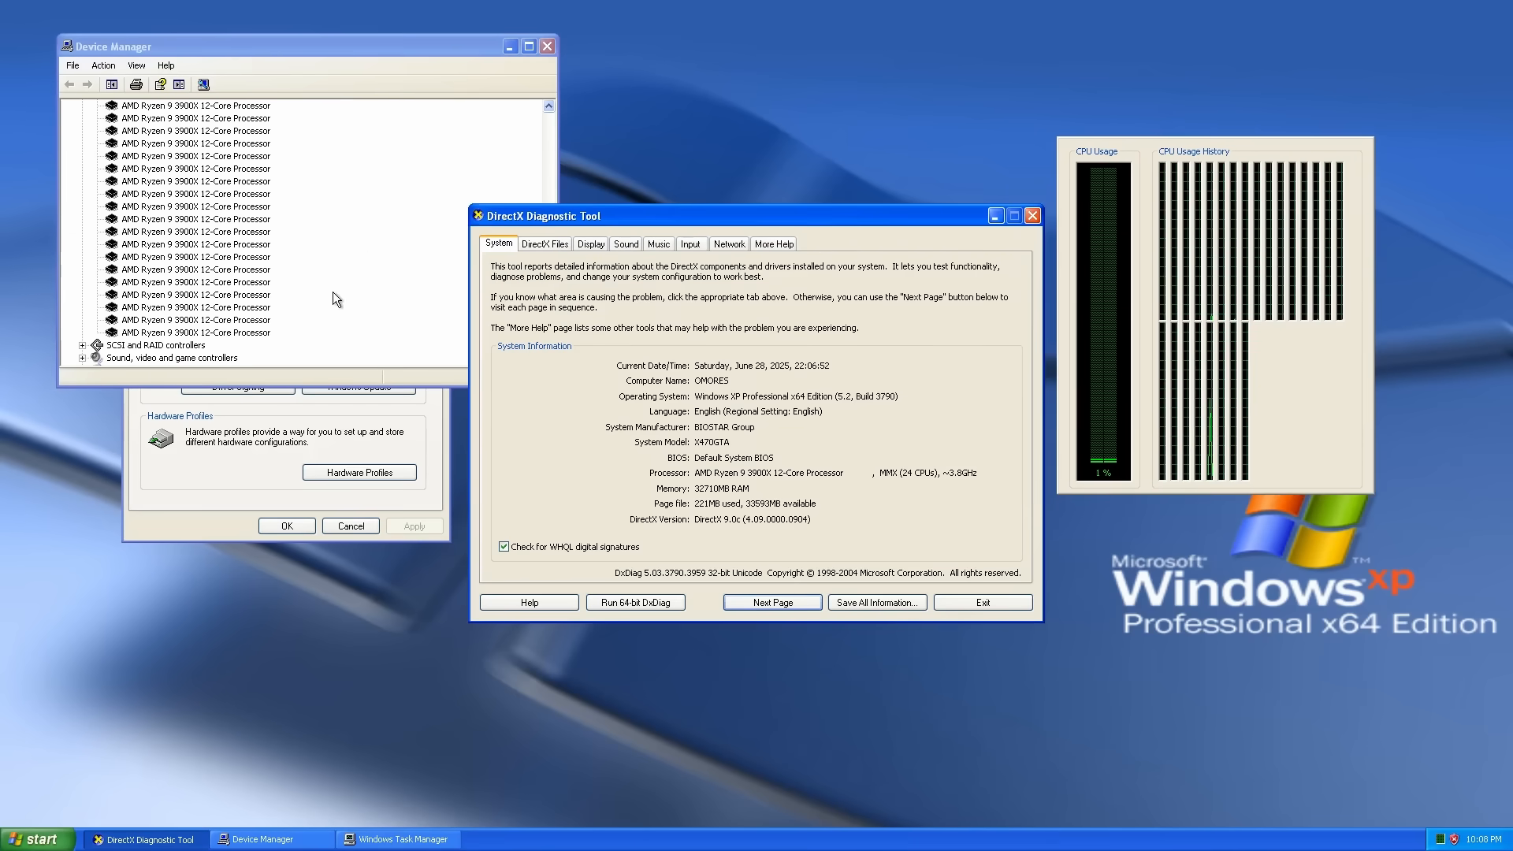
{"action": "mouse_move", "coordinate": [952, 280]}
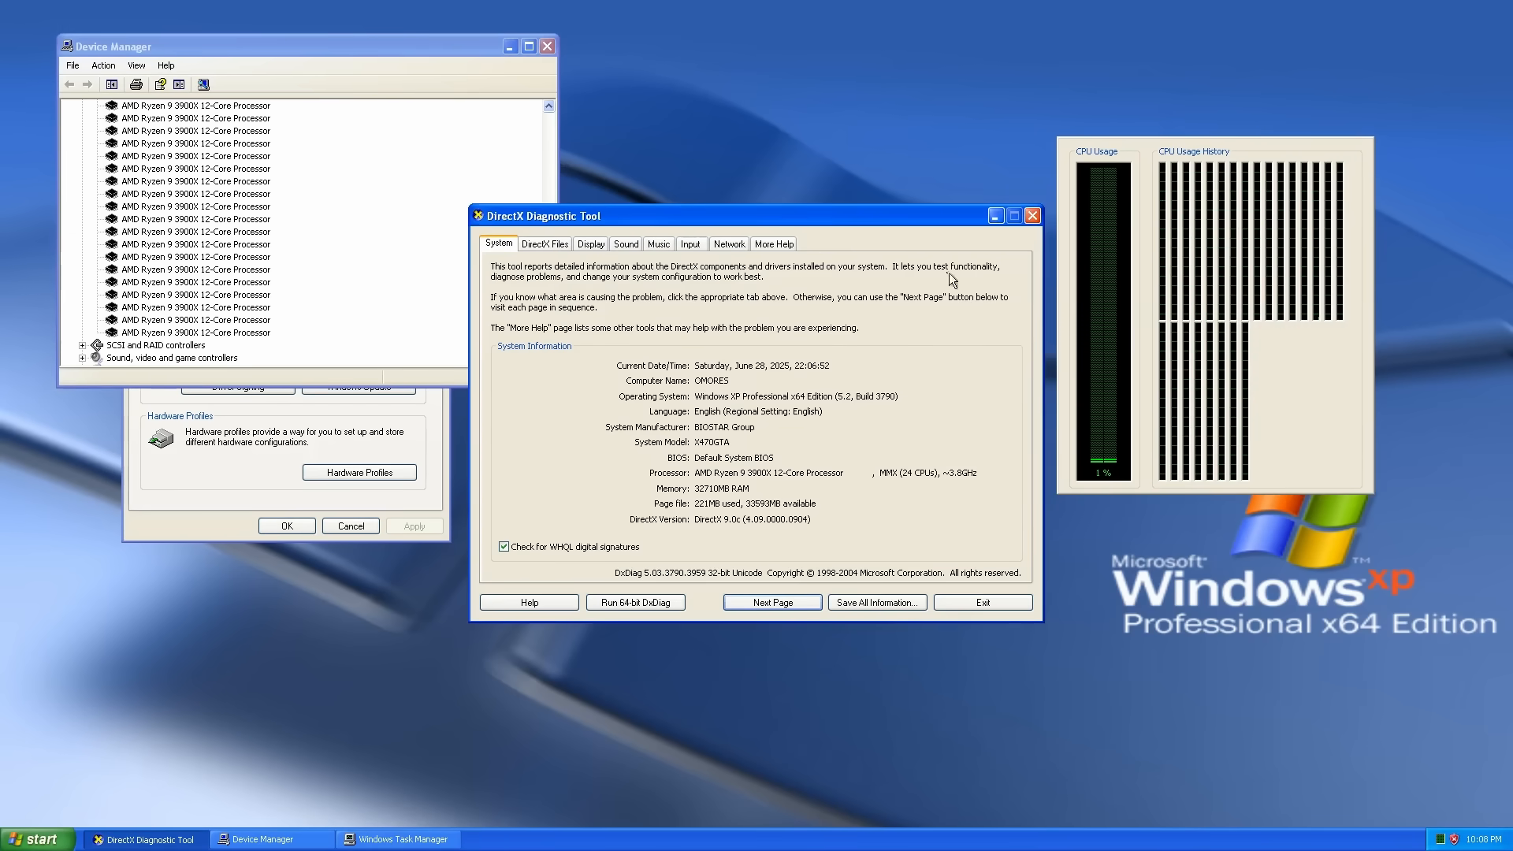